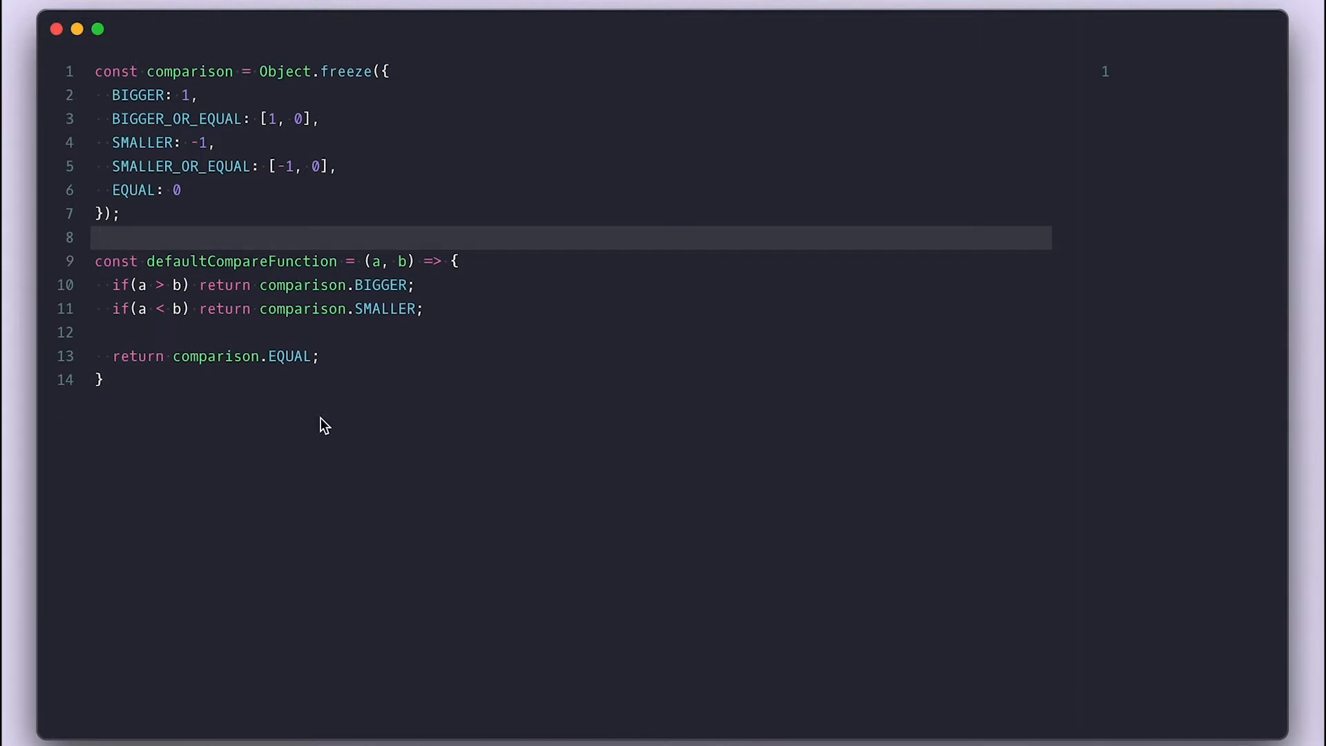
- Fold the comparison and defaultCompareFunction blocks and start an empty MinHeap class below
double_click(240, 261)
text(class MinHeap {)
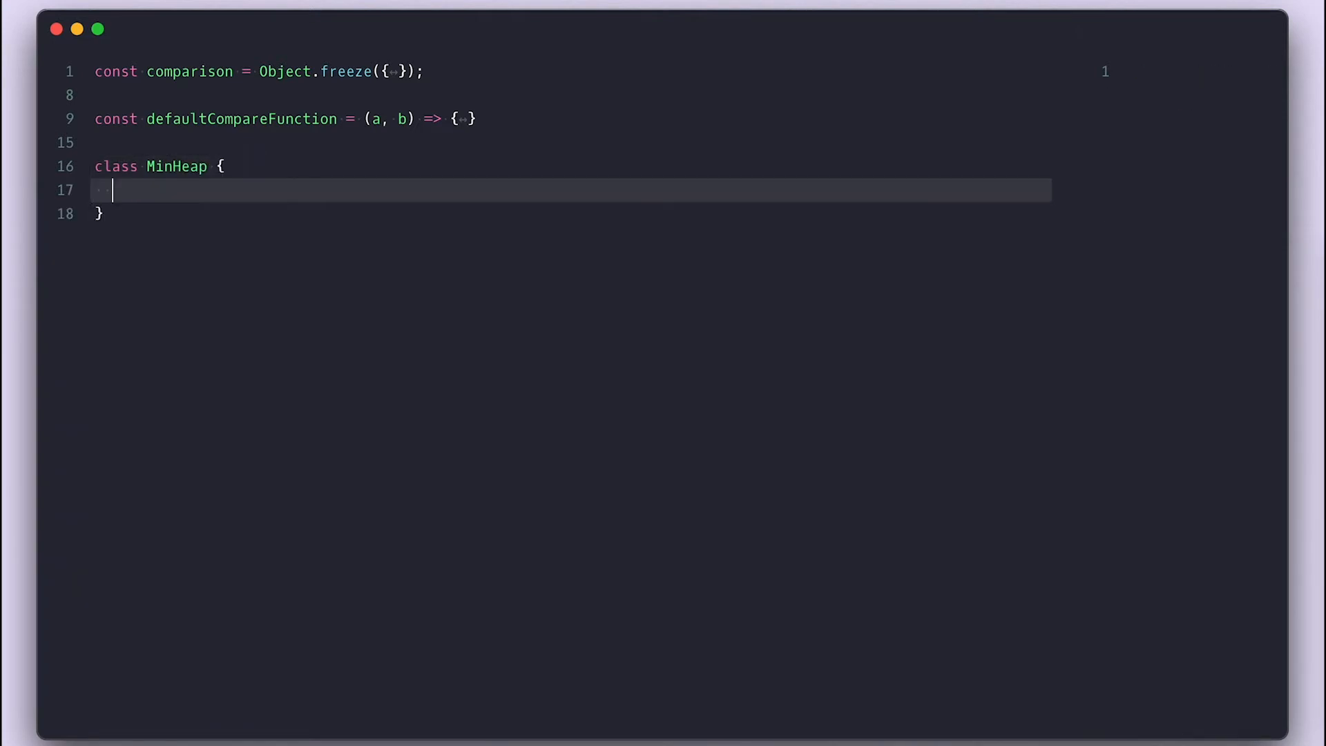
- Declare private #heap = [] and #compare fields with a constructor defaulting compareFn
text(#heap = [])
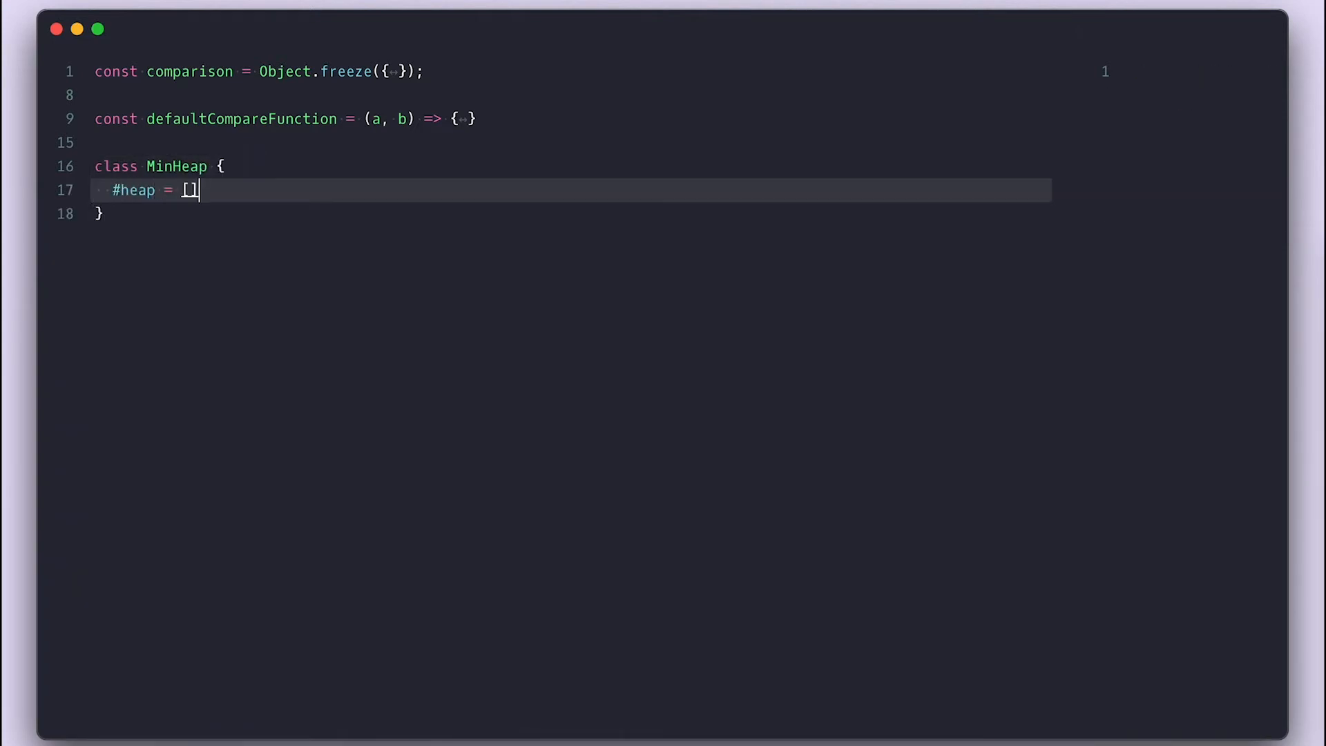
text(;)
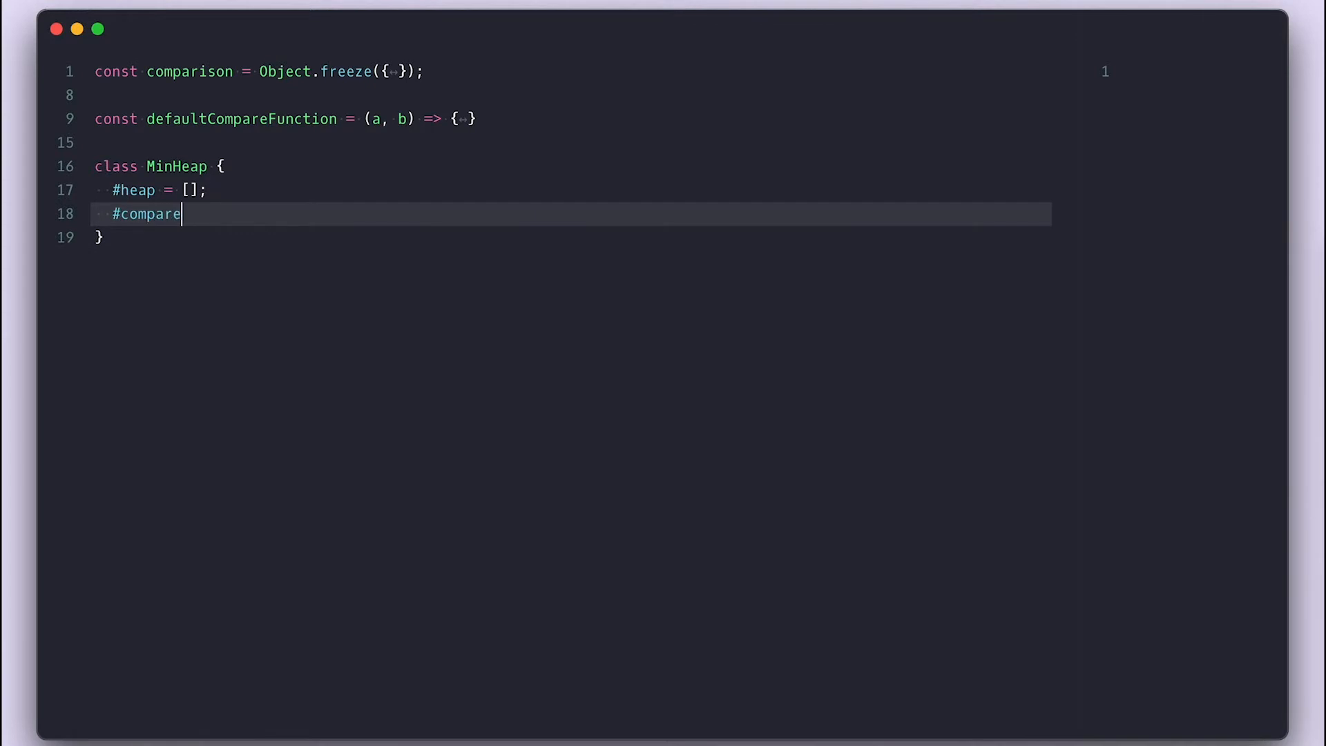
text(;)
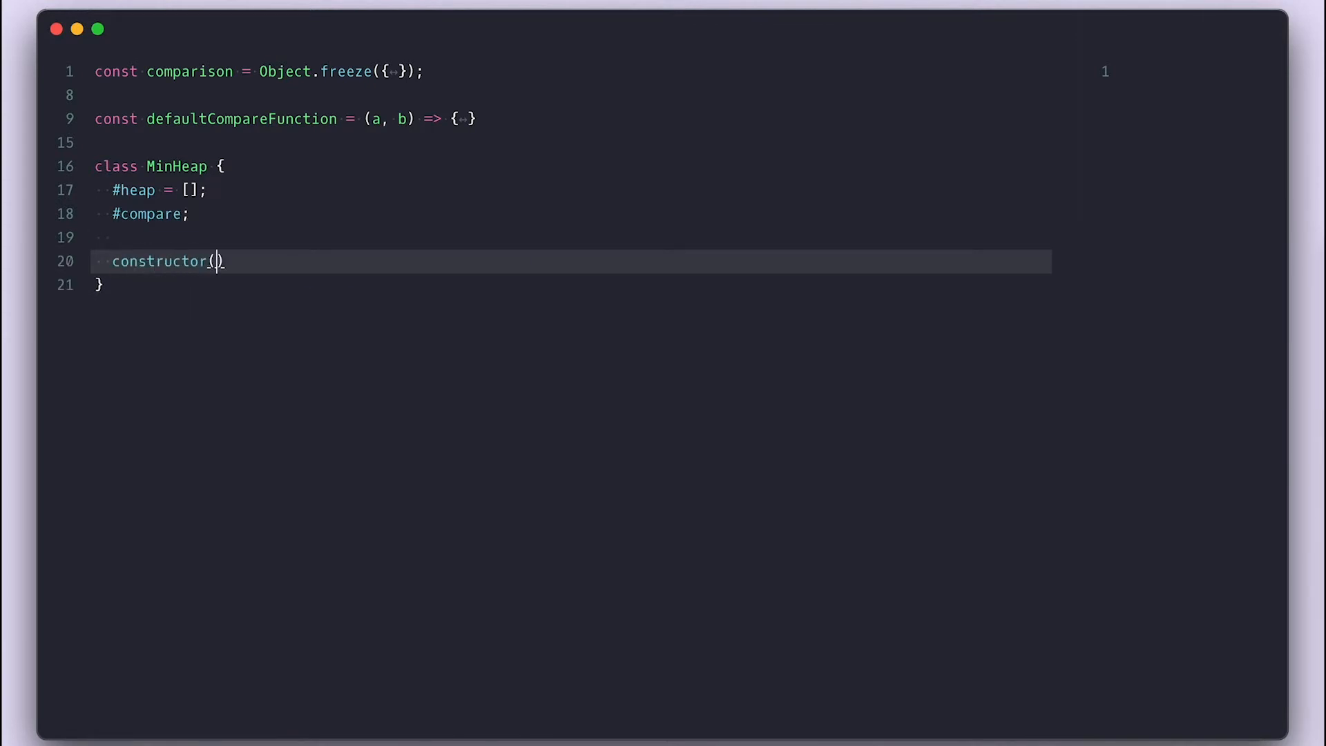
text(compareFn = defaultCompareFunction)
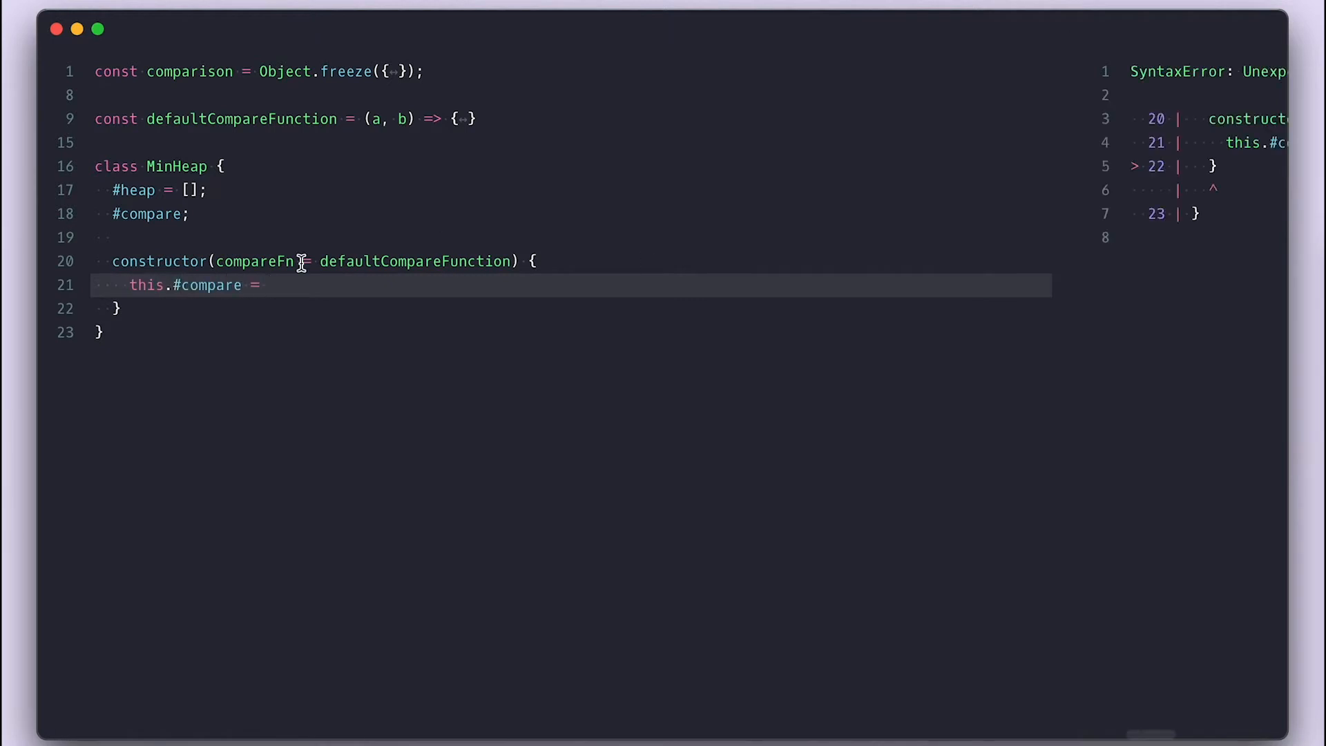
text(compareFn;)
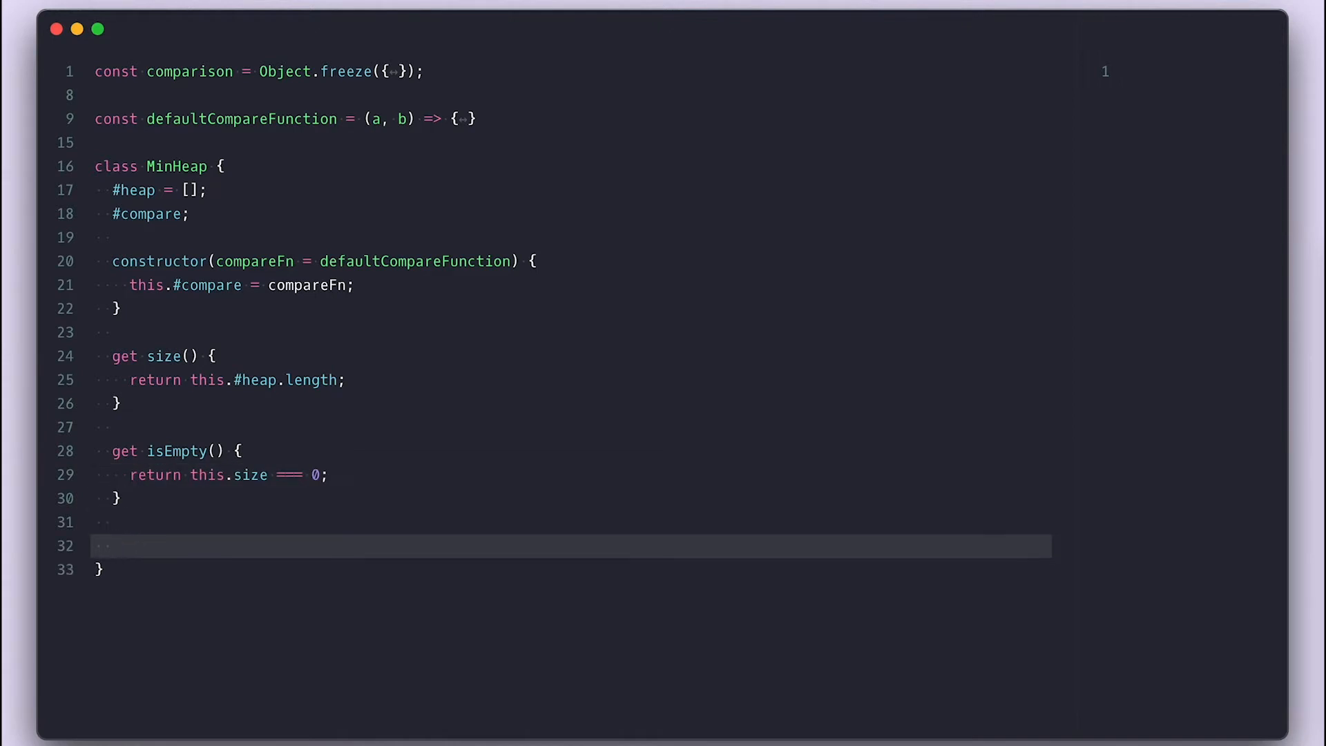
- Add peek() returning null when empty else heap[0], and print() logging this.#heap
text(peek() {)
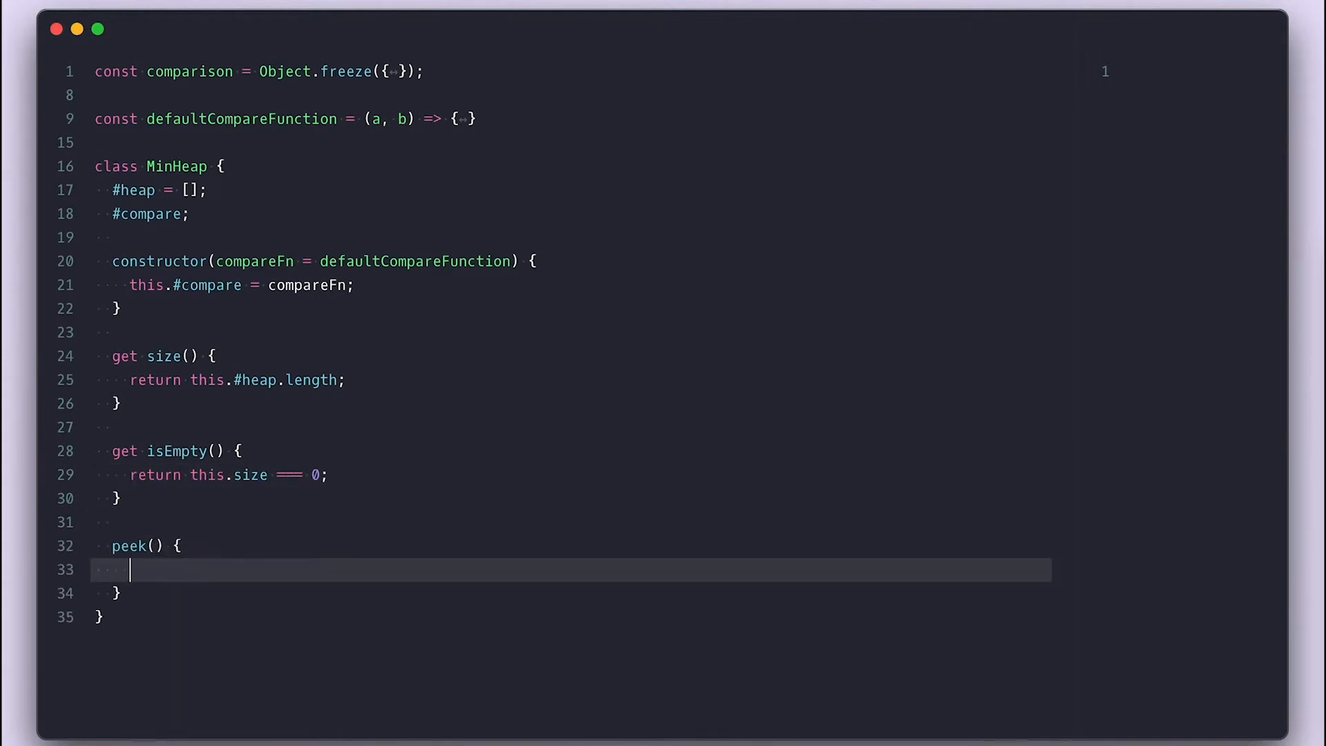
text(return this.isEmpty ? nu)
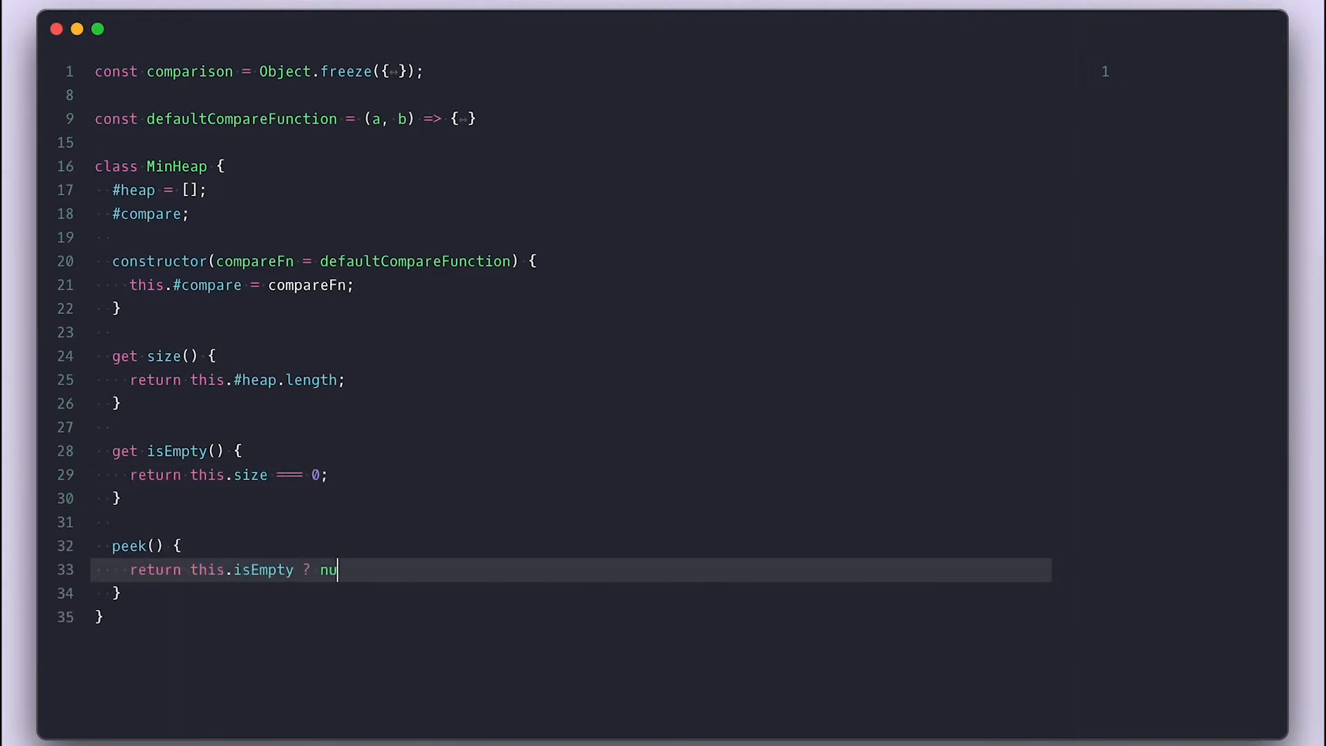
text(ll : this.#heap[0];)
text(print() {)
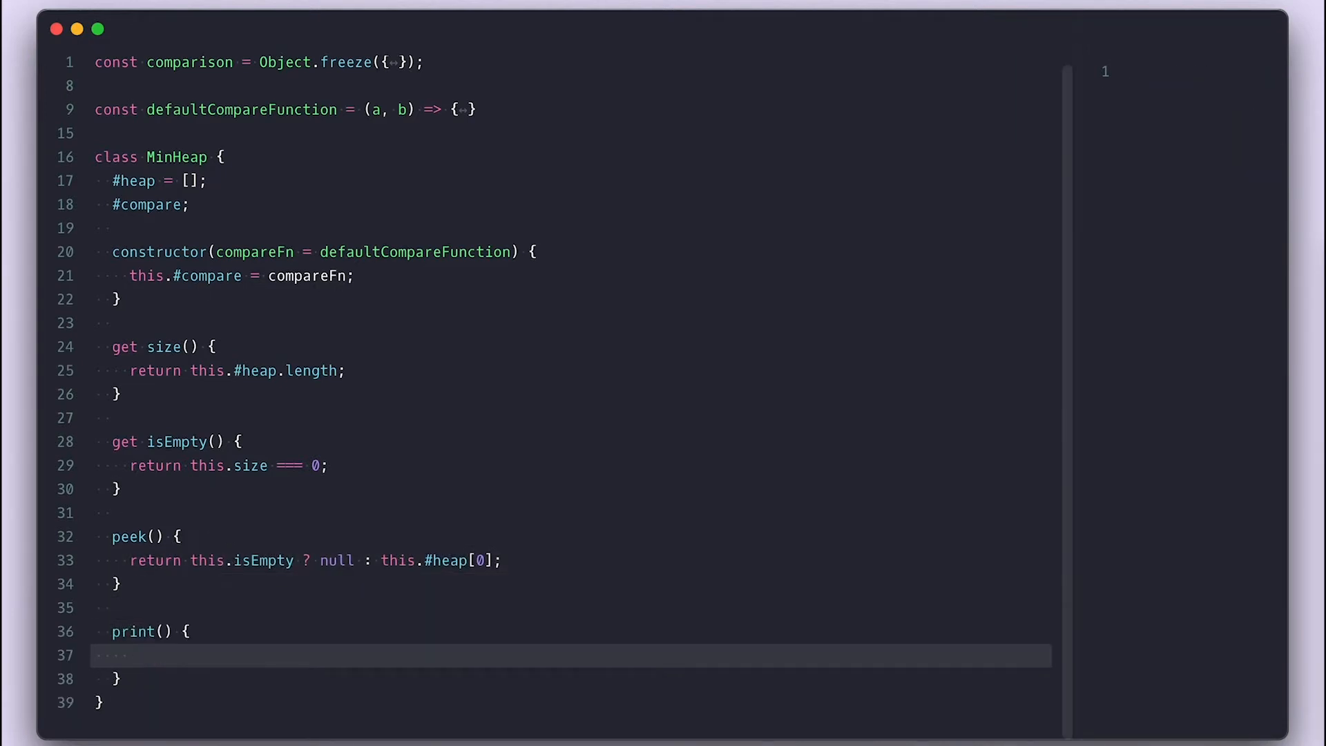
text(console.log(this.#heap);)
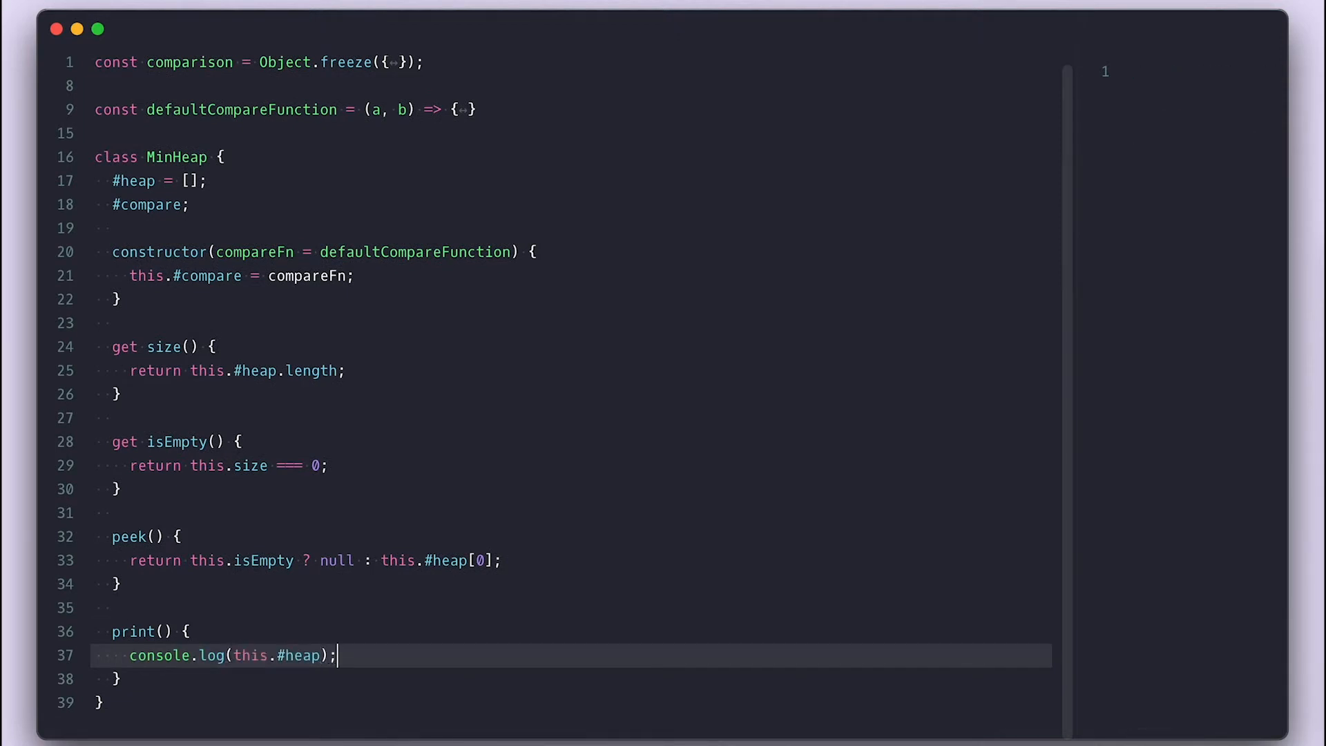
scroll(down, 3)
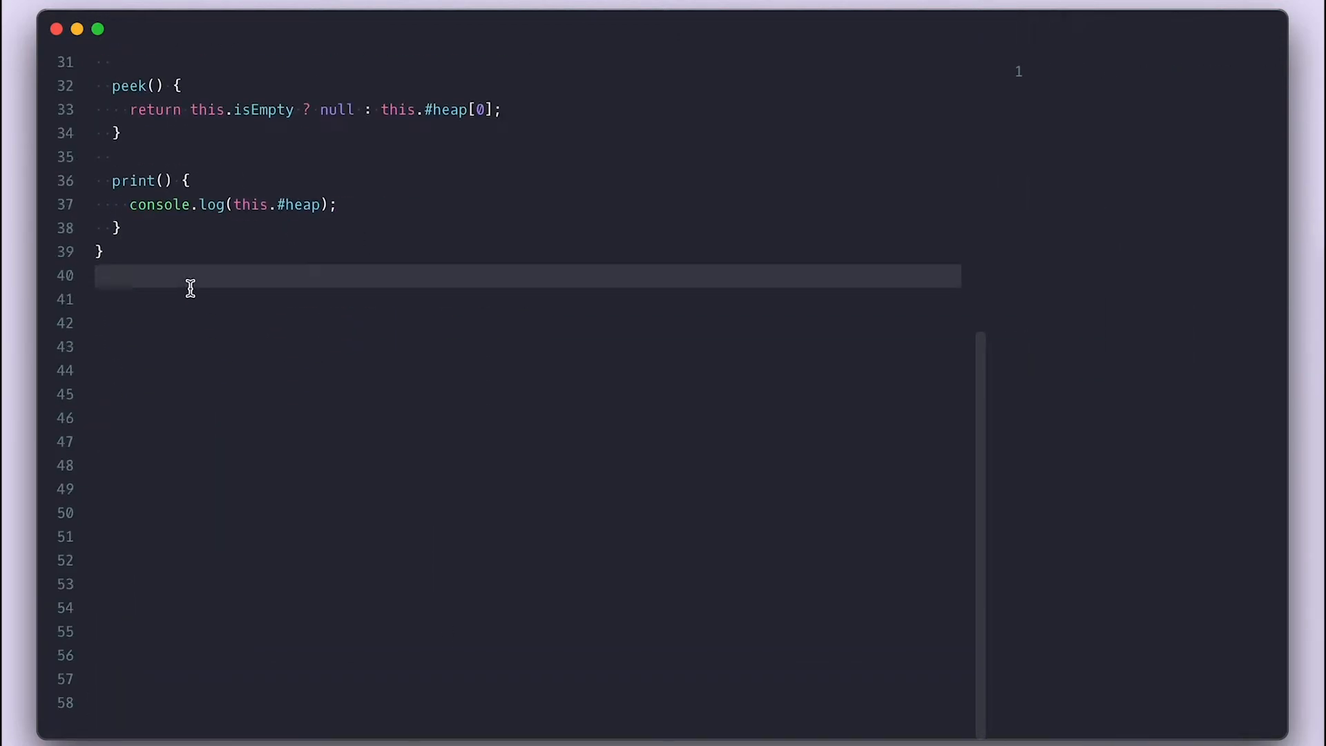
- Instantiate 'const hp = new MinHeap()', call hp.print(), and begin #getLeftIndex
text(const hp = new MinHe)
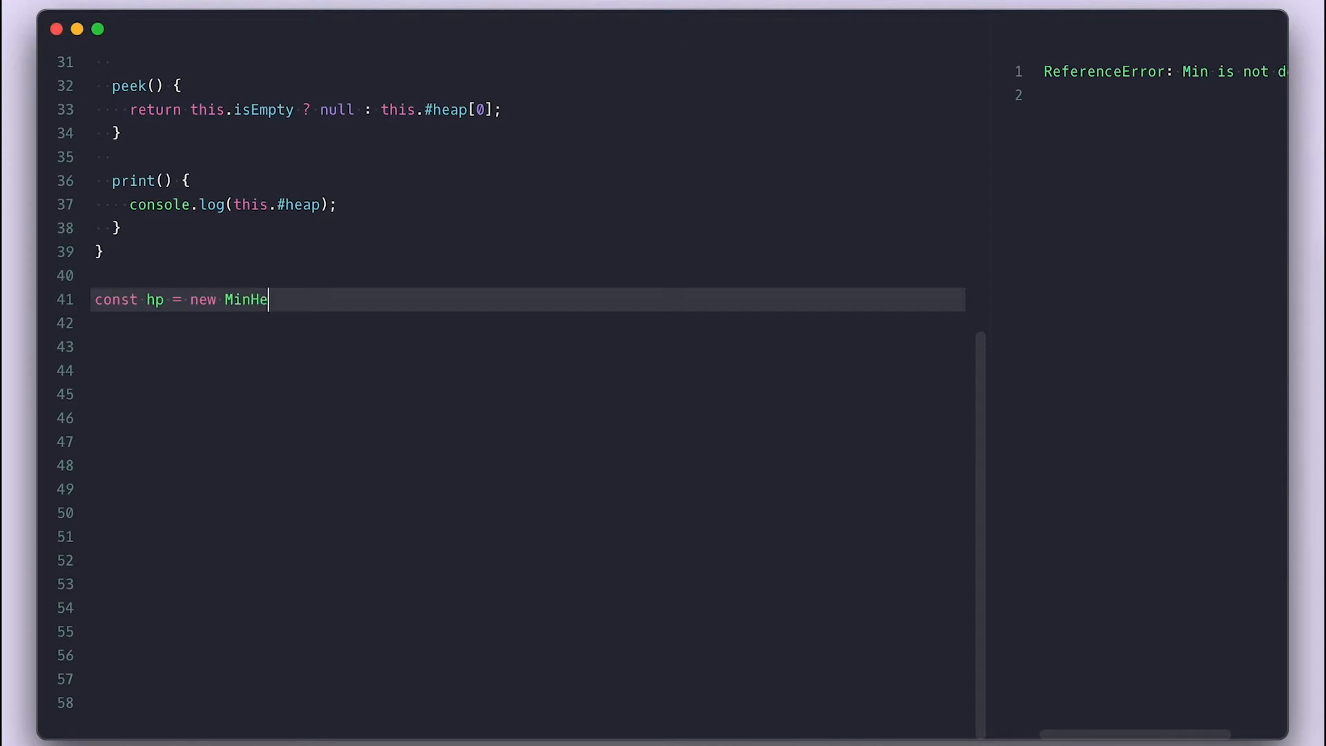
text(ap();)
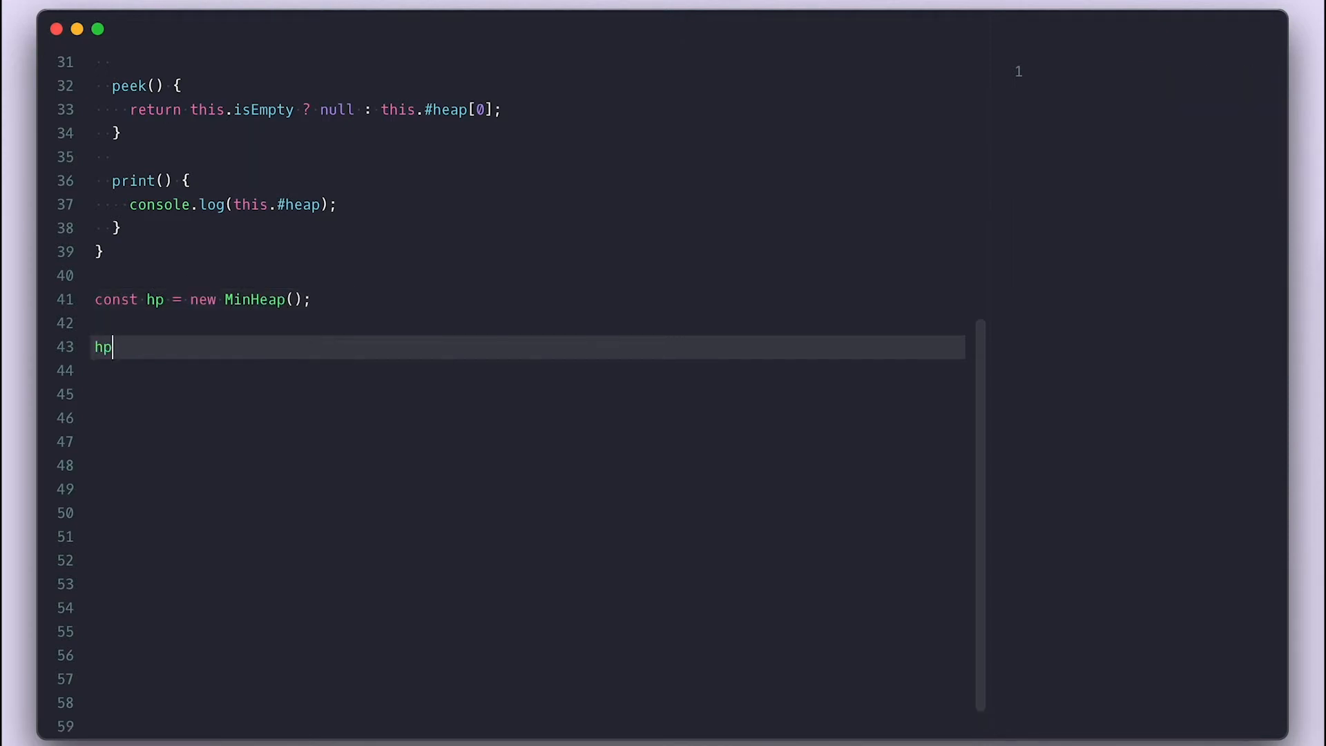
text(.print();)
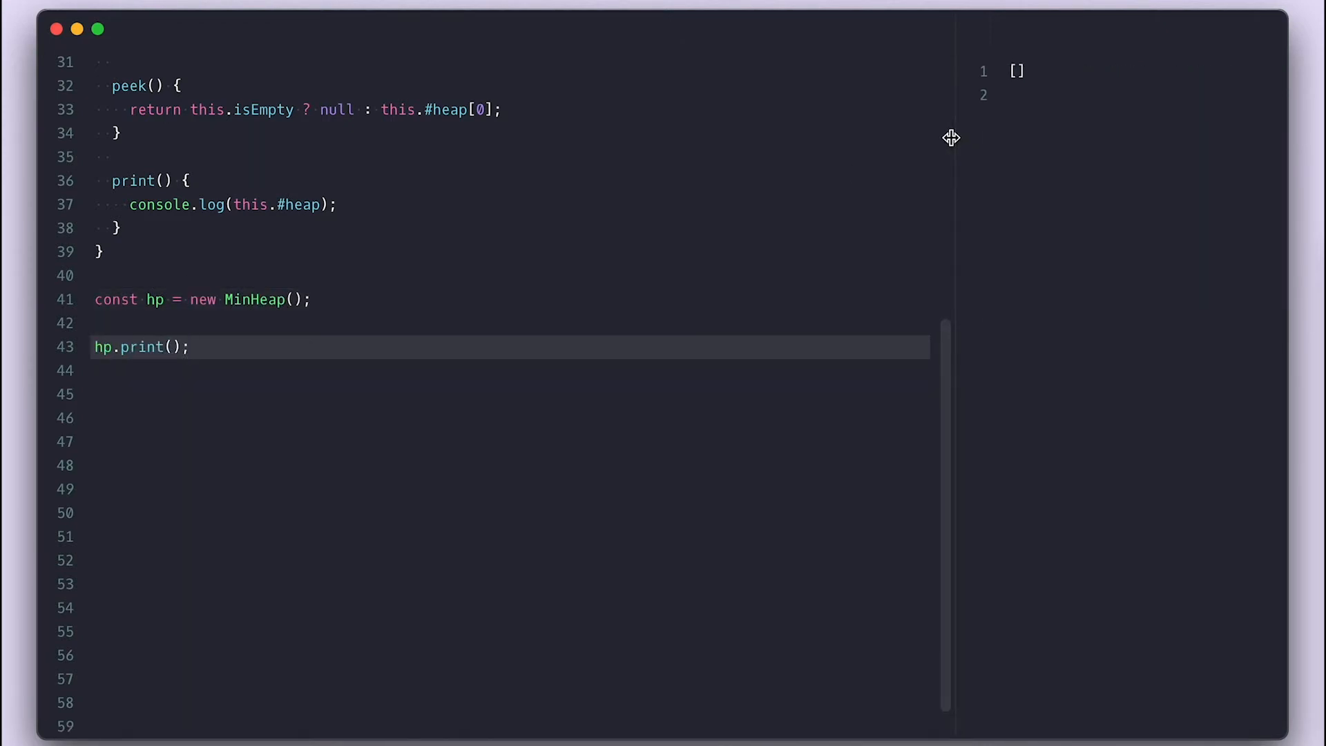
text(#getLeftIndex(index) {)
text(return)
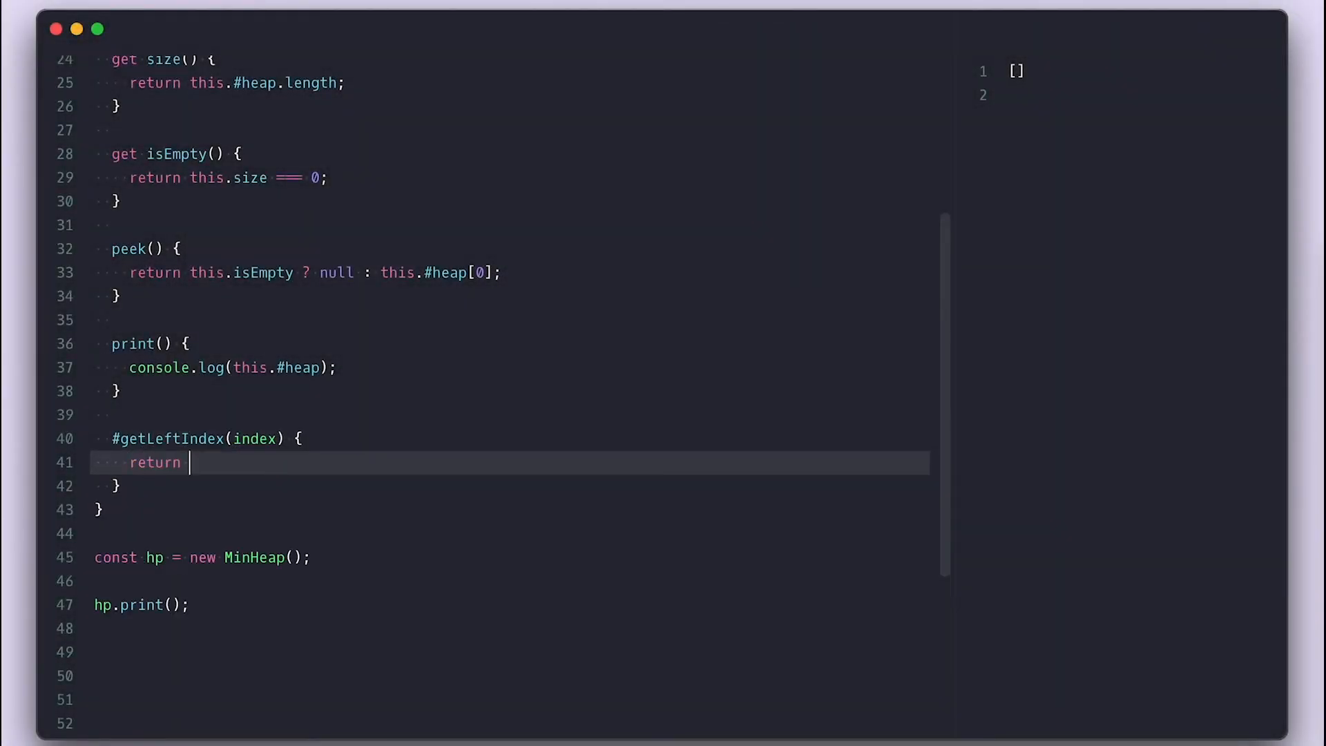
- Return 2 * index + 1 in #getLeftIndex and write #getParentIndex with Math.floor((index - 1) / 2)
text(2 * index + 1;)
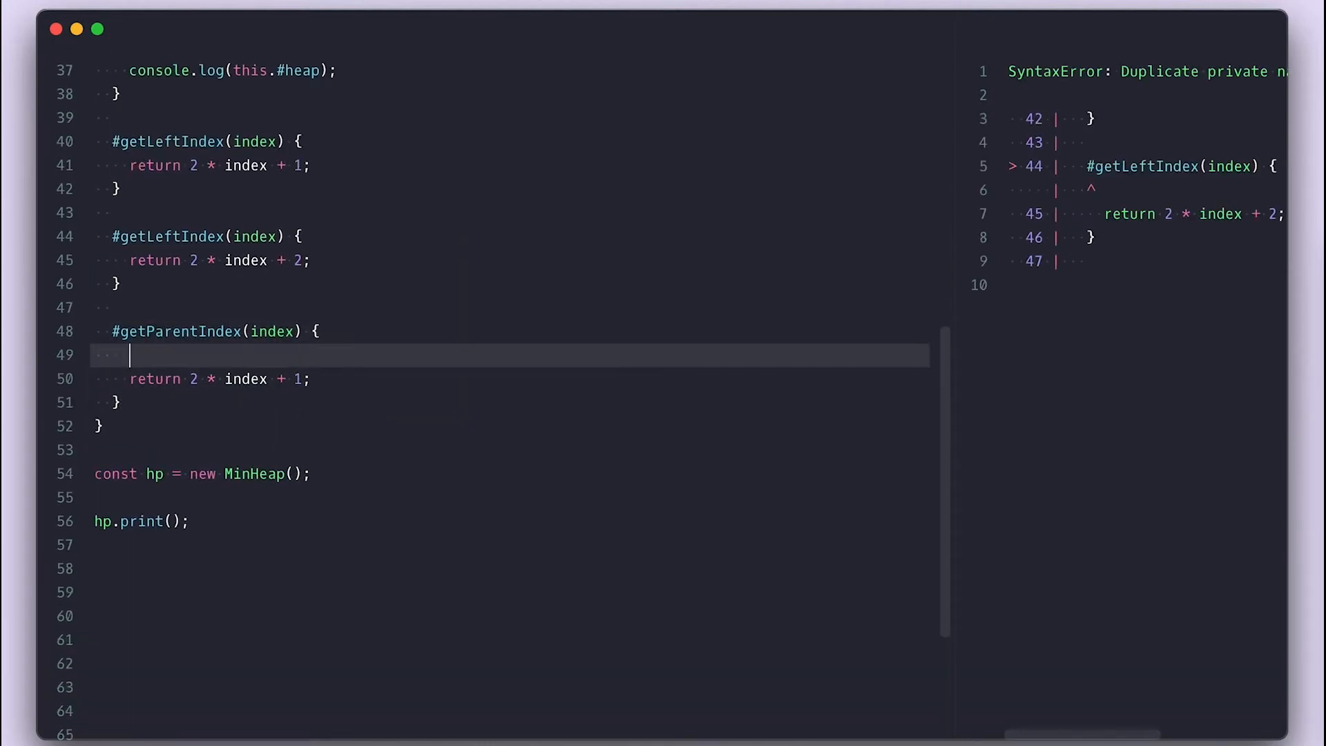
text(if(index === 0) return null;)
click(511, 379)
text(return Math.f)
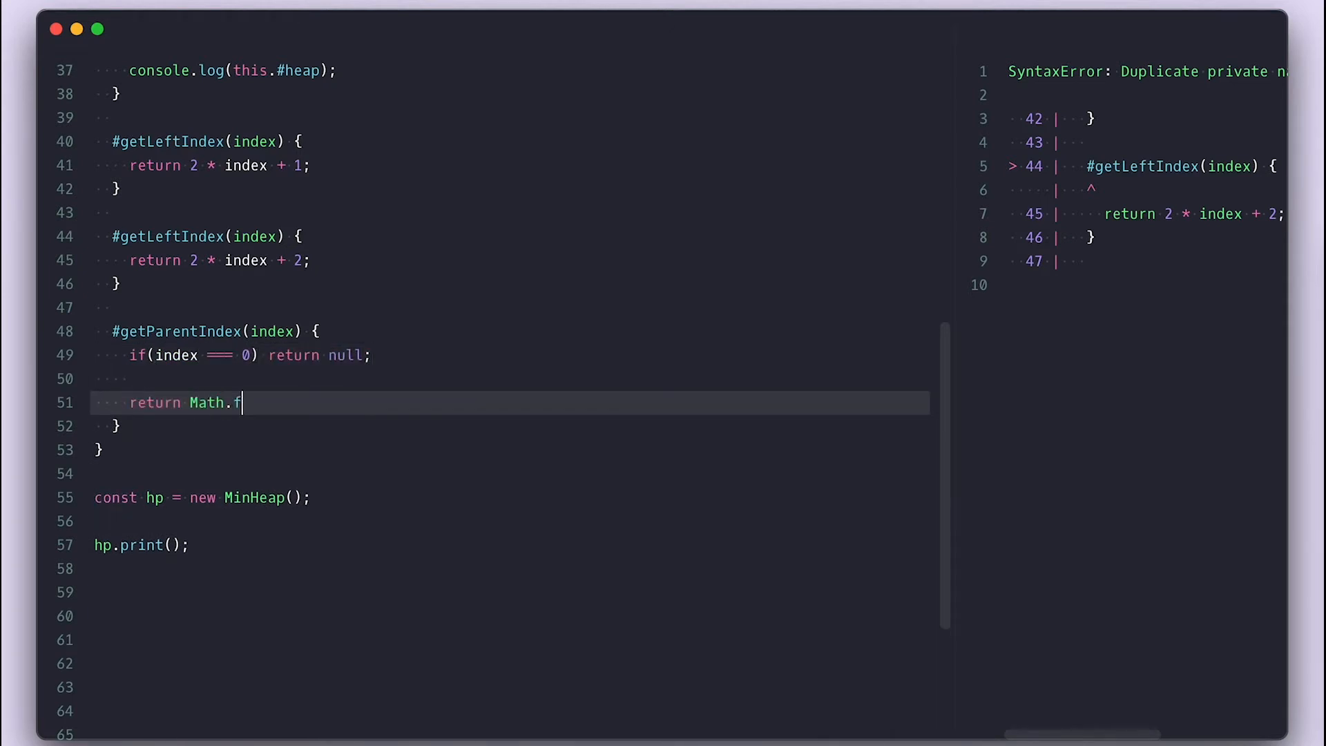
text(loor((index - 1))
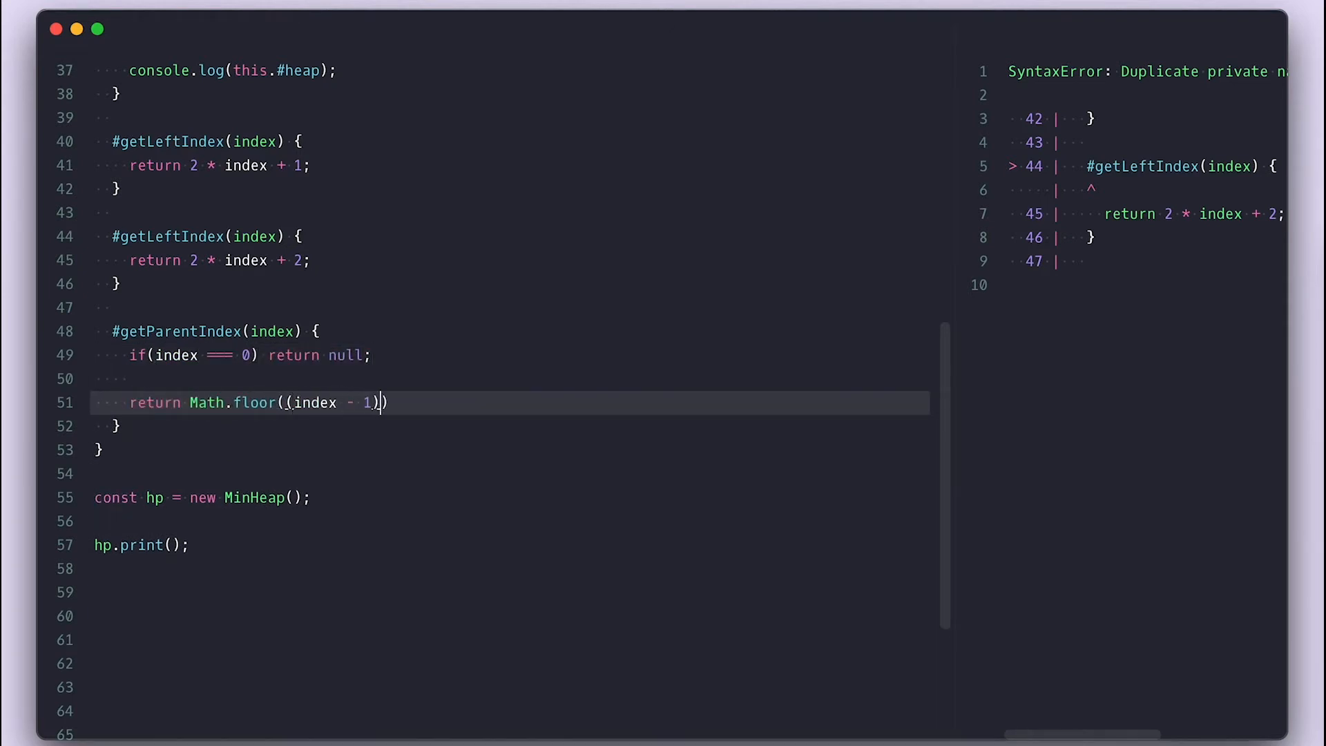
scroll(up, 3)
text(this.#heap)
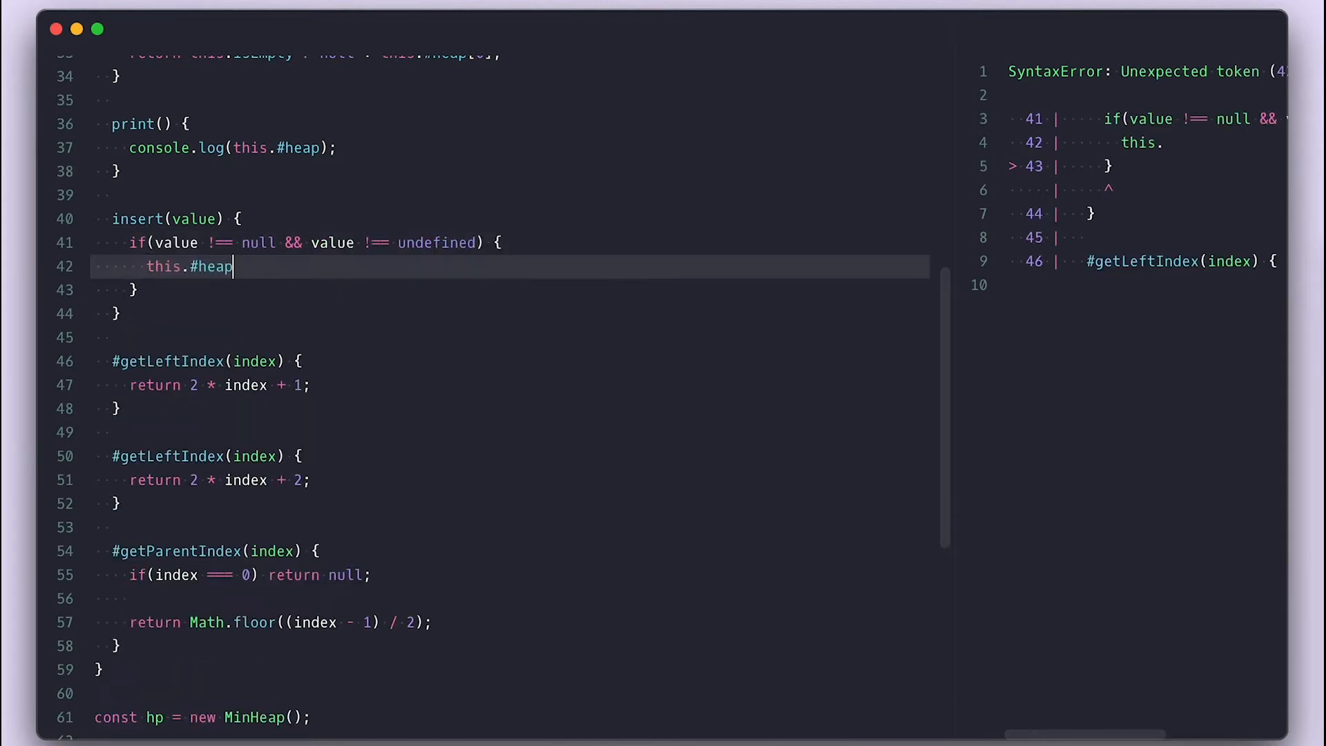
- Make insert push the value and call this.#siftUp(this.size - 1)
text(.push(value);)
text(this.#si)
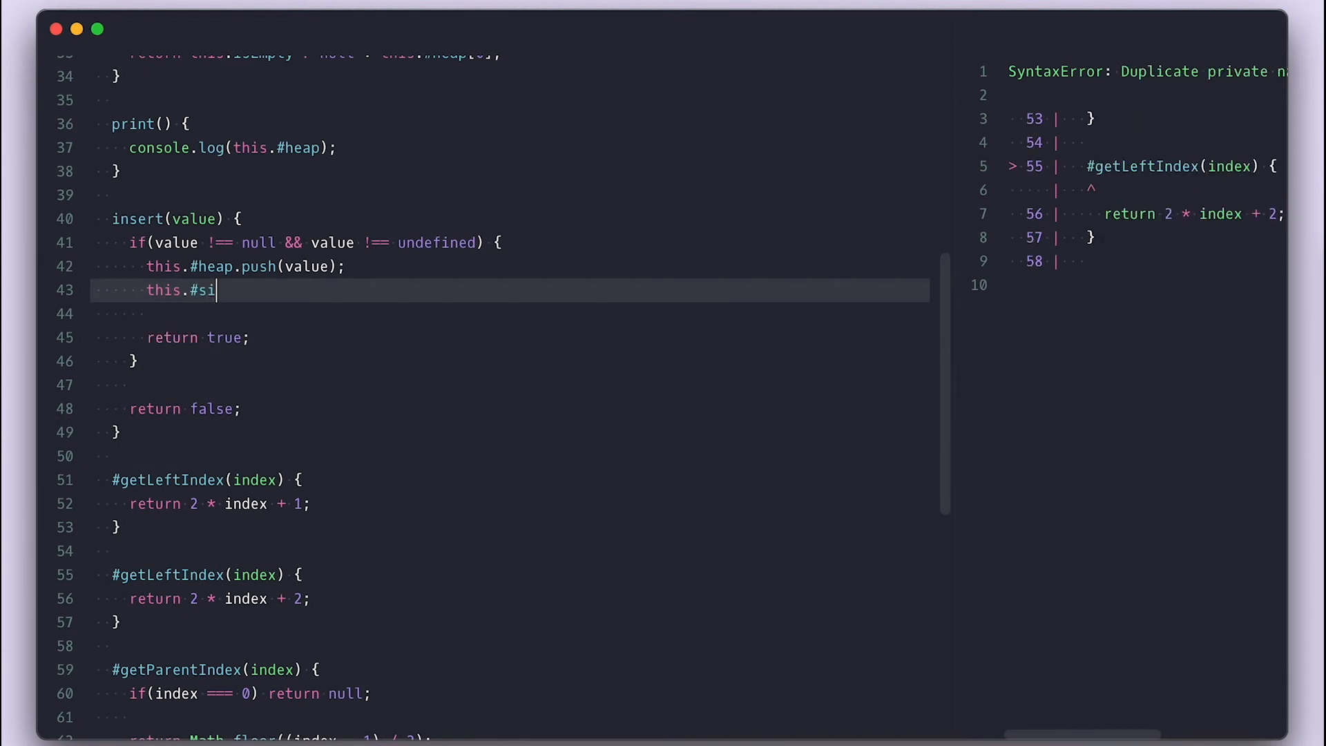
text(ftUp(this.siz)
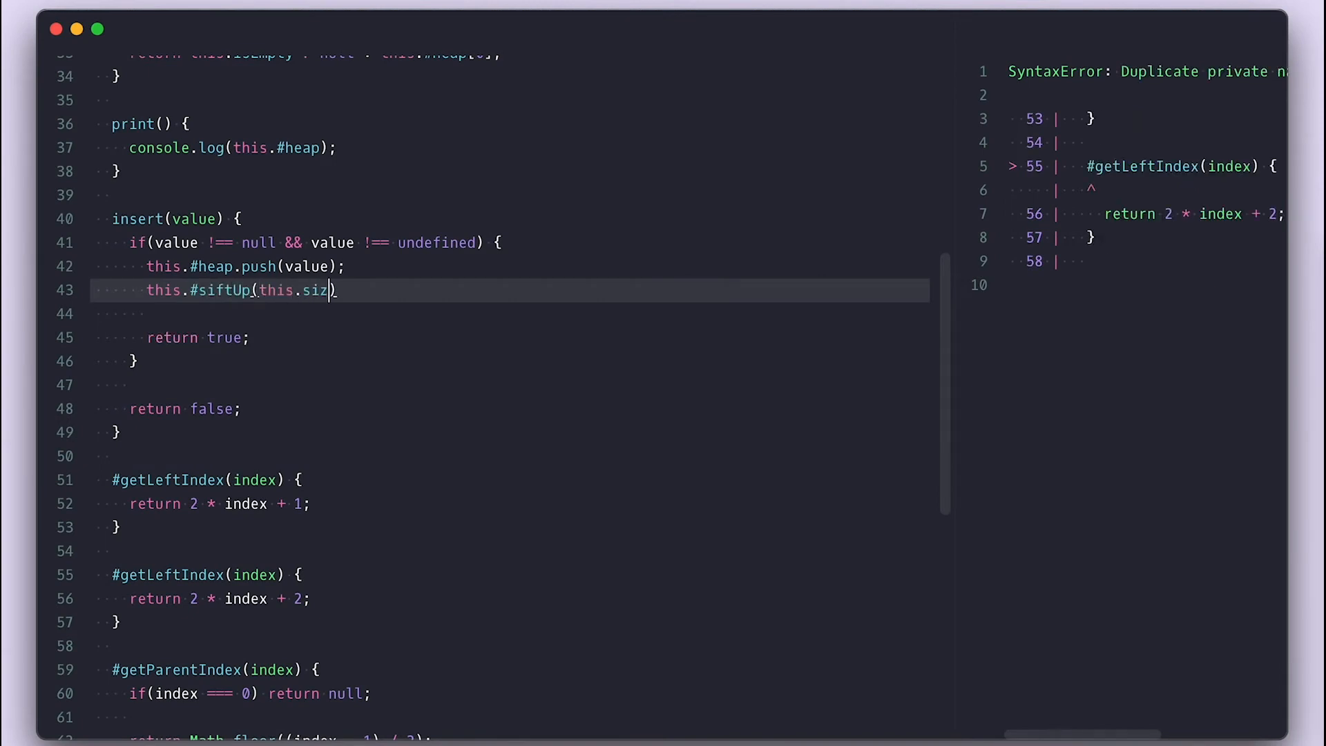
text(e - 1);)
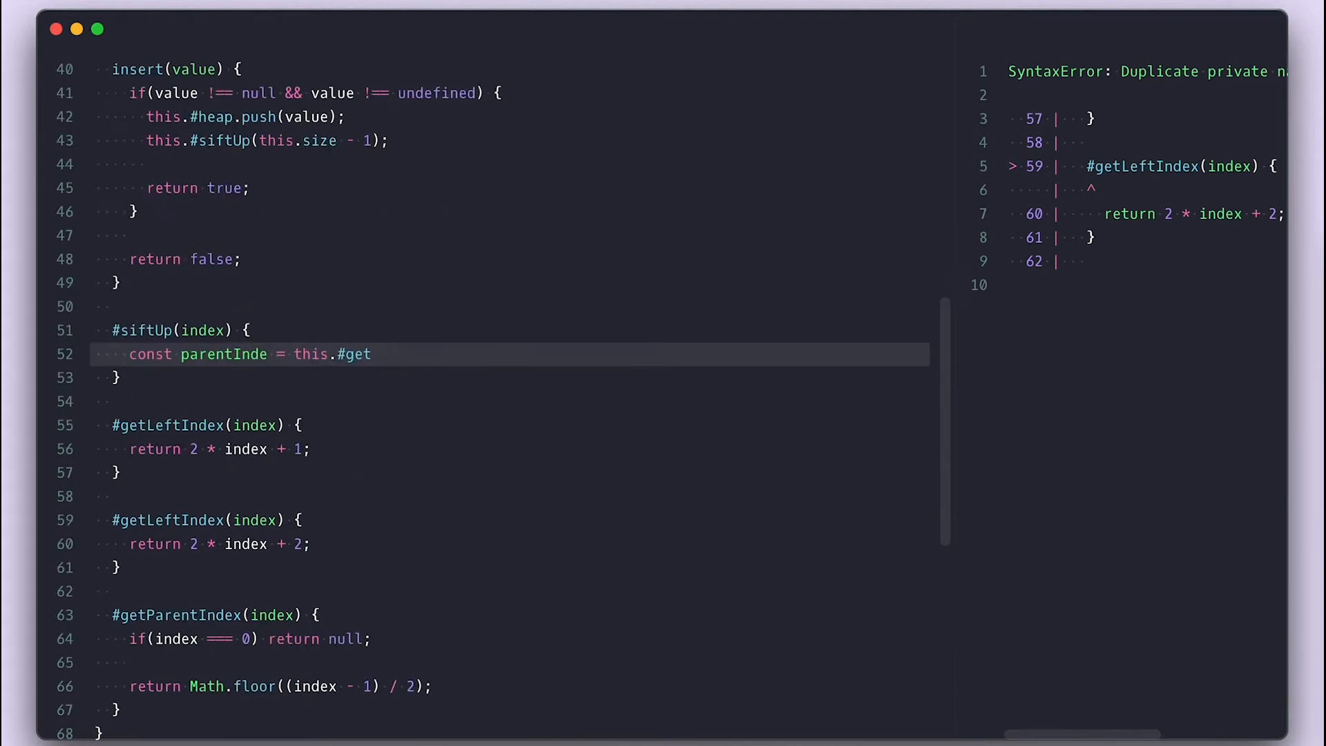
- Compute parentIndex and loop while #compare(heap[parentIndex], heap[index]) === comparison.BIGGER
text(ParentIndex(index);)
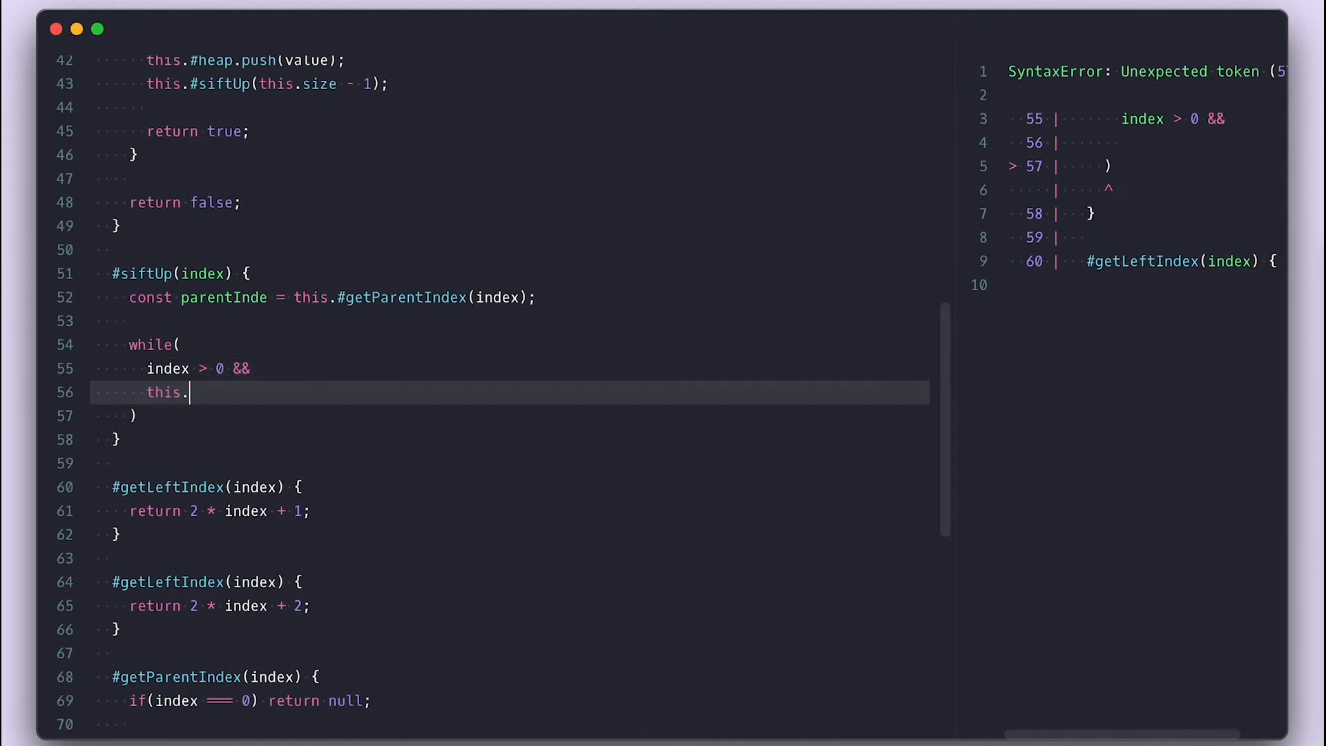
text(#compare(this.#)
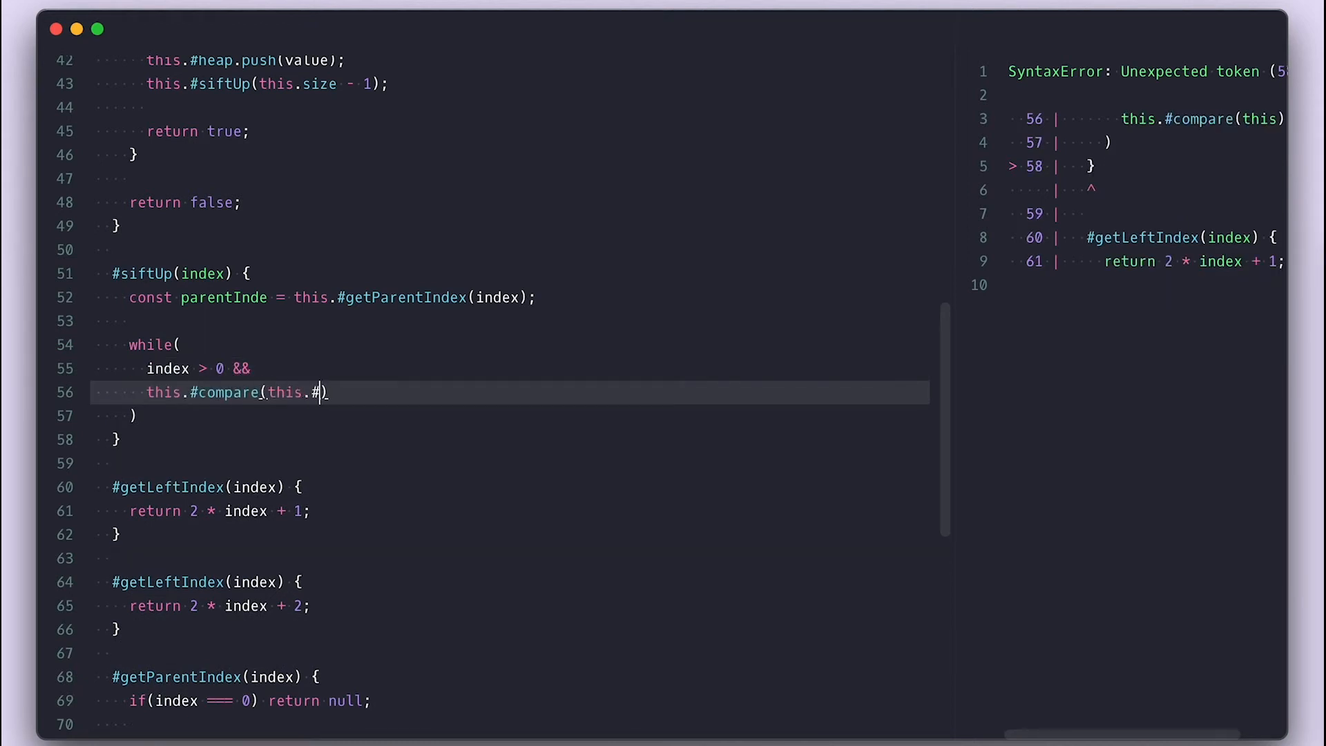
text(heap[parentIndex])
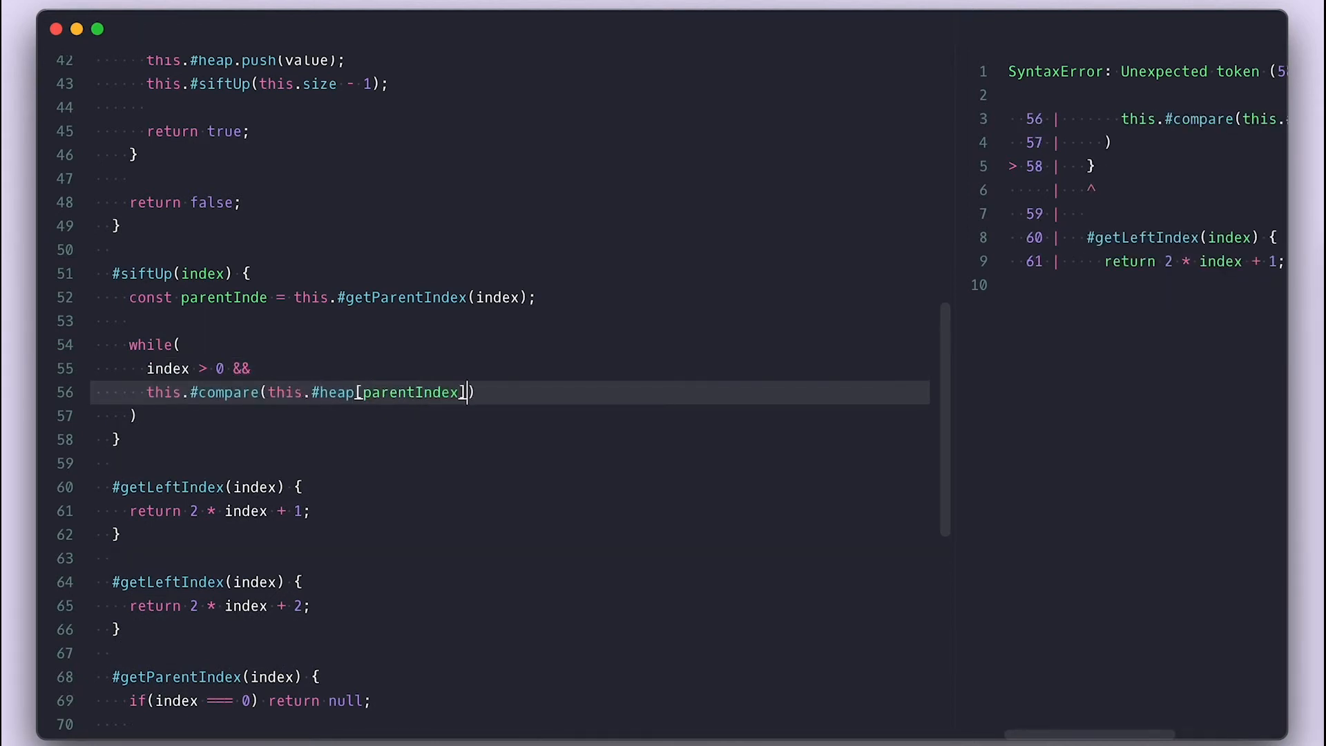
text(, this.#heap[index])
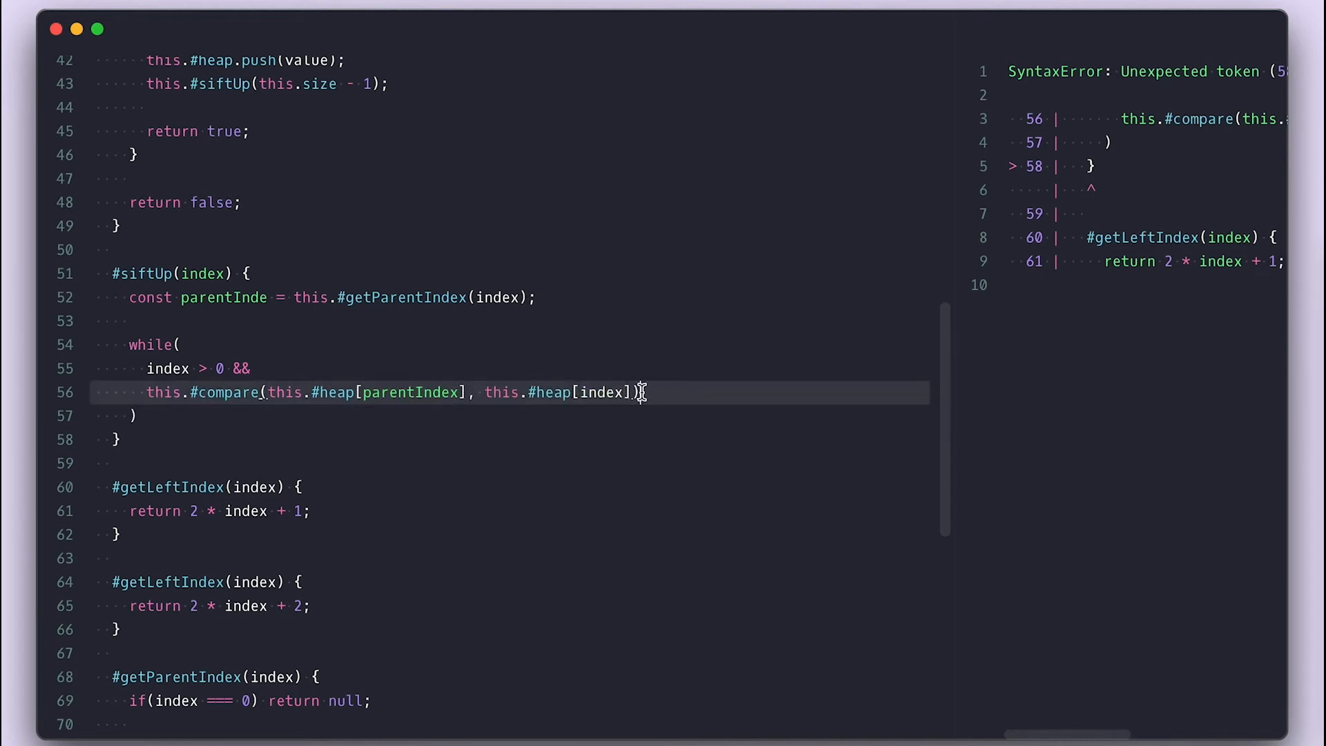
text(=== comparison.BIGGER)
text(this.)
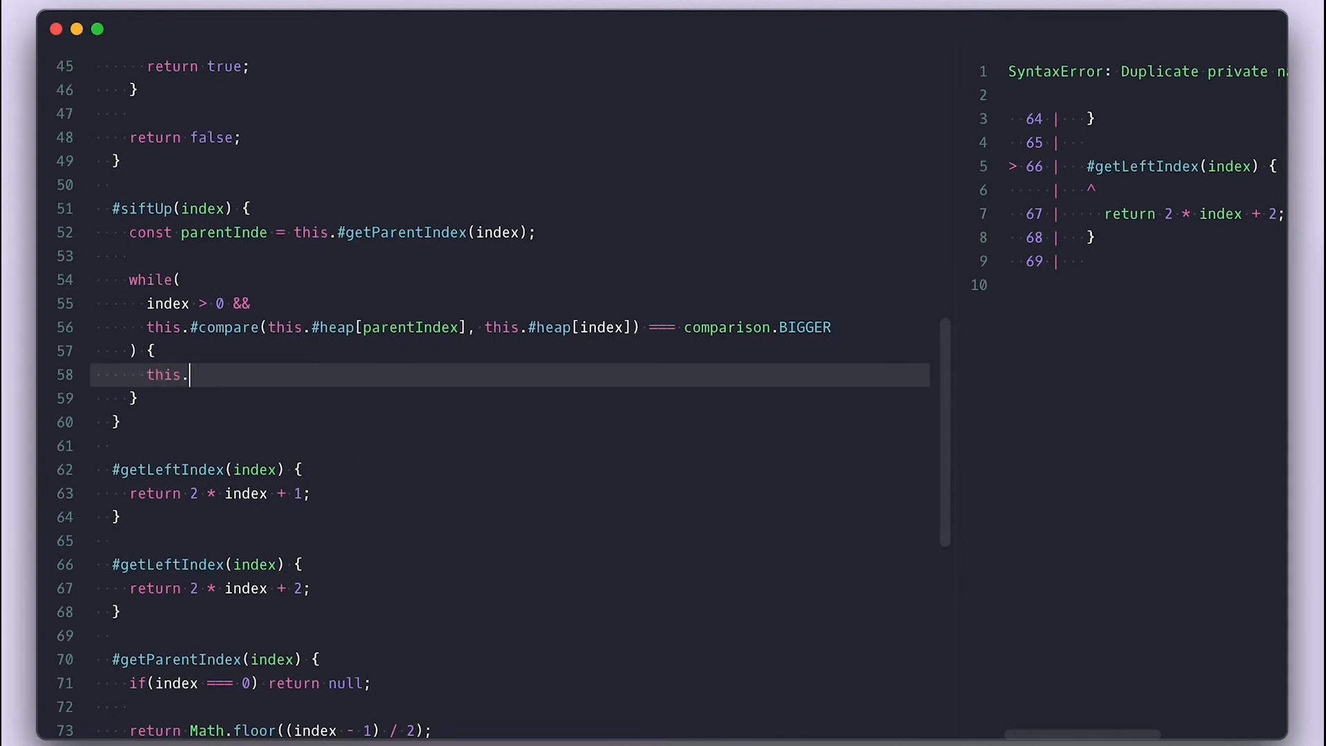
- Inside the loop call #swap(parentIndex, index), set index = parentIndex and recompute parentIndex
text(#swap(parentIndex, index);)
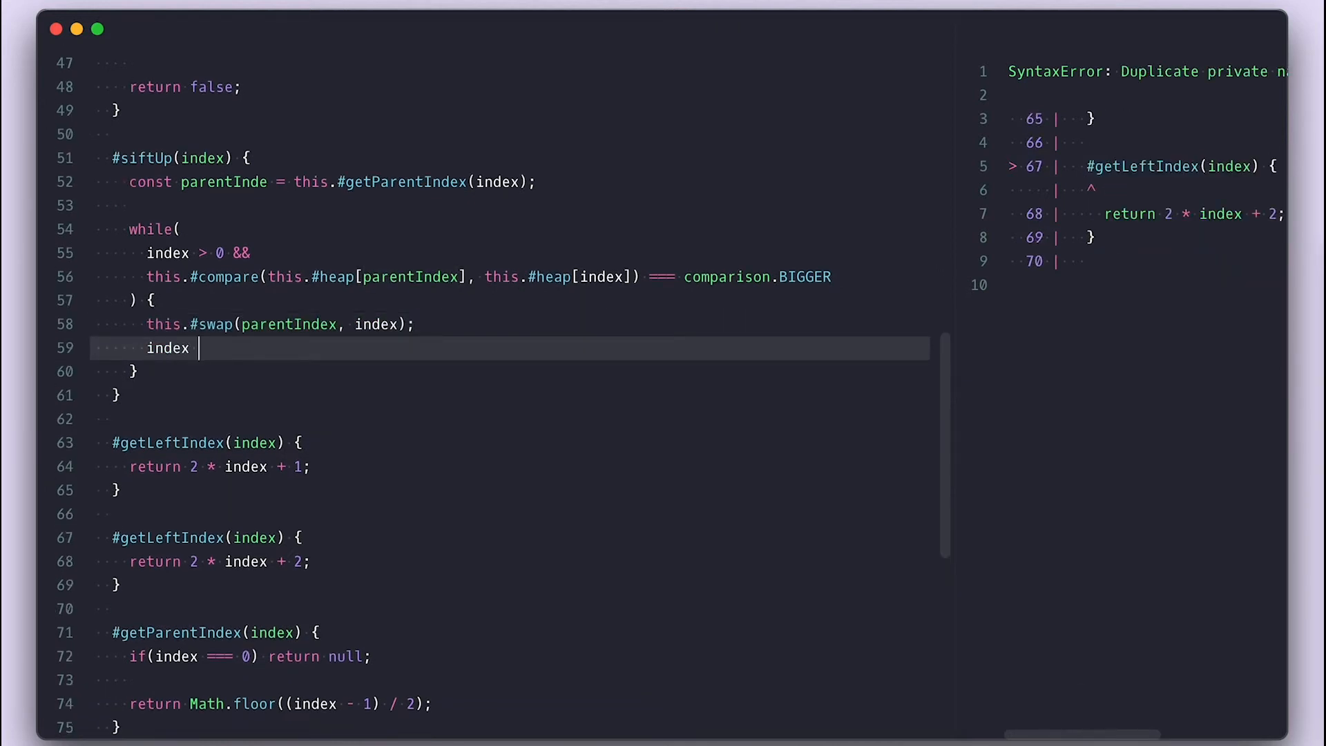
text(= parentIndex;)
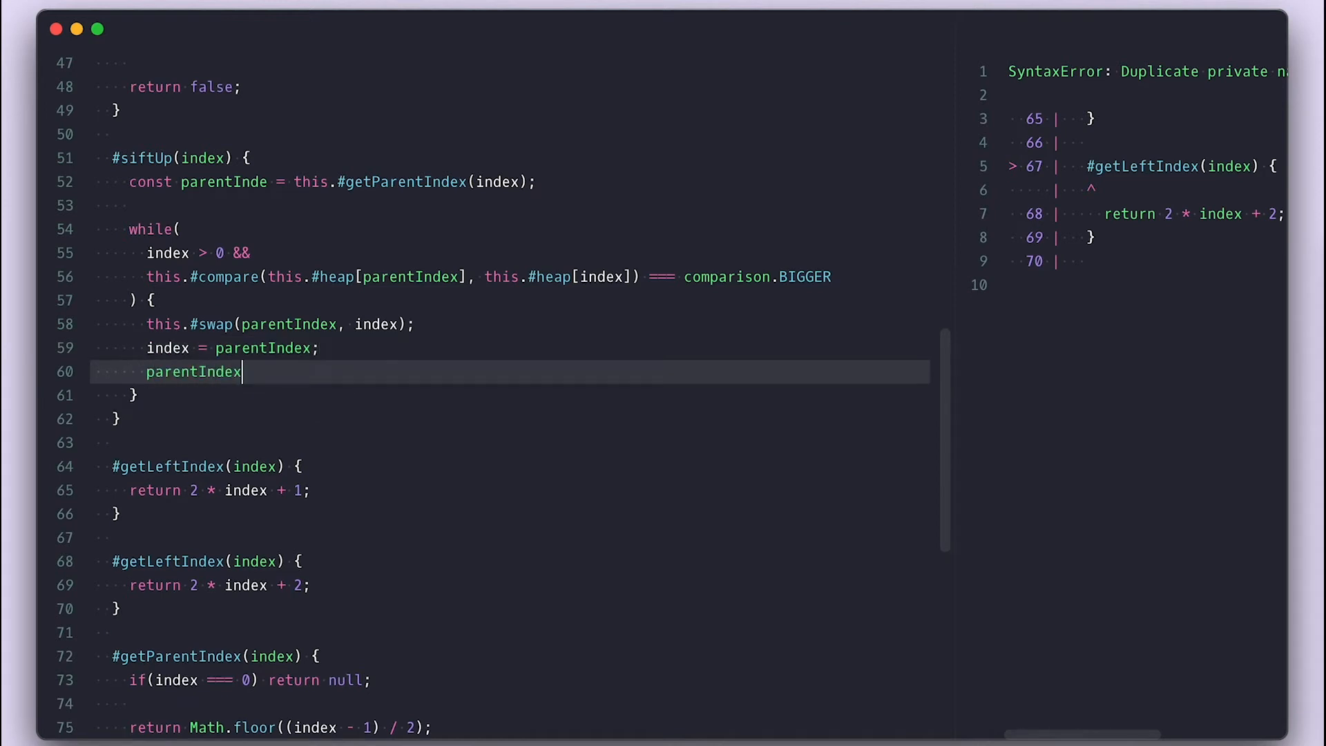
text(= this.#getParentIndex(index);)
text(#swap() {)
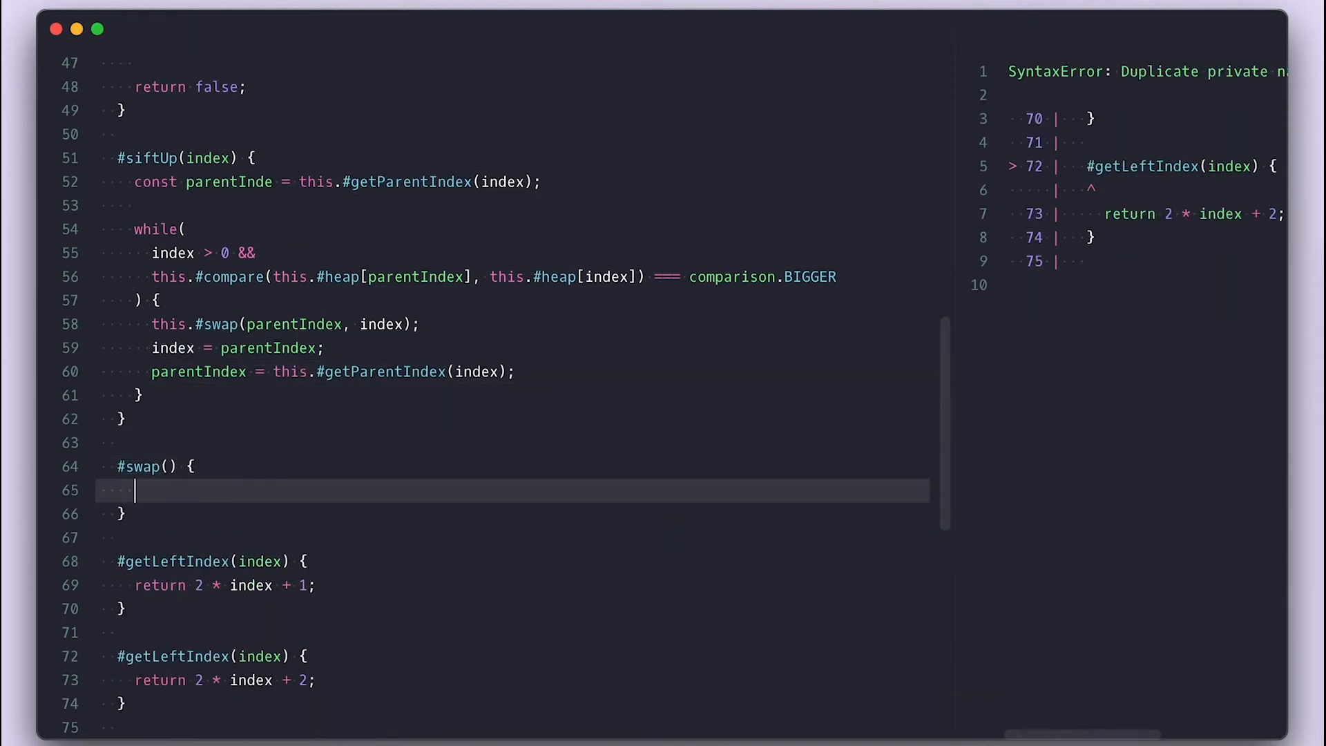
- Write #swap(i, j) exchanging this.#heap[i] and this.#heap[j] through a temp variable
text(i)
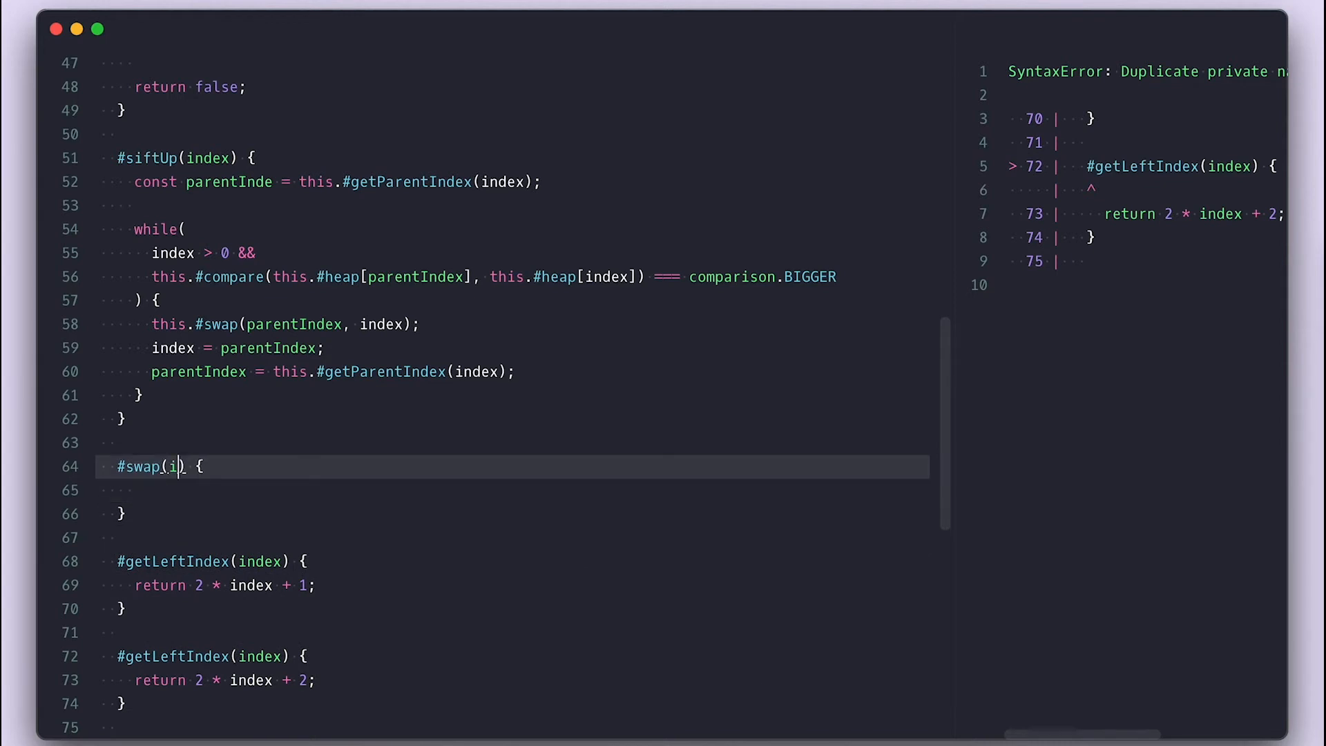
text(, j)
click(513, 489)
text(const temp = this.)
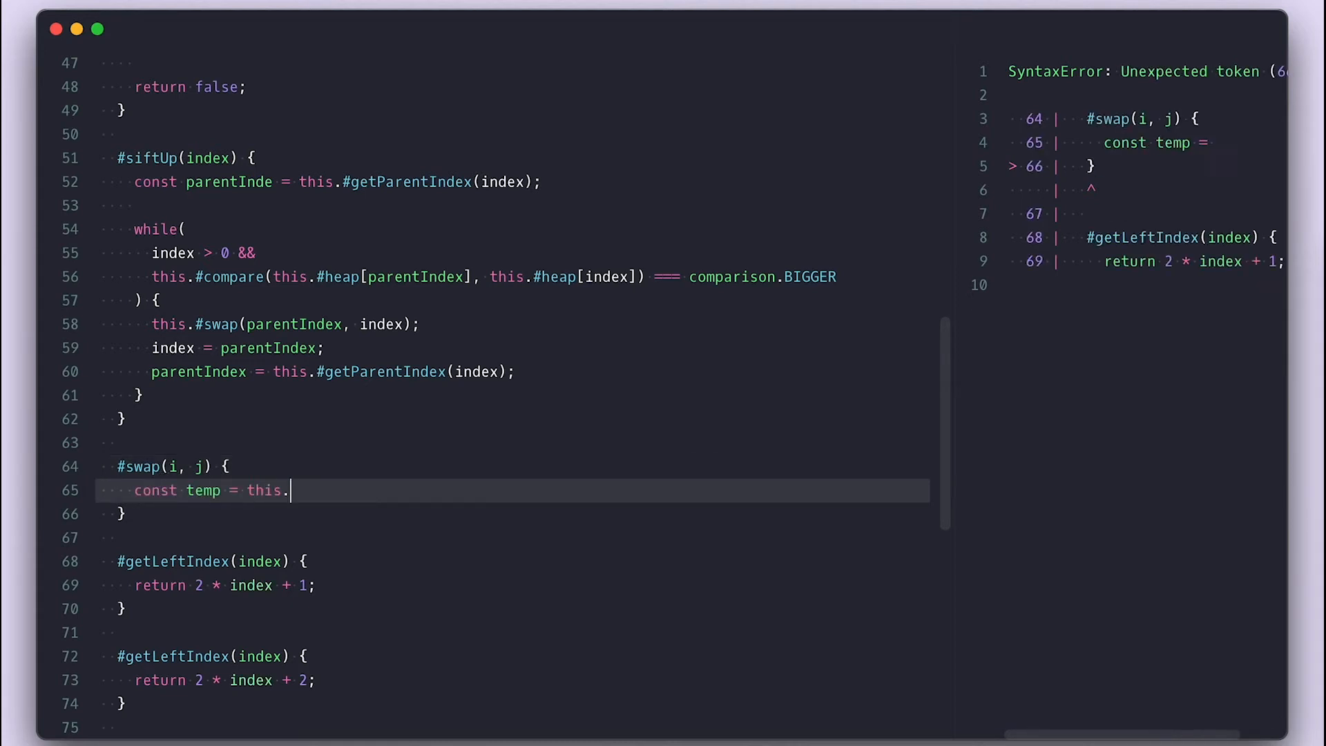
text(#heap[i];)
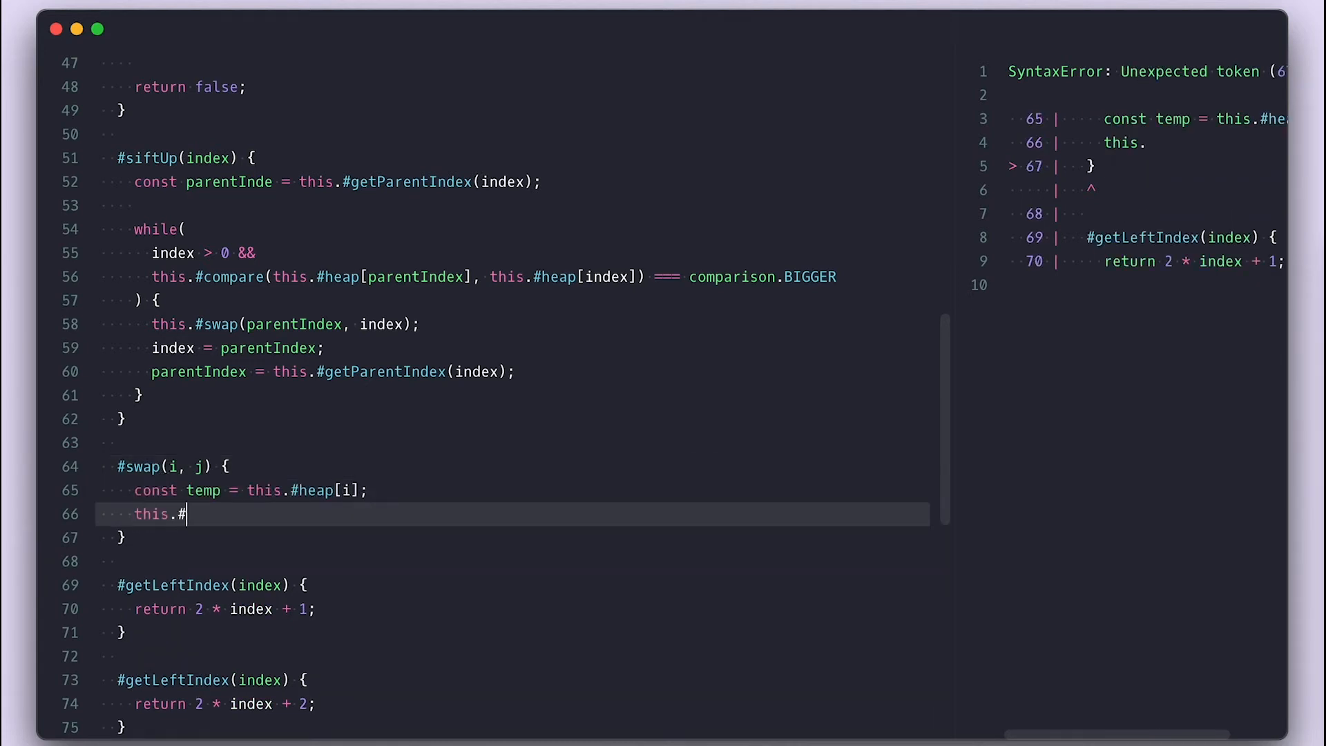
text(heap[i] = this.#heap[j];)
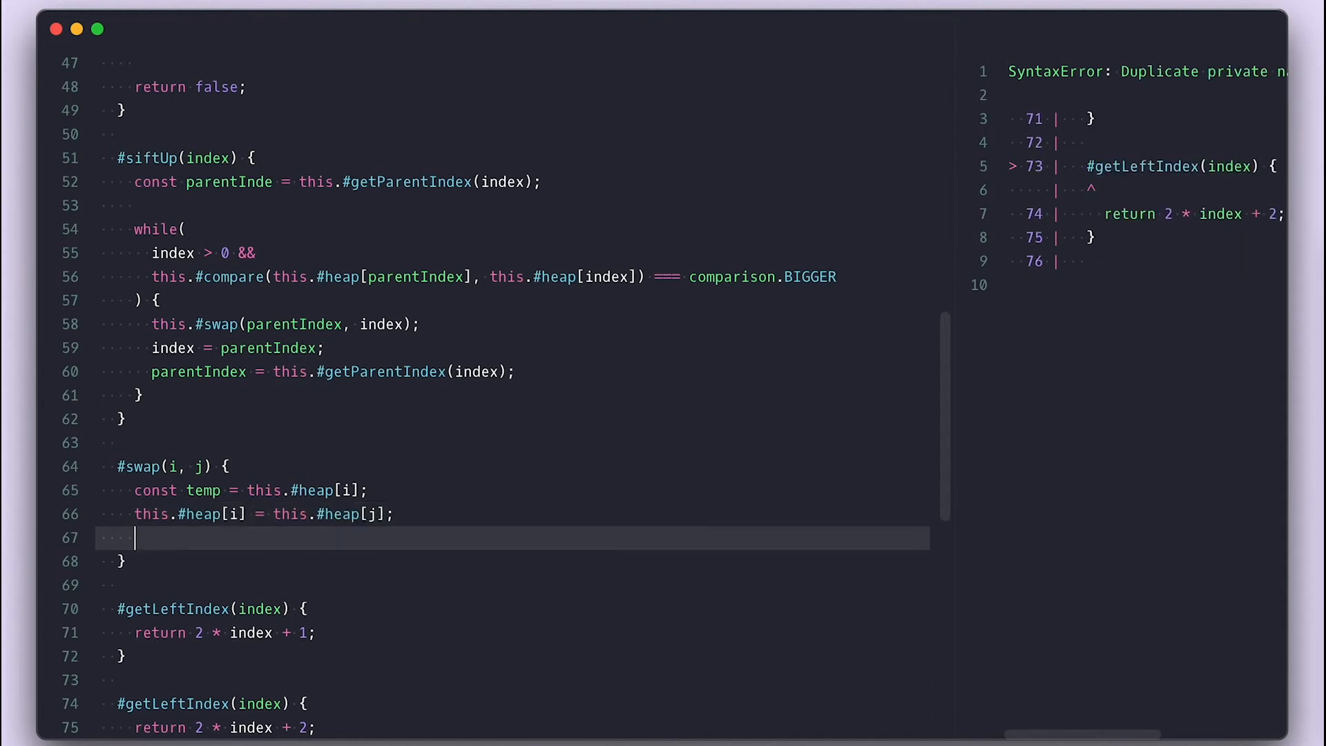
text(this.#heap[j] = templ)
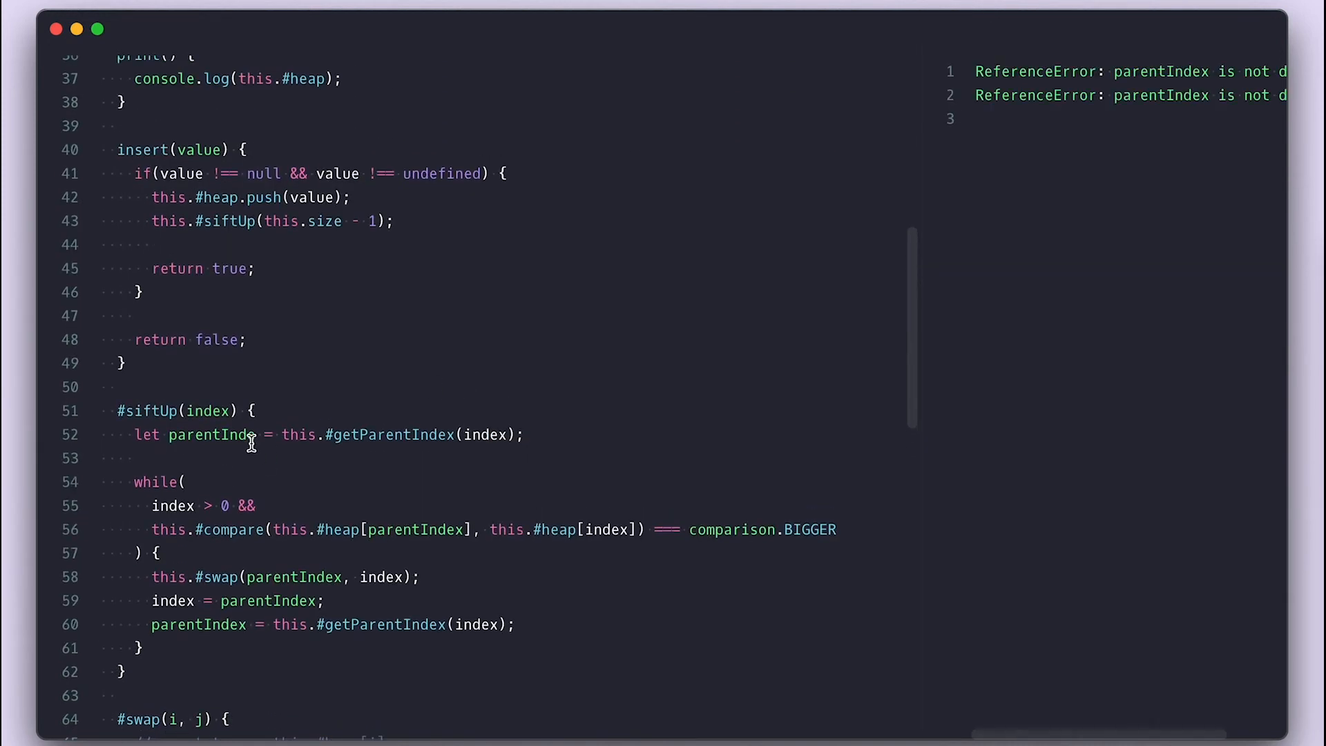
- Add hp.insert calls for 2, 3, 4 and 5 below the MinHeap instantiation
scroll(down, 3)
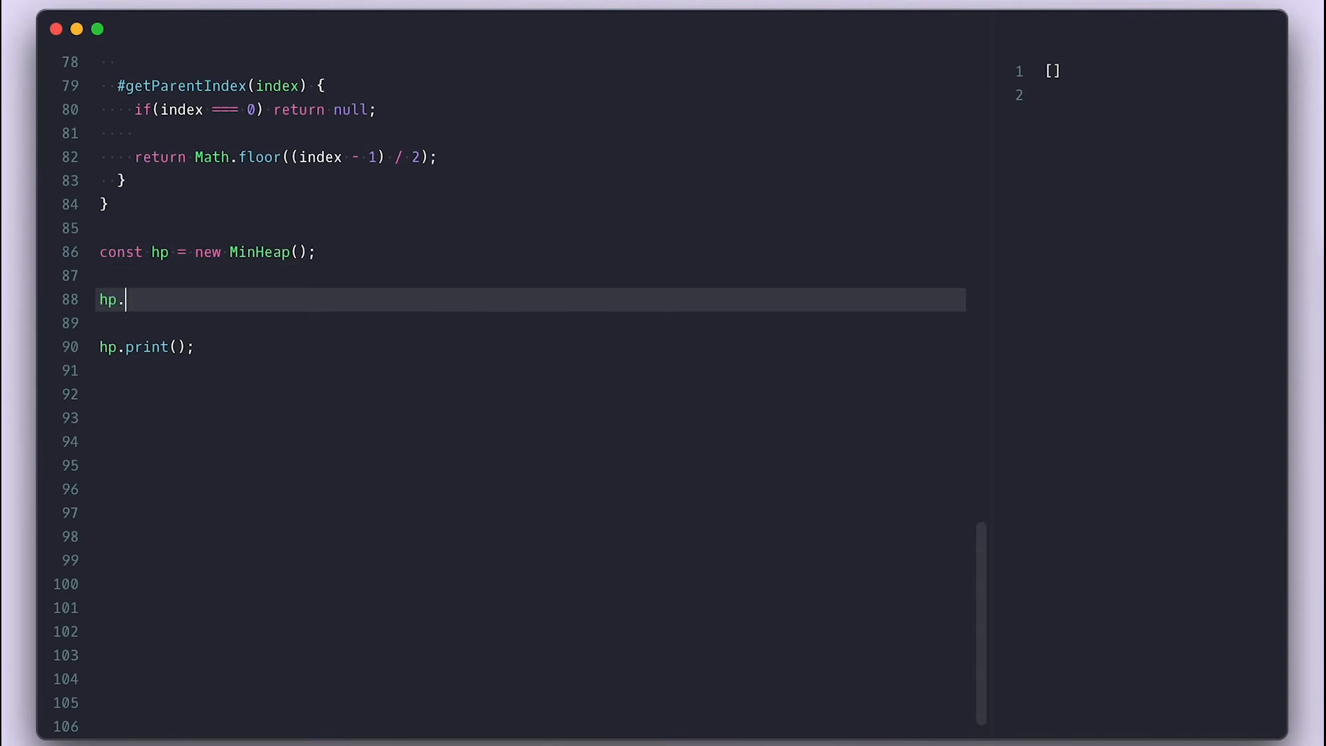
text(insert(2);)
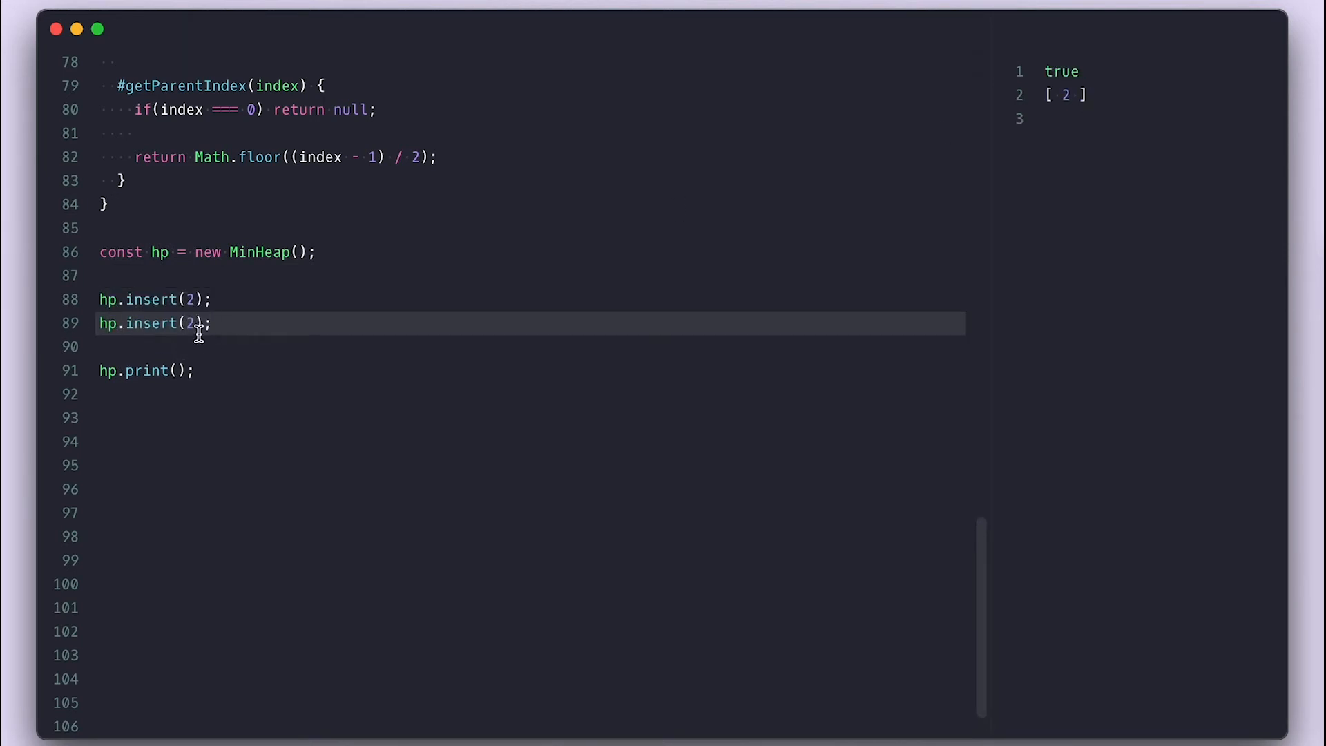
text(3)
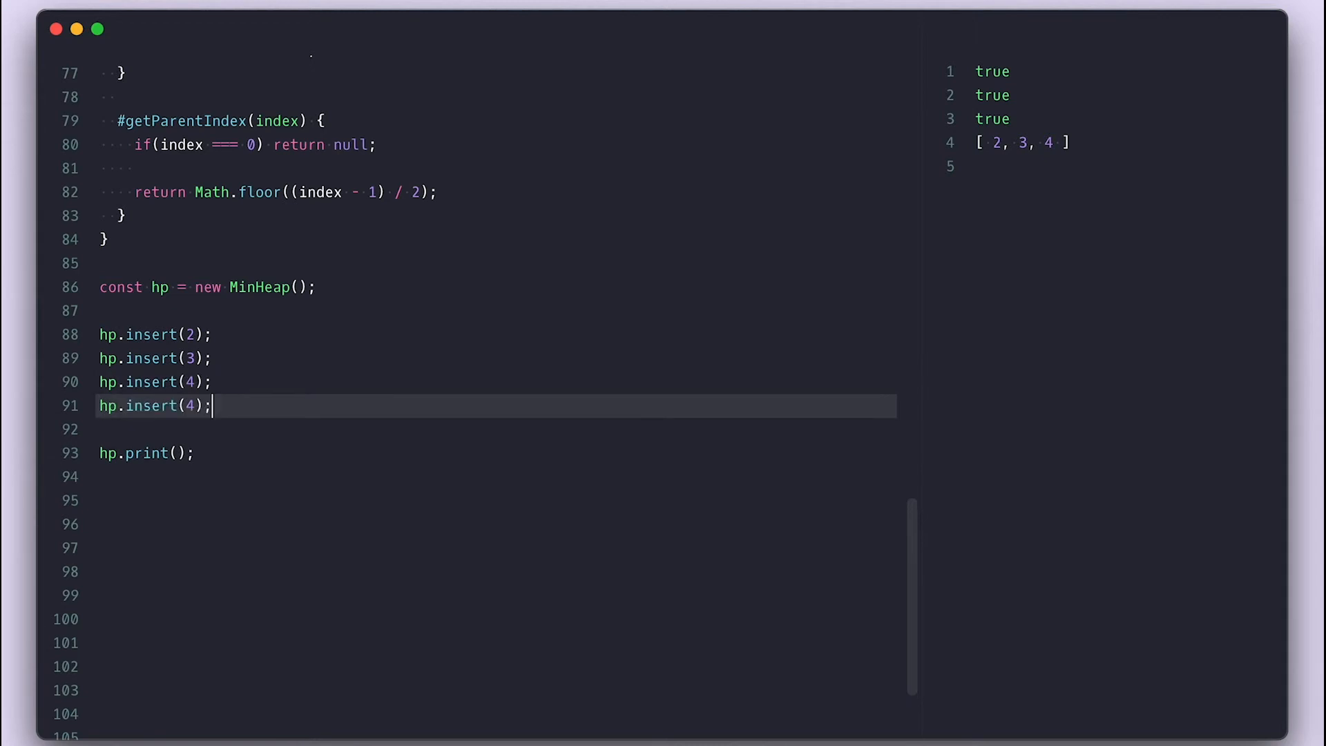
text(5)
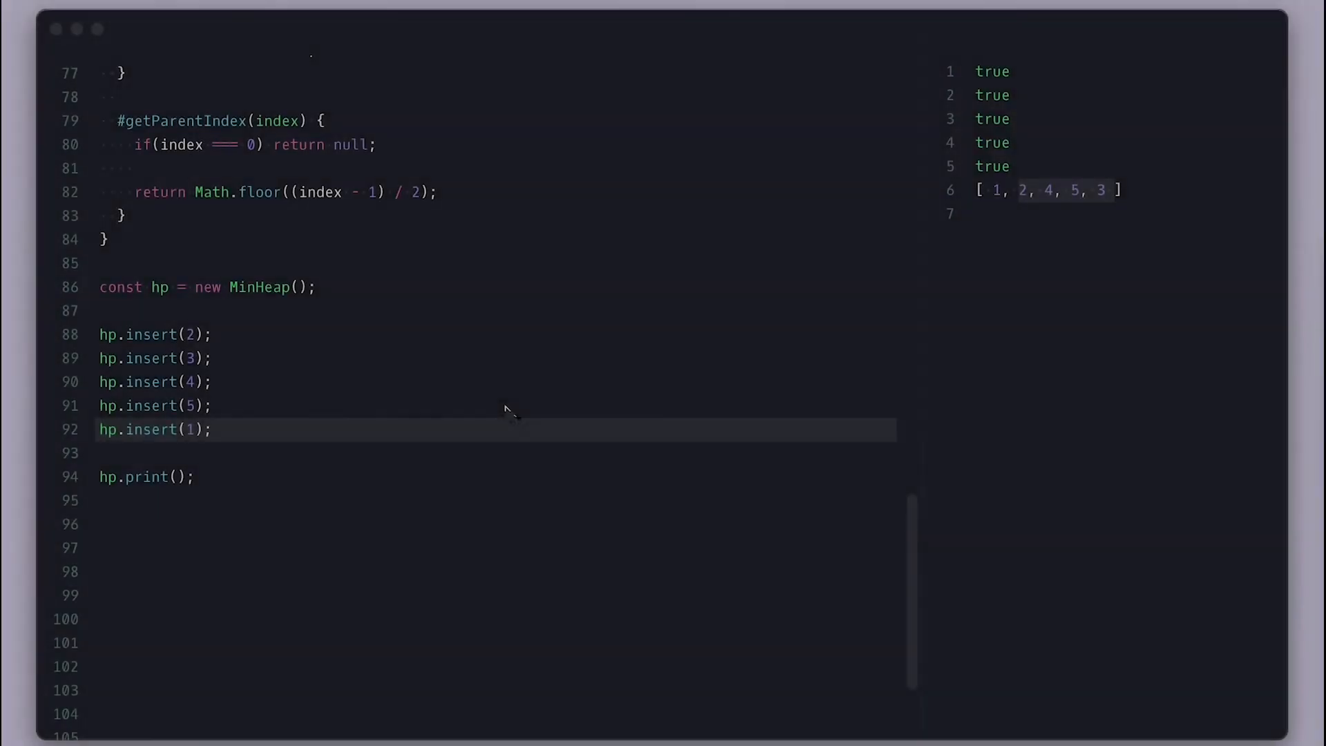
- Scroll through the class to review the destructuring #swap and the inserted values
scroll(up, 3)
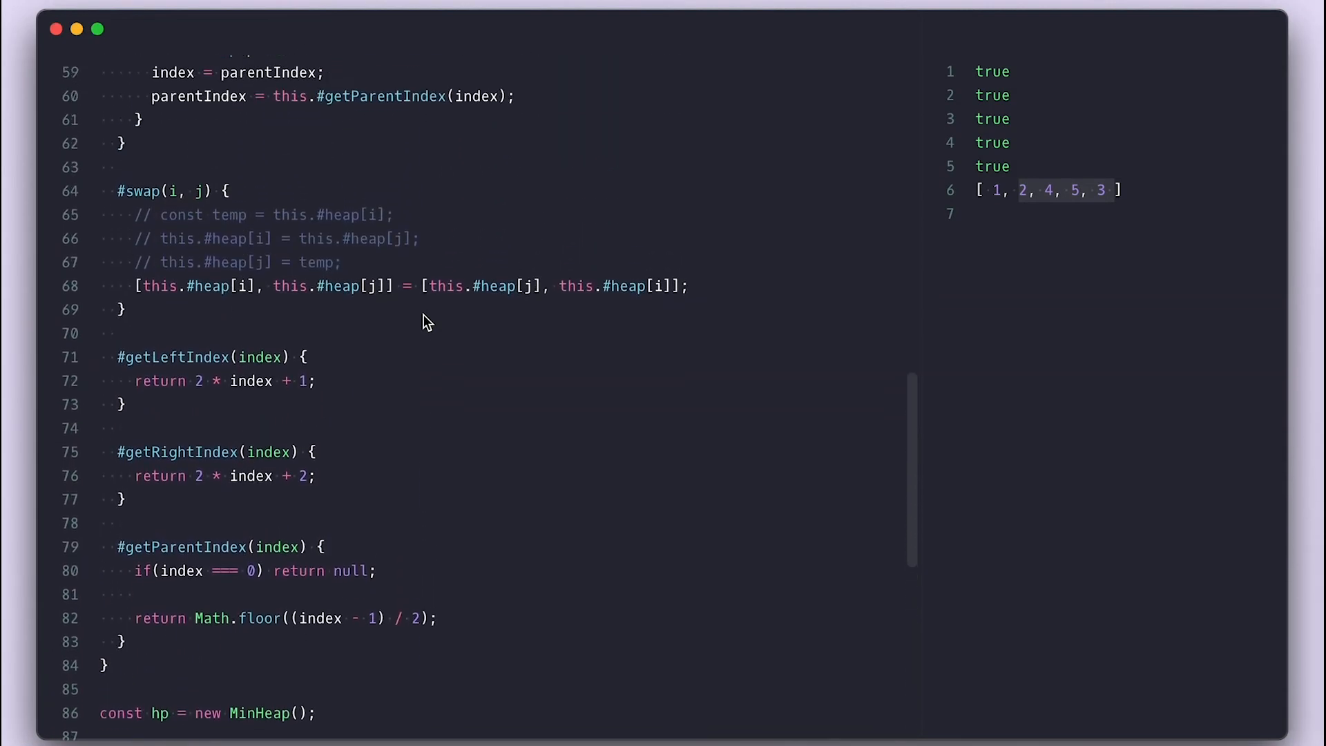
scroll(down, 3)
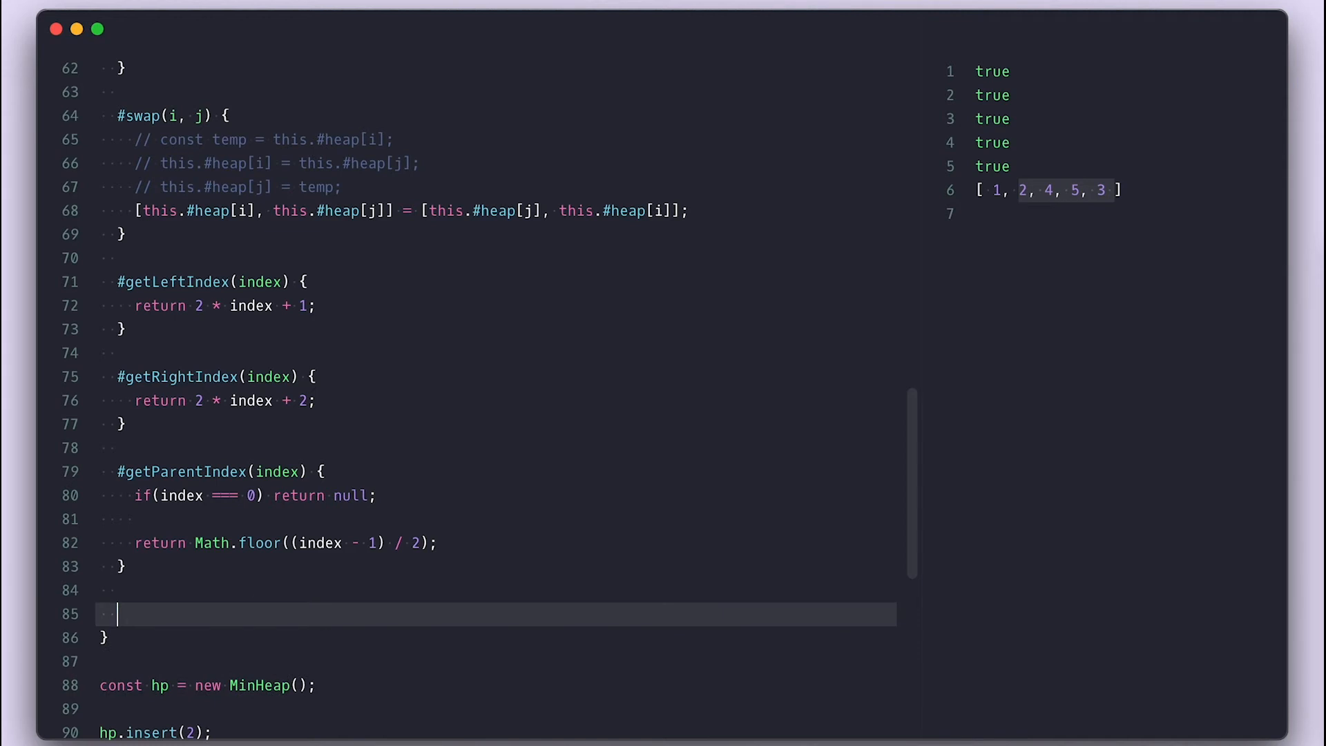
- Declare #printNode(i = 0, spaceCount = 0, label = '*') stub at the end of the class
text(#printNode())
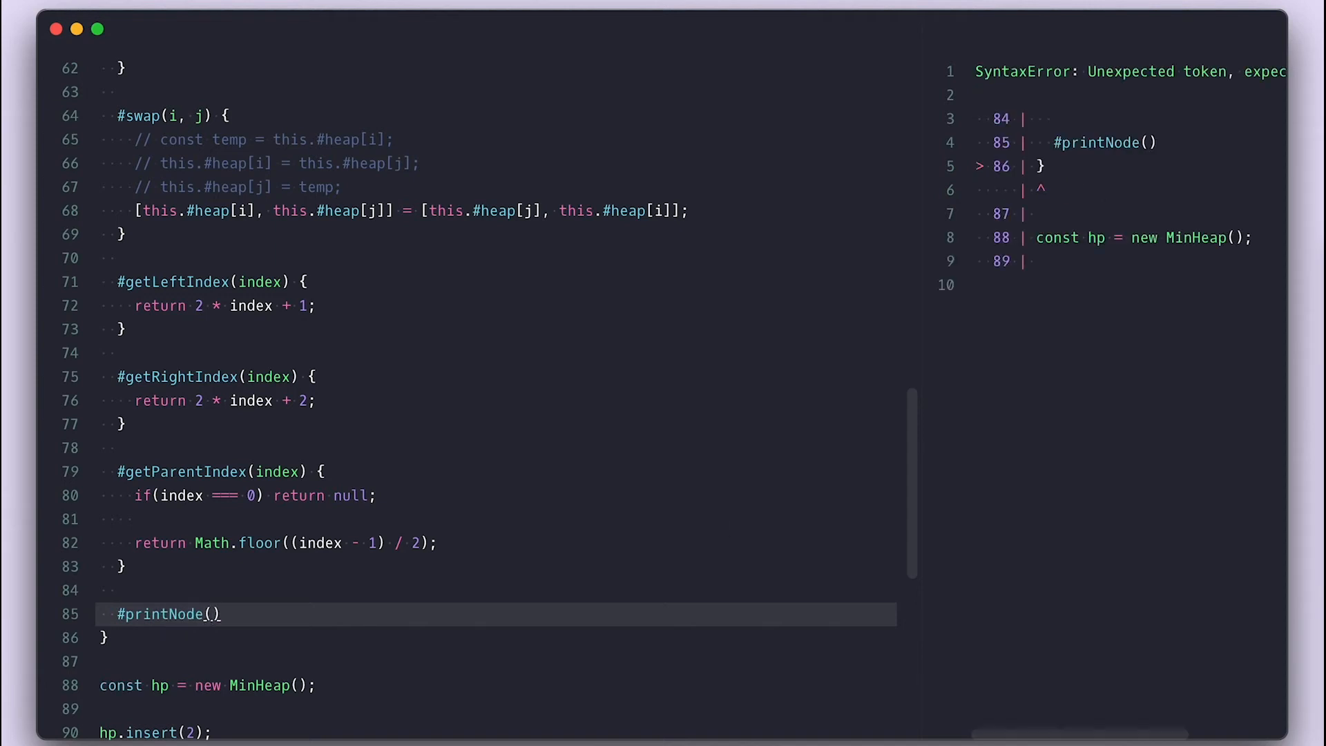
text(i = 0, s)
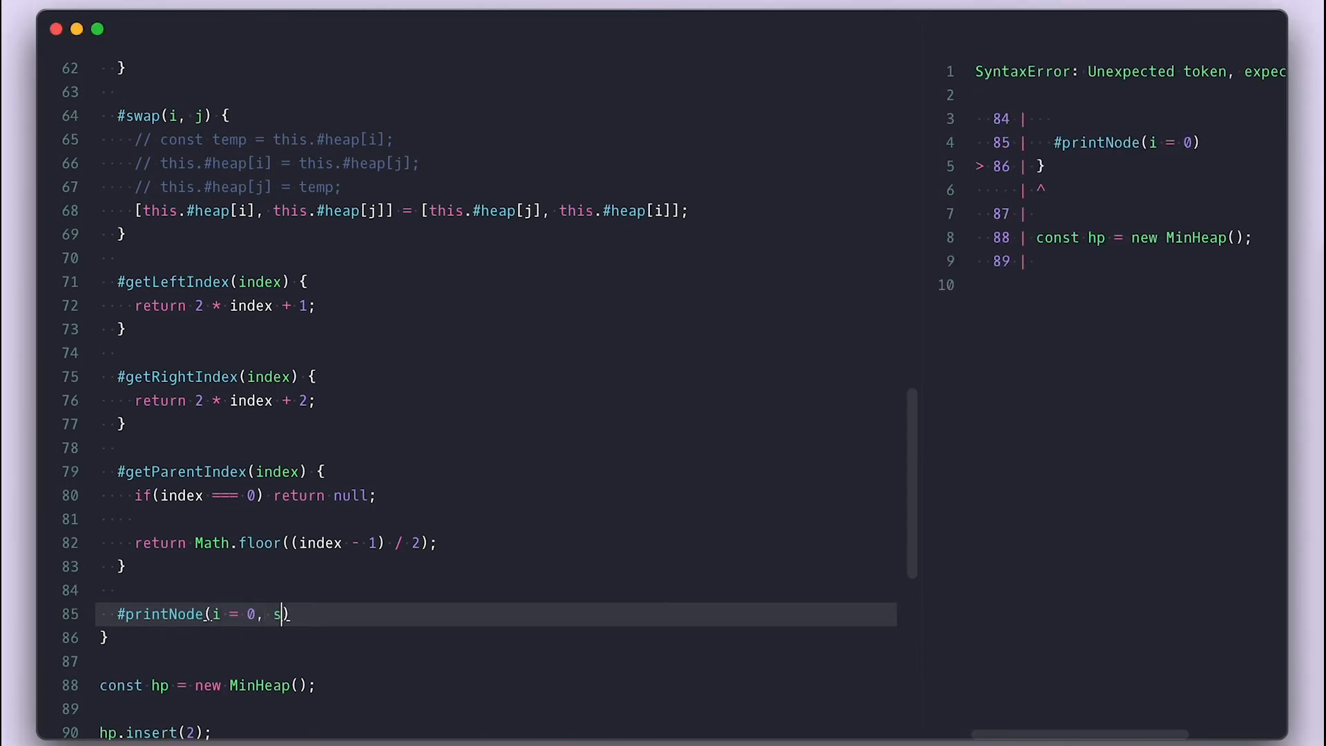
text(paceCount = 0)
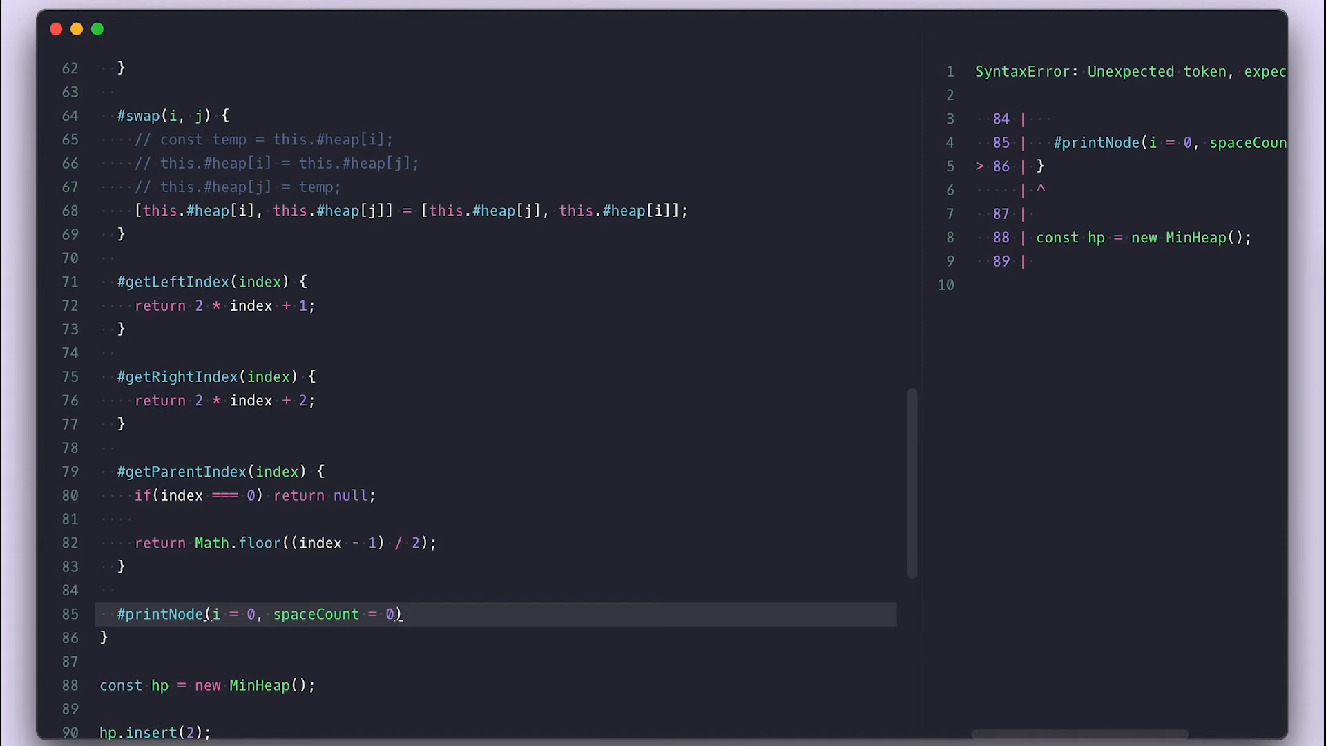
text(, label)
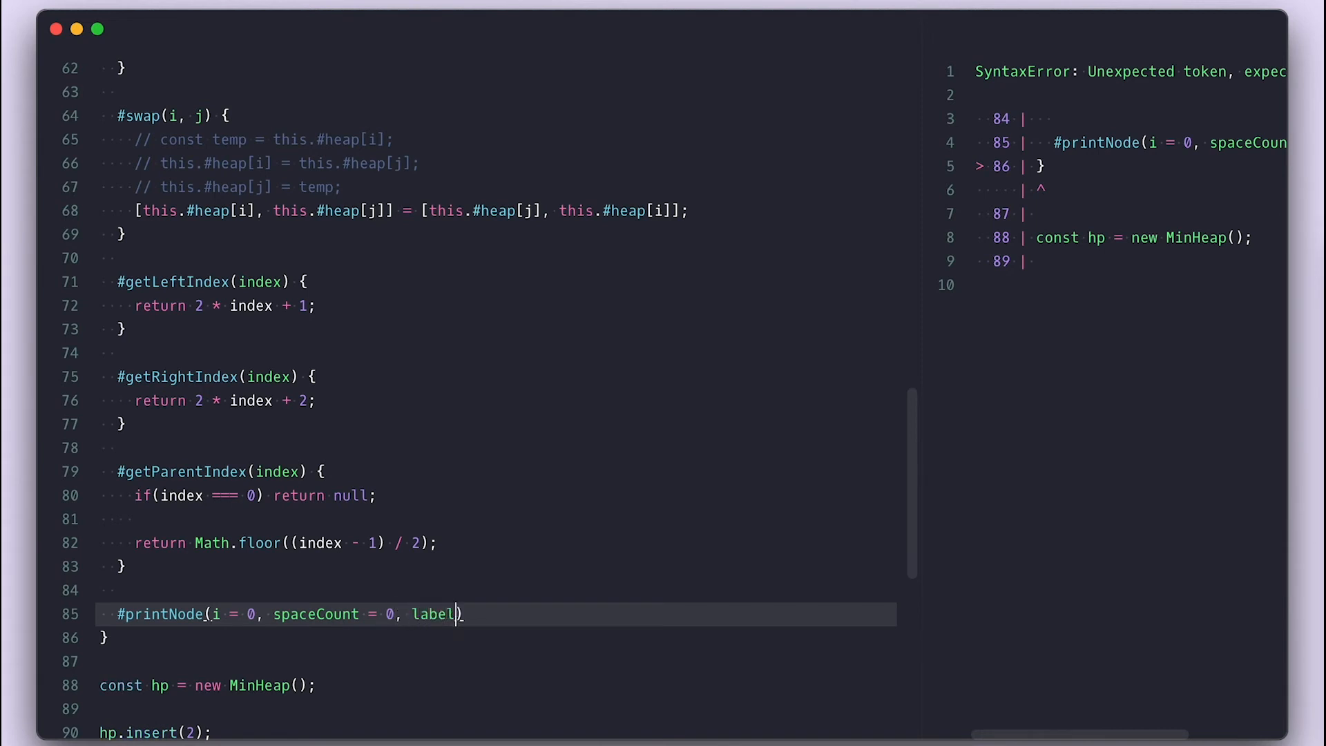
text(= '*')
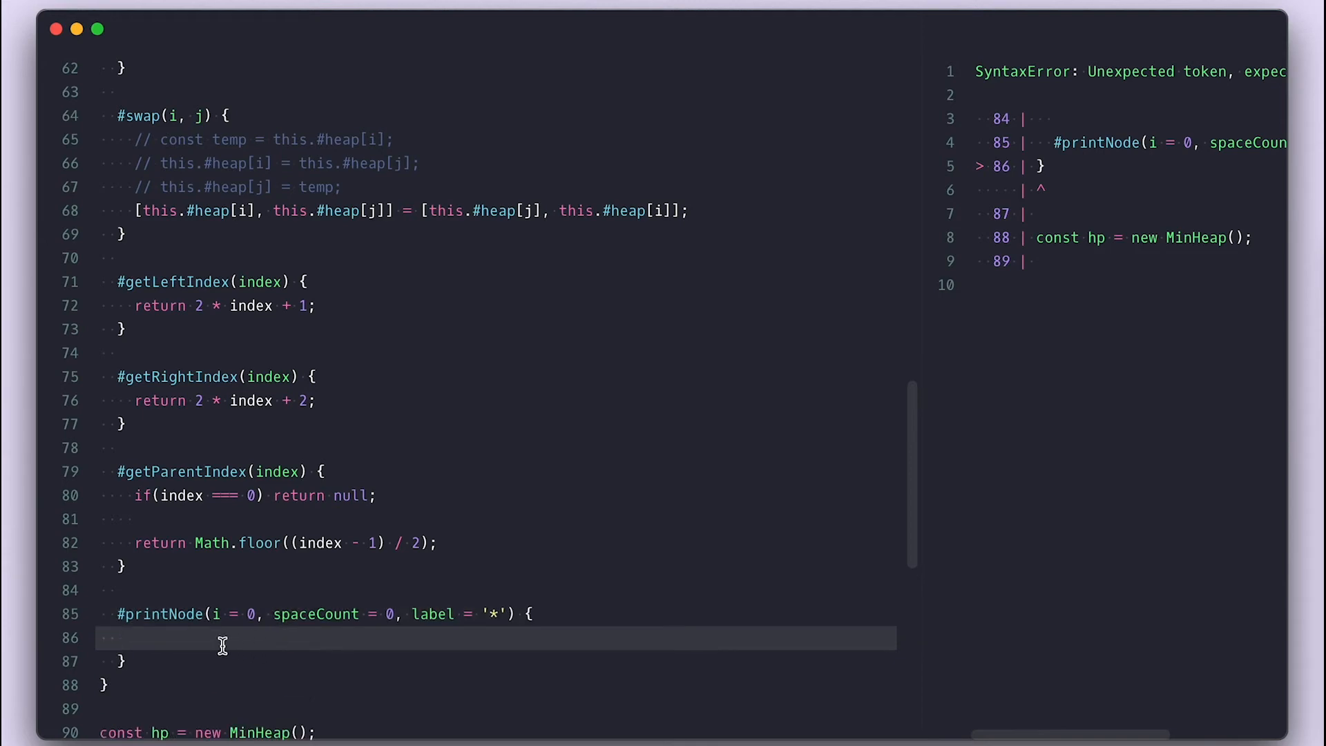
scroll(up, 3)
text(if)
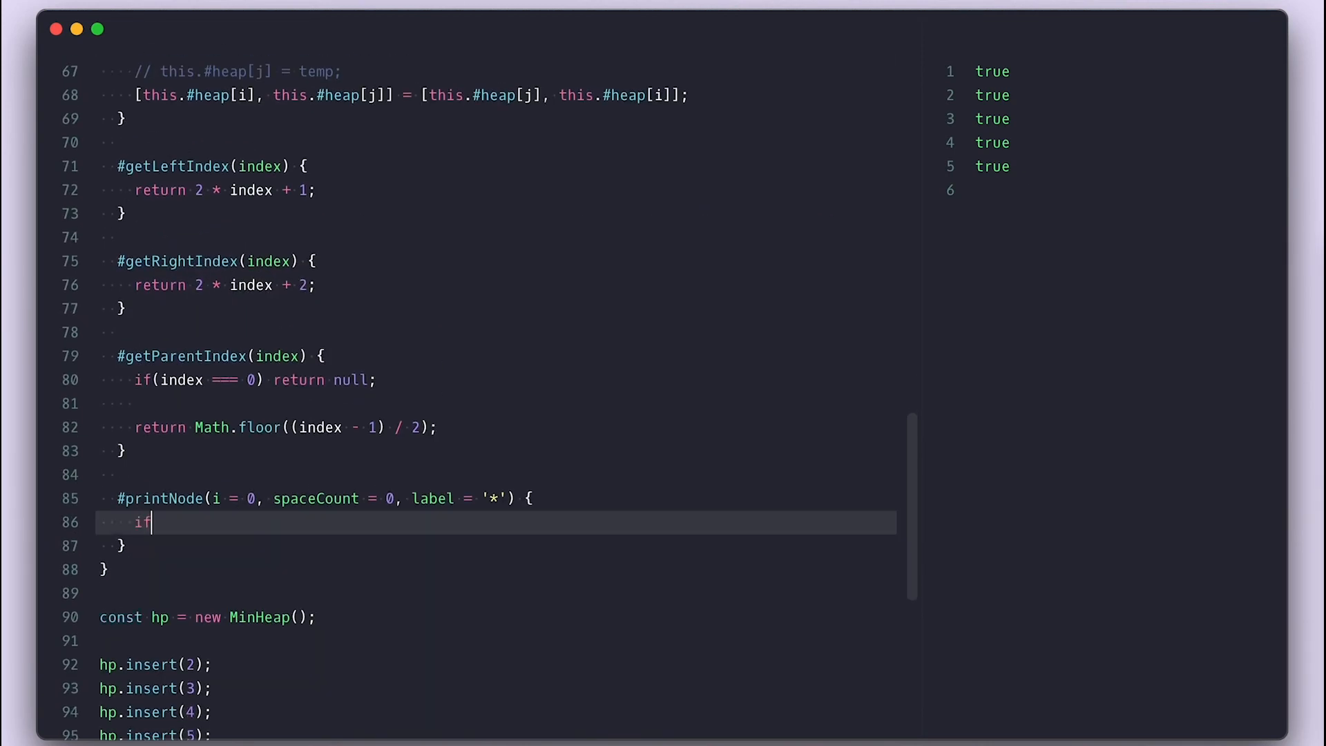
- Guard on i >= size and log each node as indented `label: value` using ' '.repeat(spaceCount)
text((i >= this.size) return;)
text(c)
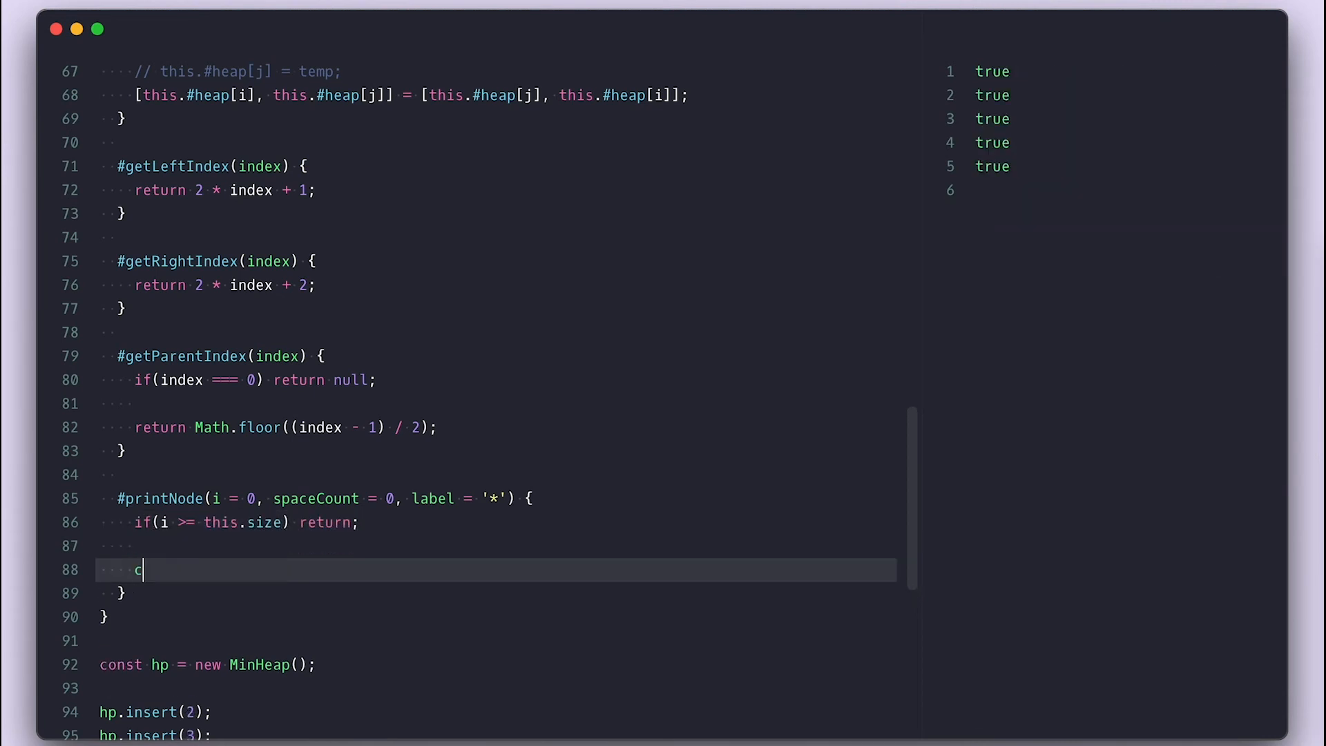
text(onsole.log(`${}`))
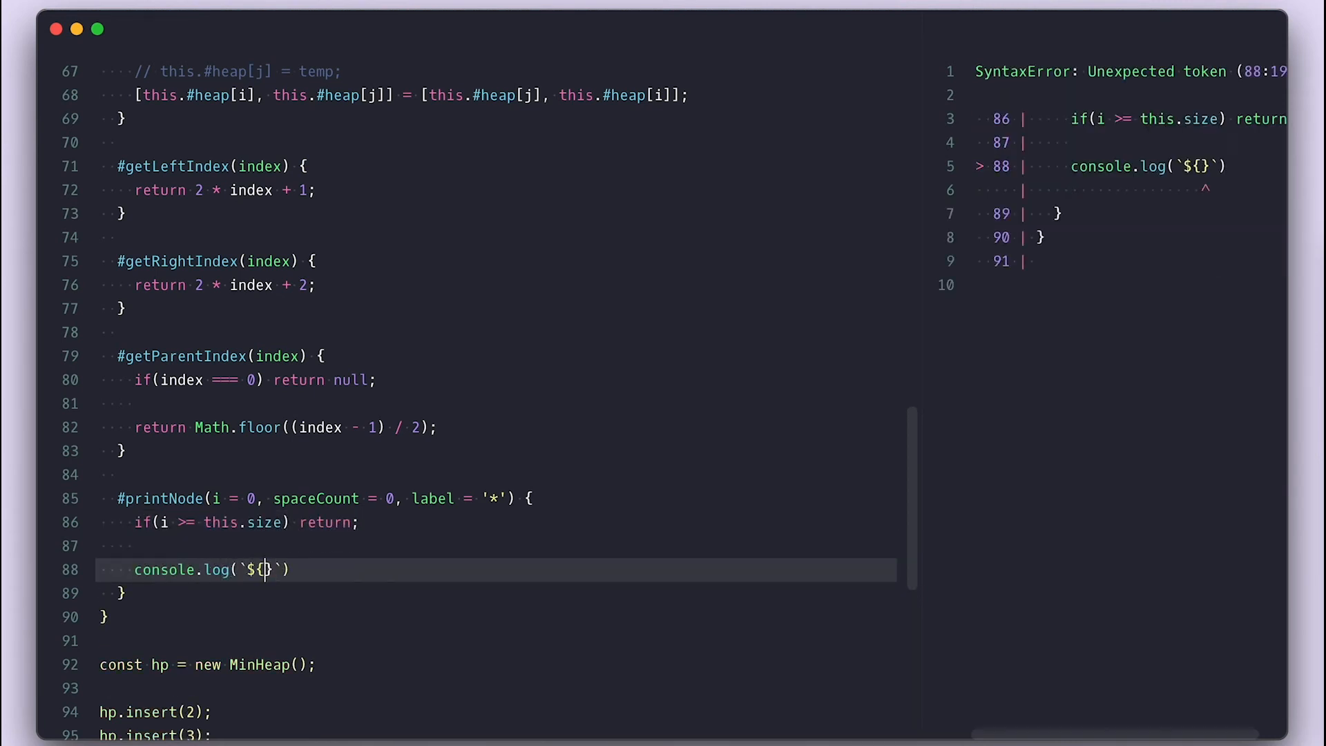
text(' '.repeat())
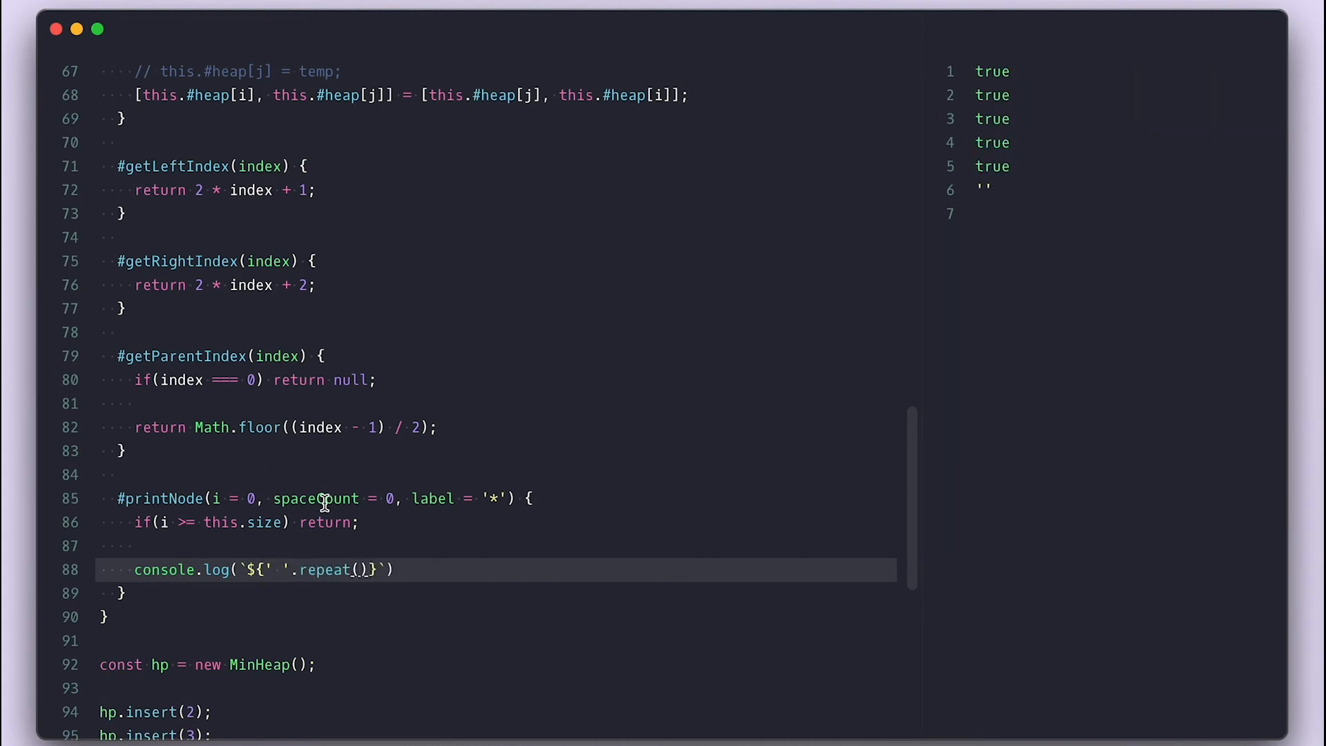
text(spaceCount)}$)
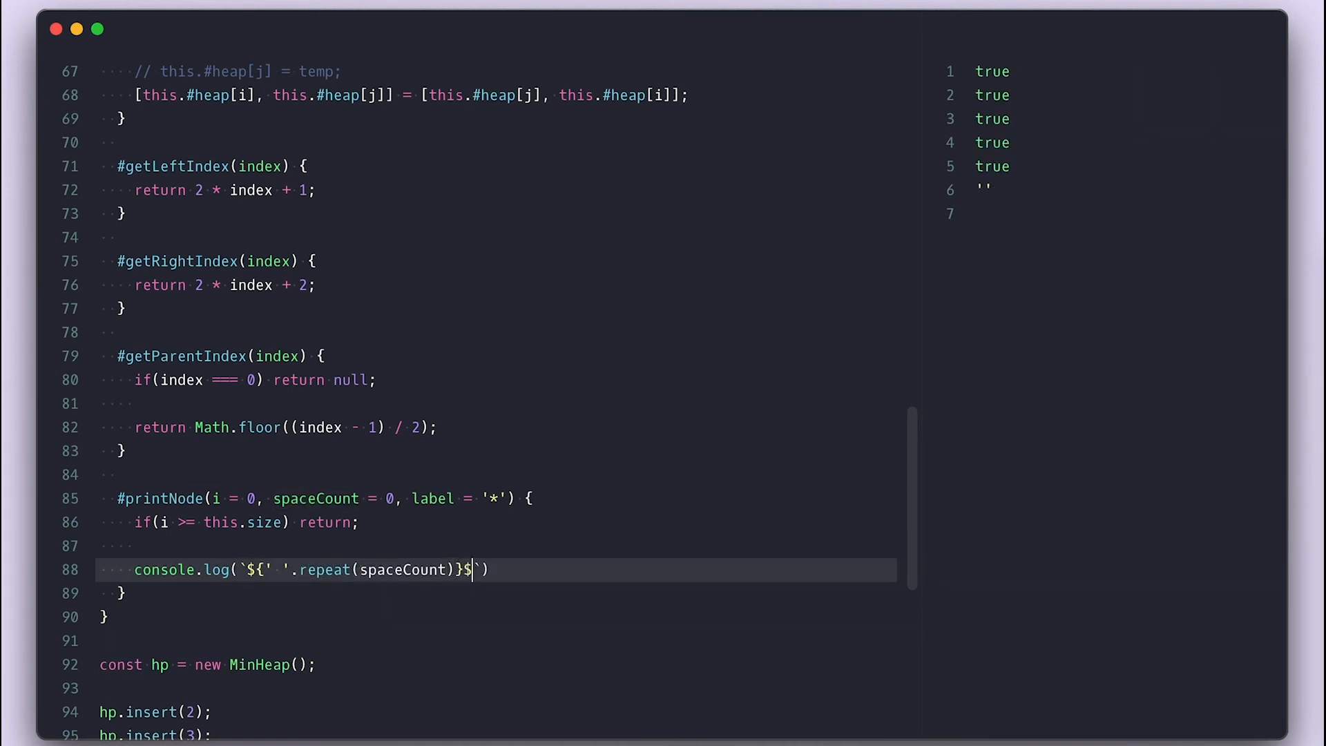
text({label}: ${})
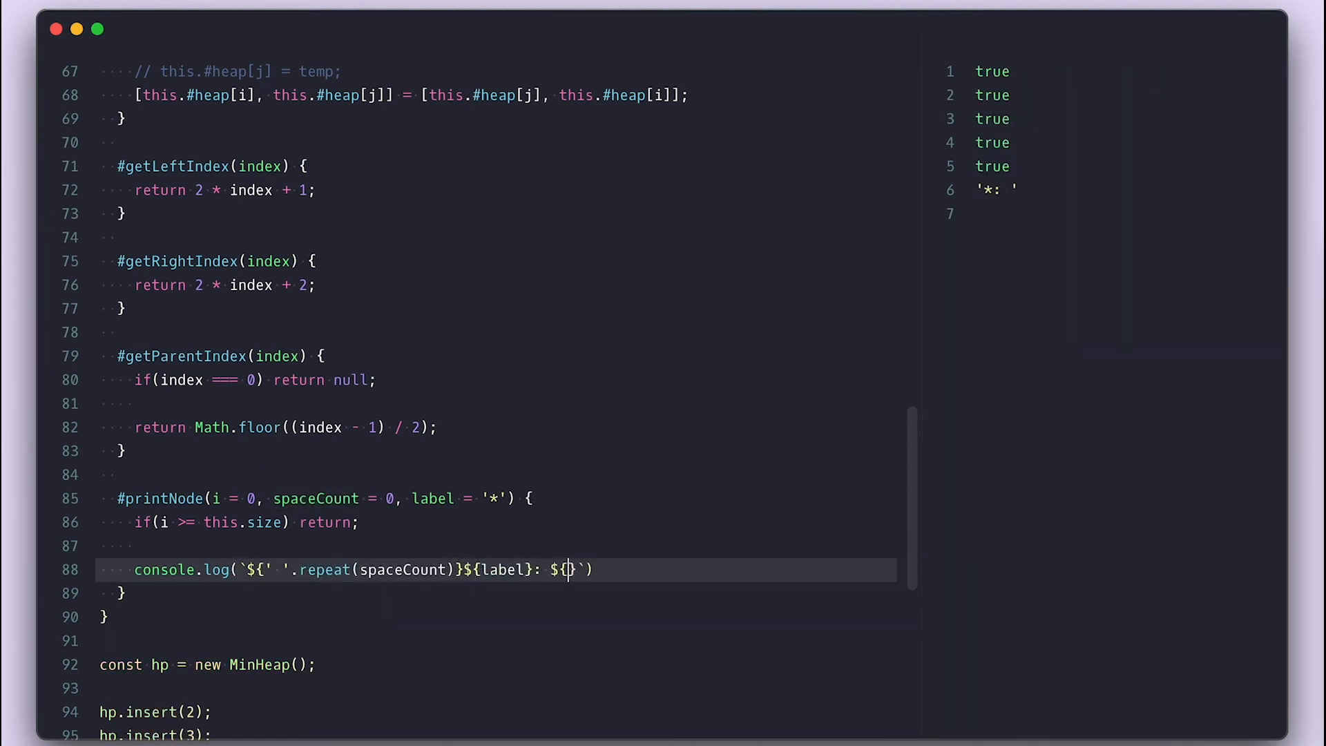
text(this.#heap[i])
text(this.#printNode)
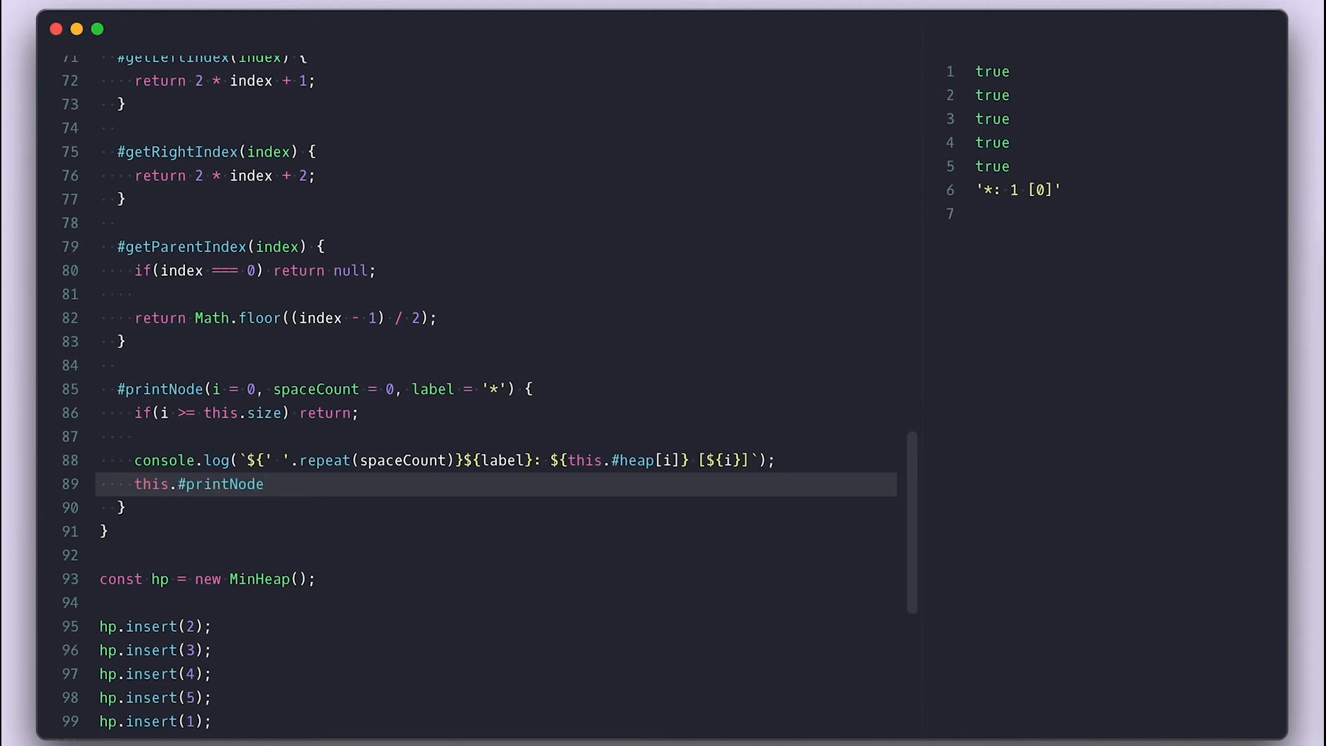
- Recurse into getLeftIndex and getRightIndex with spaceCount + 3 and 'L'/'R' labels
text((this.#getLeftIndex(i), spaceCount + 3, 'L)
text(this.#printNode(this.#getRightIndex(i), spaceCount + 3, 'R'))
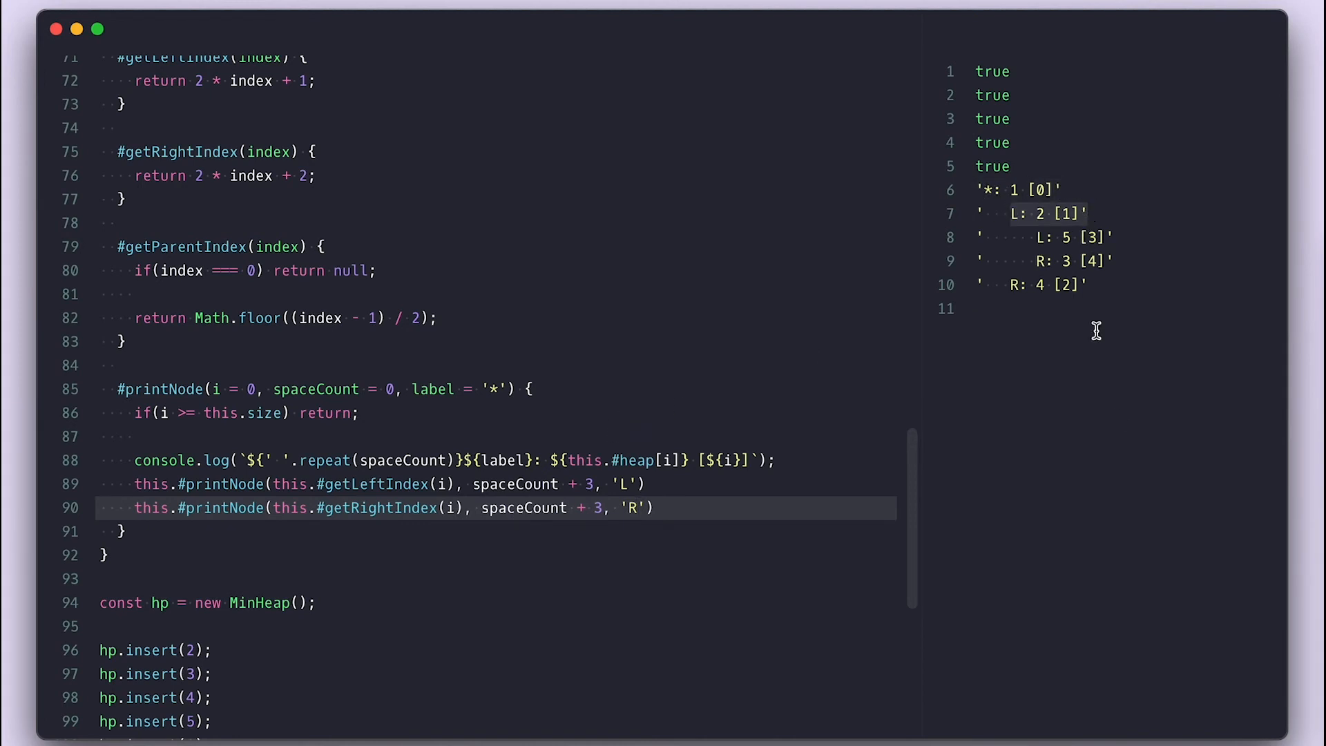
mouse_move(1125, 483)
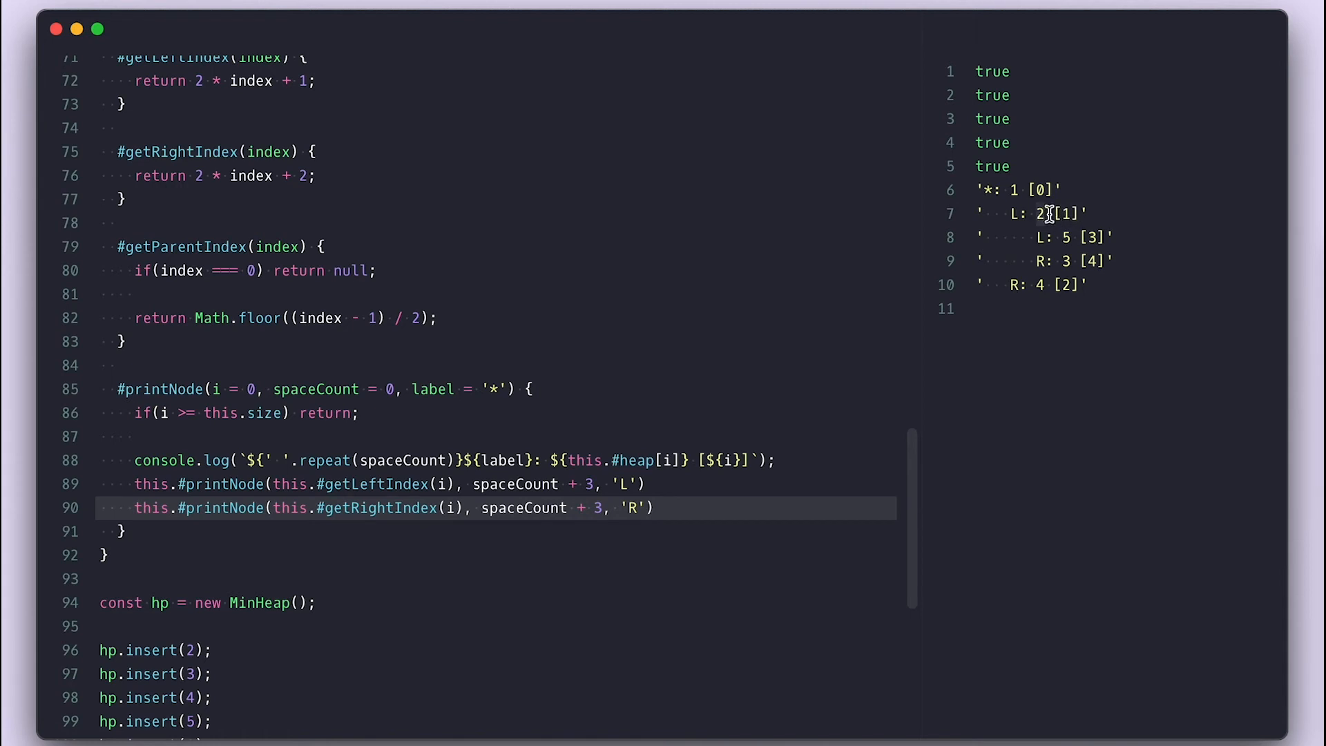
mouse_move(661, 529)
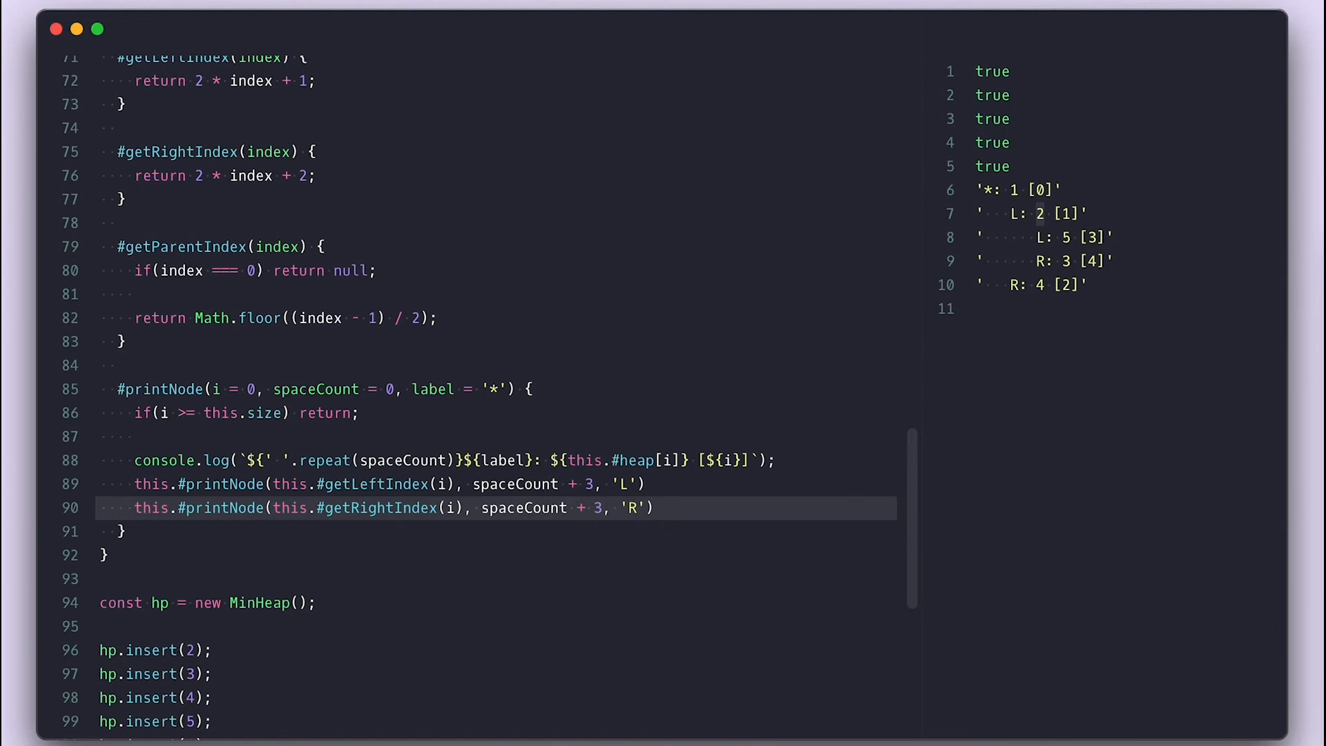
- Add an empty extract() method below insert and place the cursor in its body
scroll(up, 3)
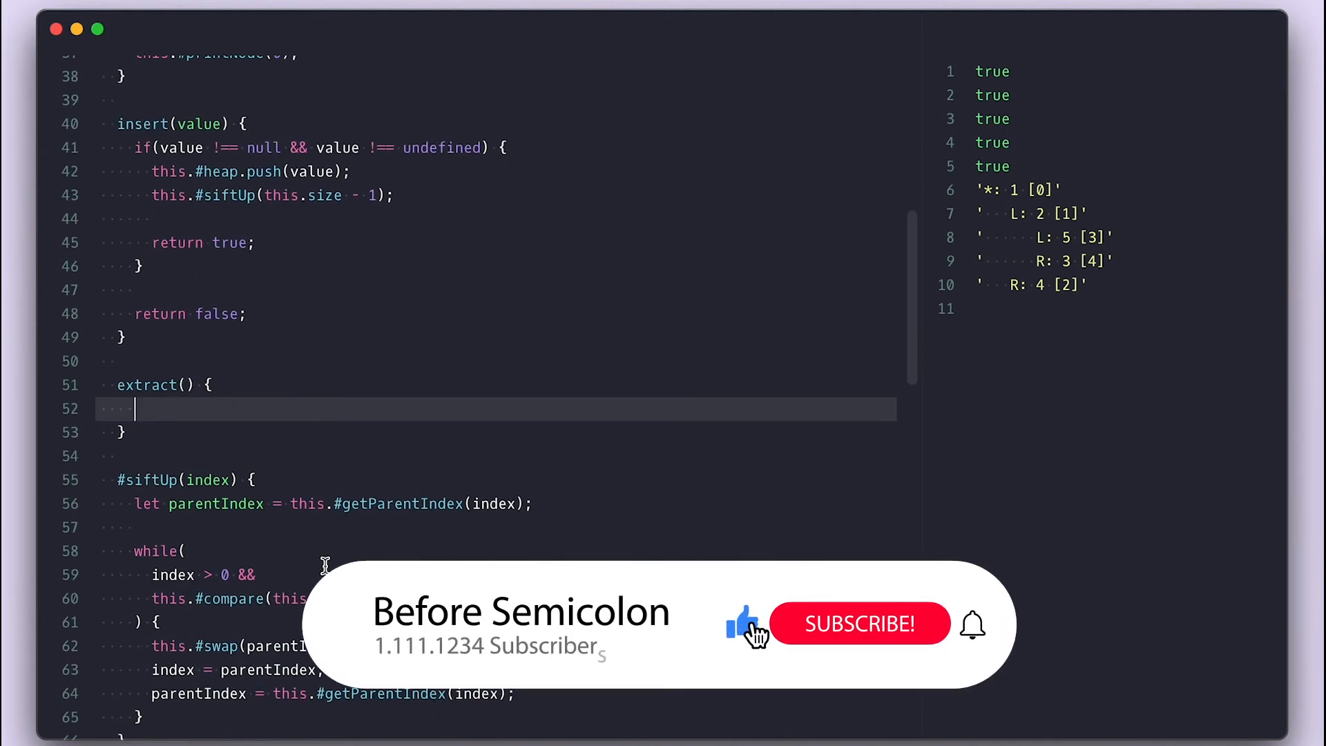
click(859, 624)
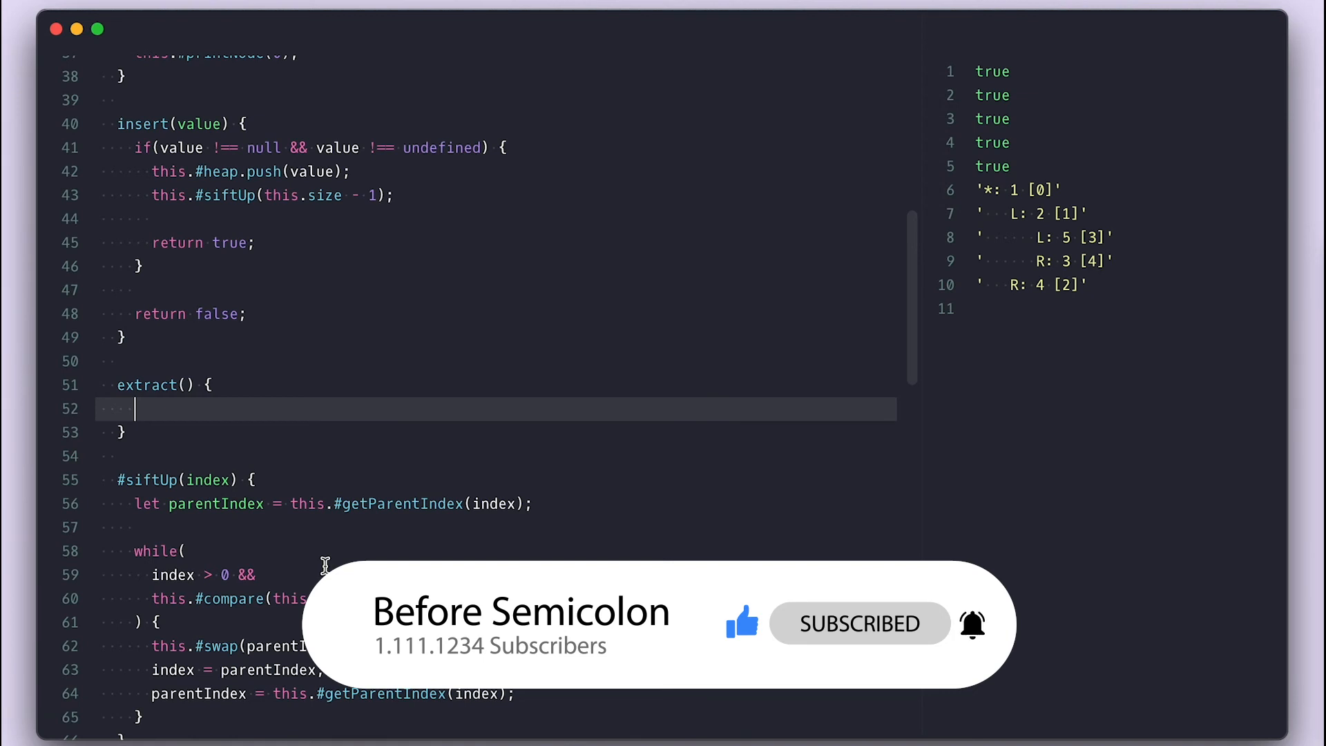
- Return null when isEmpty, otherwise shift removedNode off the heap, siftDown(0), and return it
text(if())
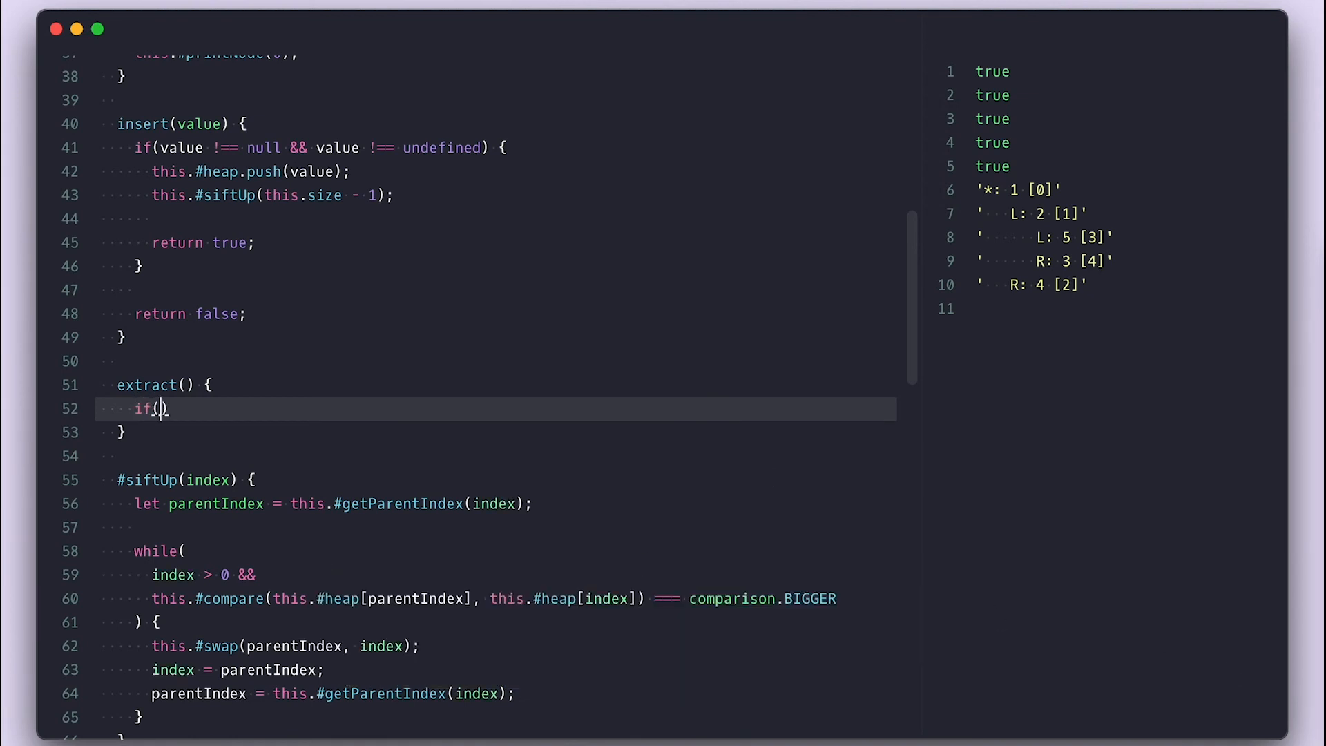
text(this.isEmpty) = return null;)
text(if(this.size === 1) return this.#heap)
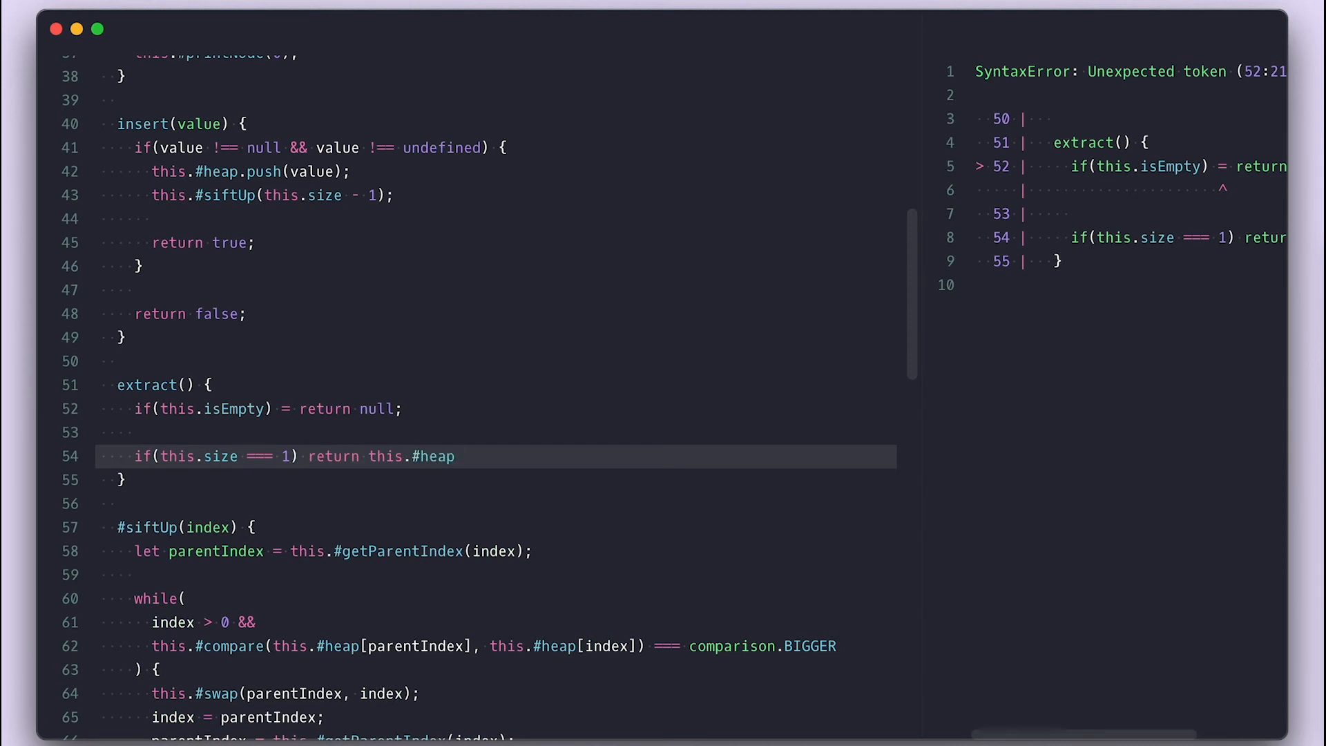
text(.shift();)
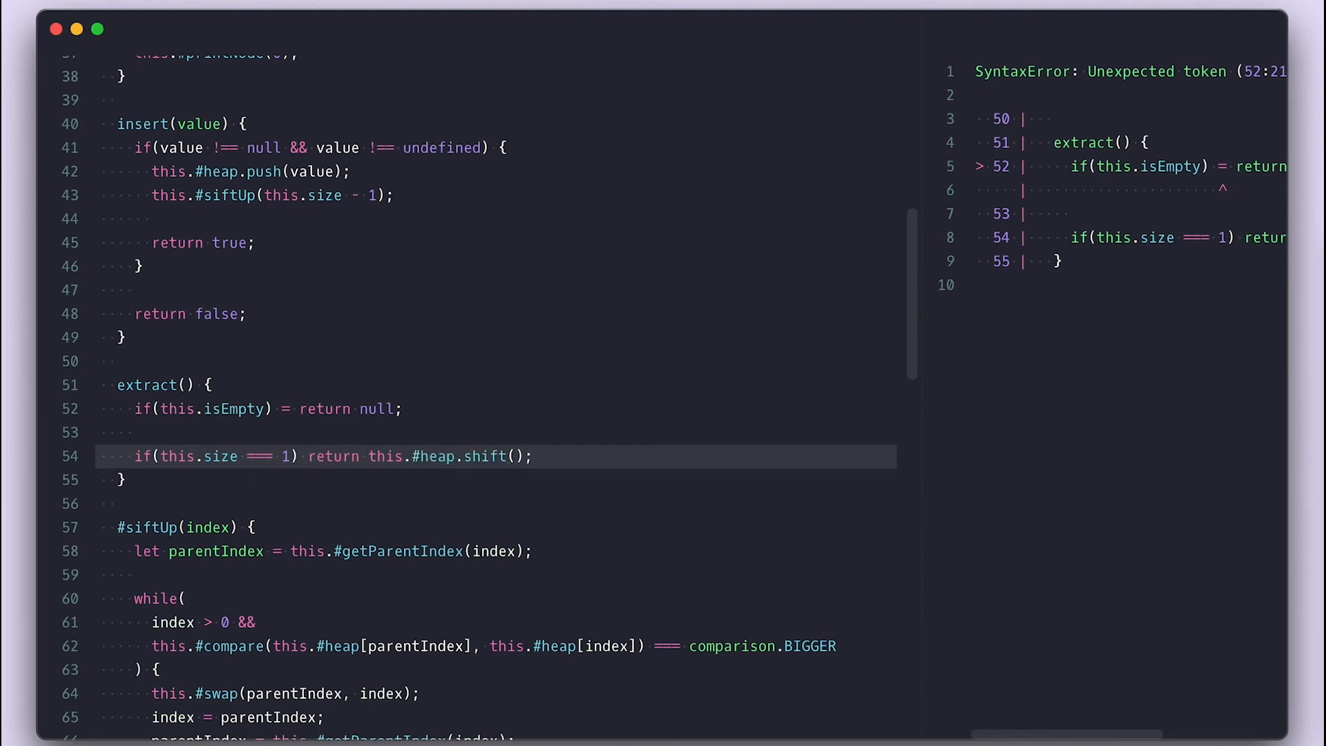
text(cons)
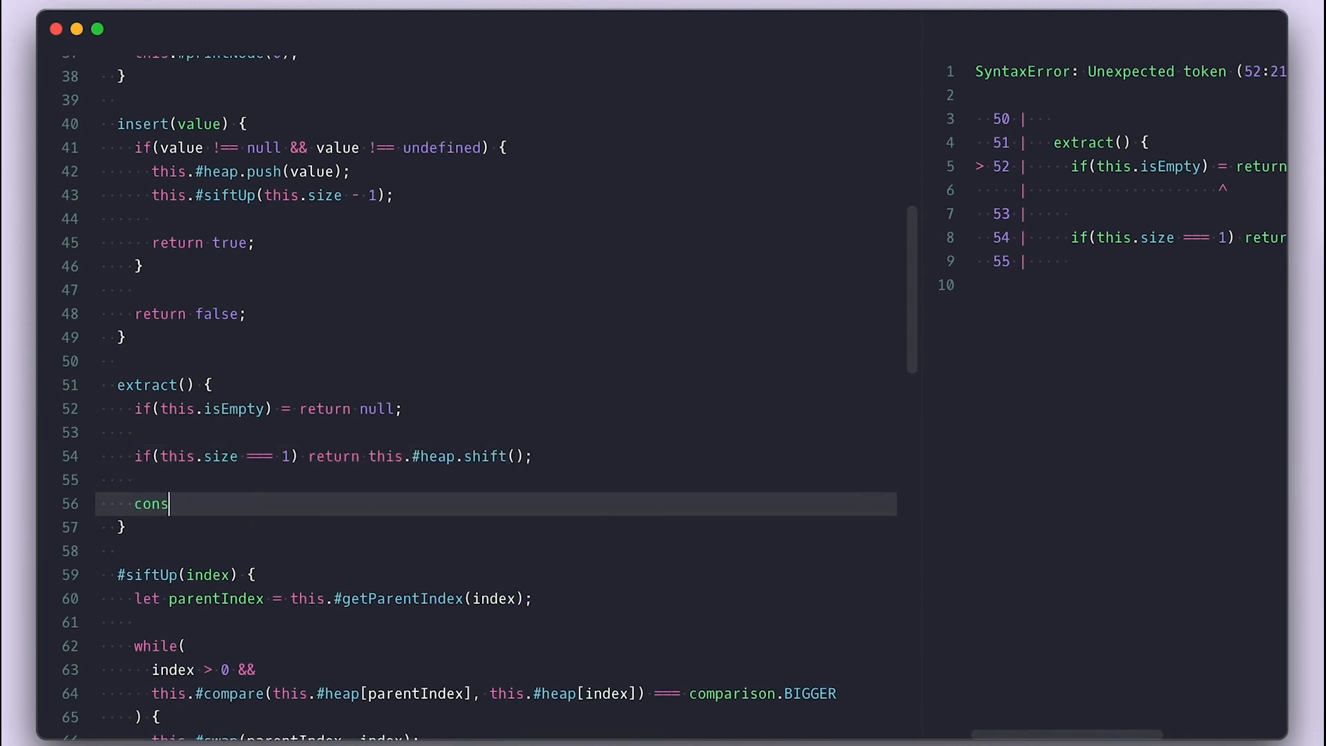
text(t removedNode = this.#heap.shift();)
text(return)
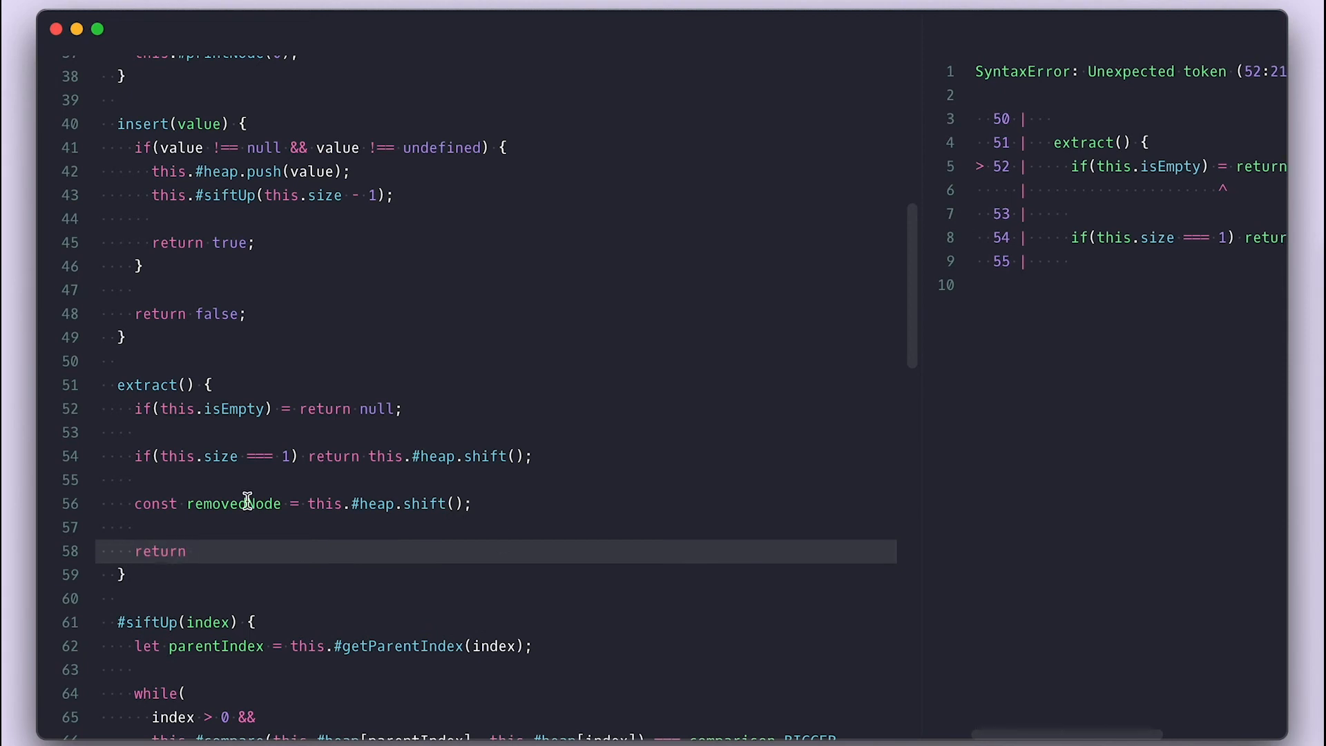
text(removedNode;)
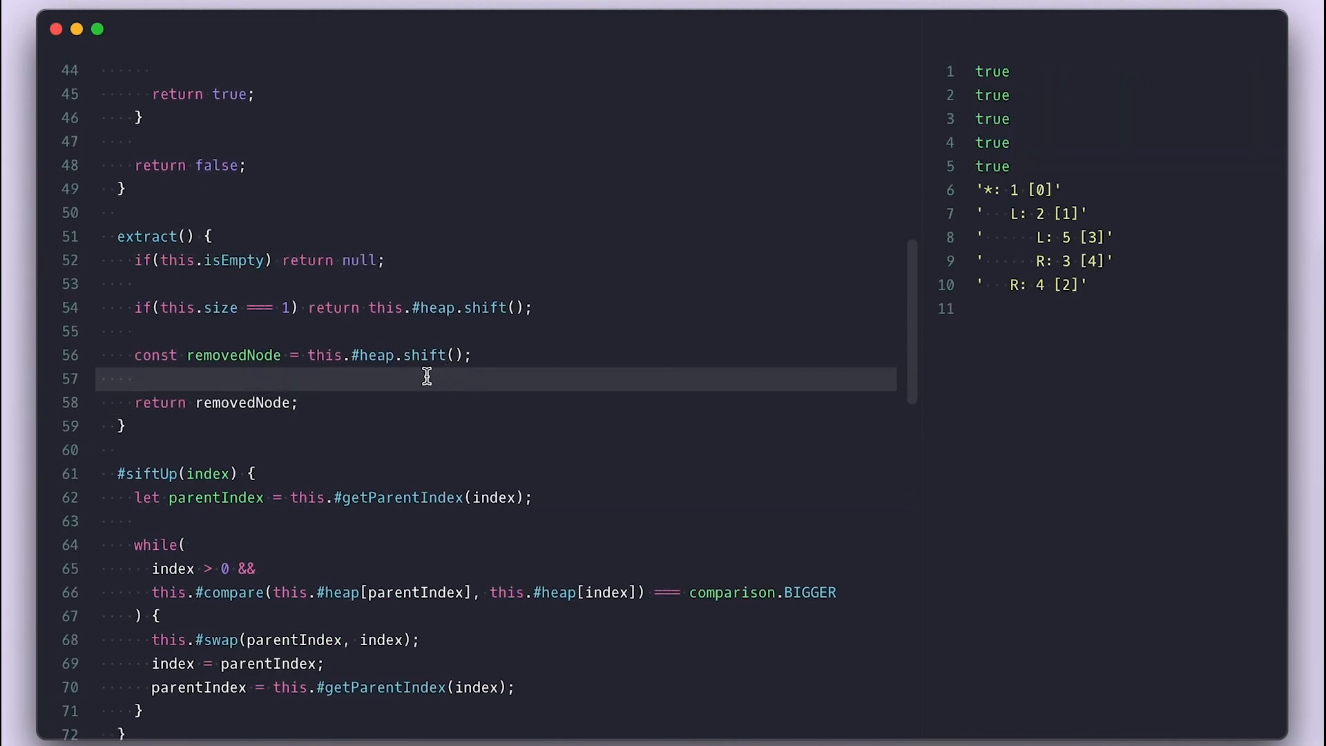
text(this.#siftDown(0);)
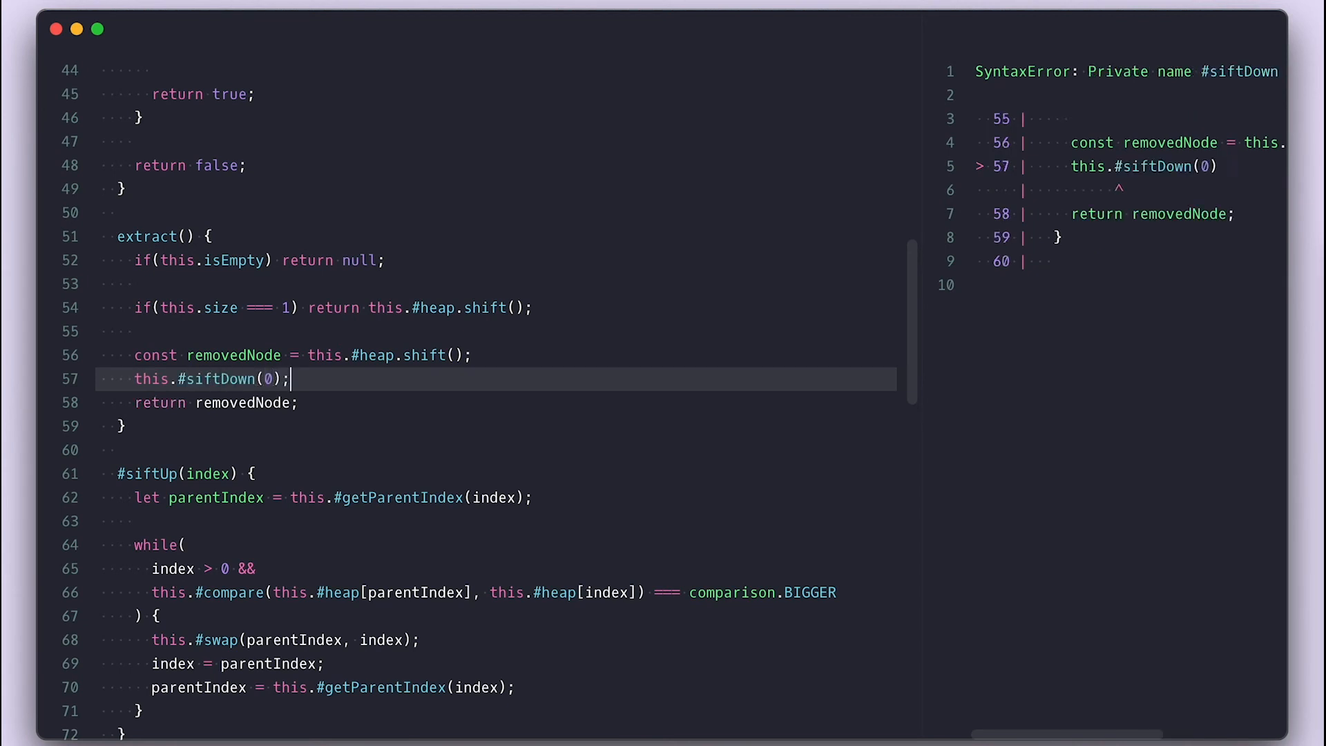
- Declare #siftDown(index) with currentIndex, leftIndex and rightIndex from the child-index helpers
text(#siftDown(index) {)
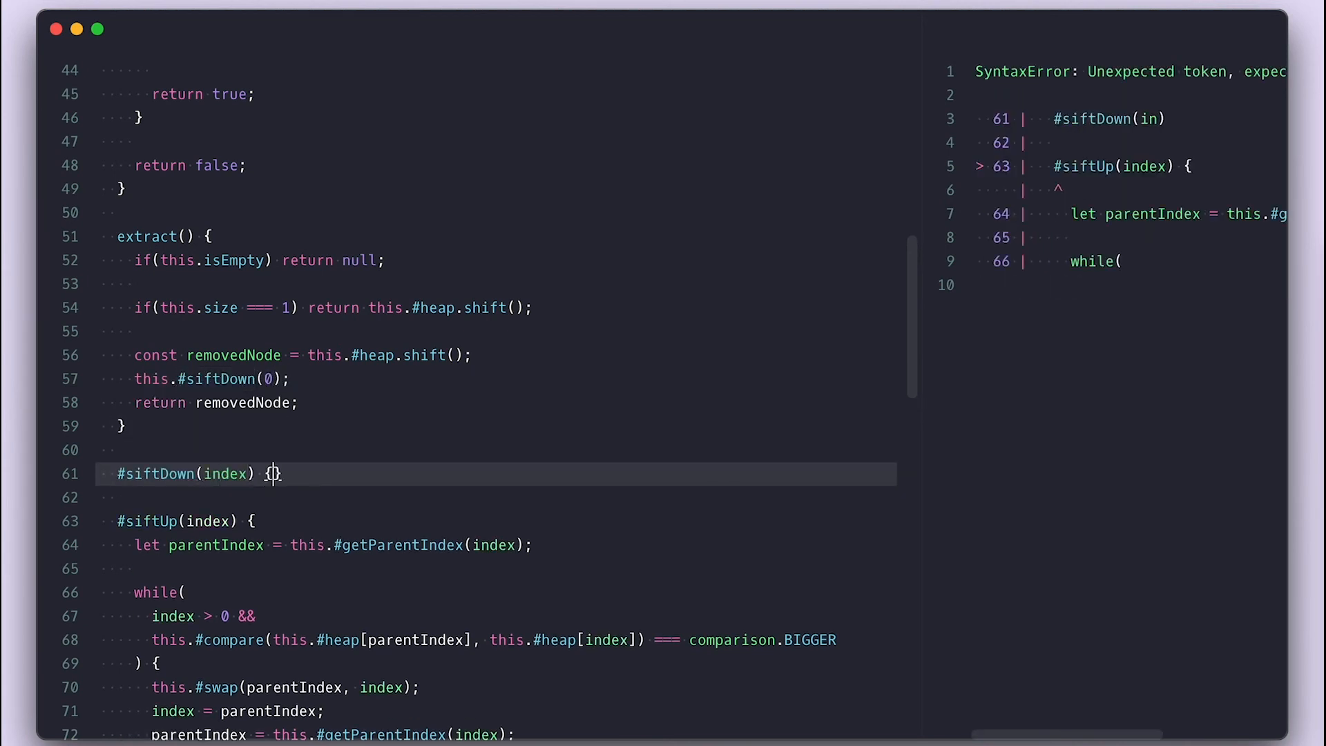
text(let currentIndex = index;)
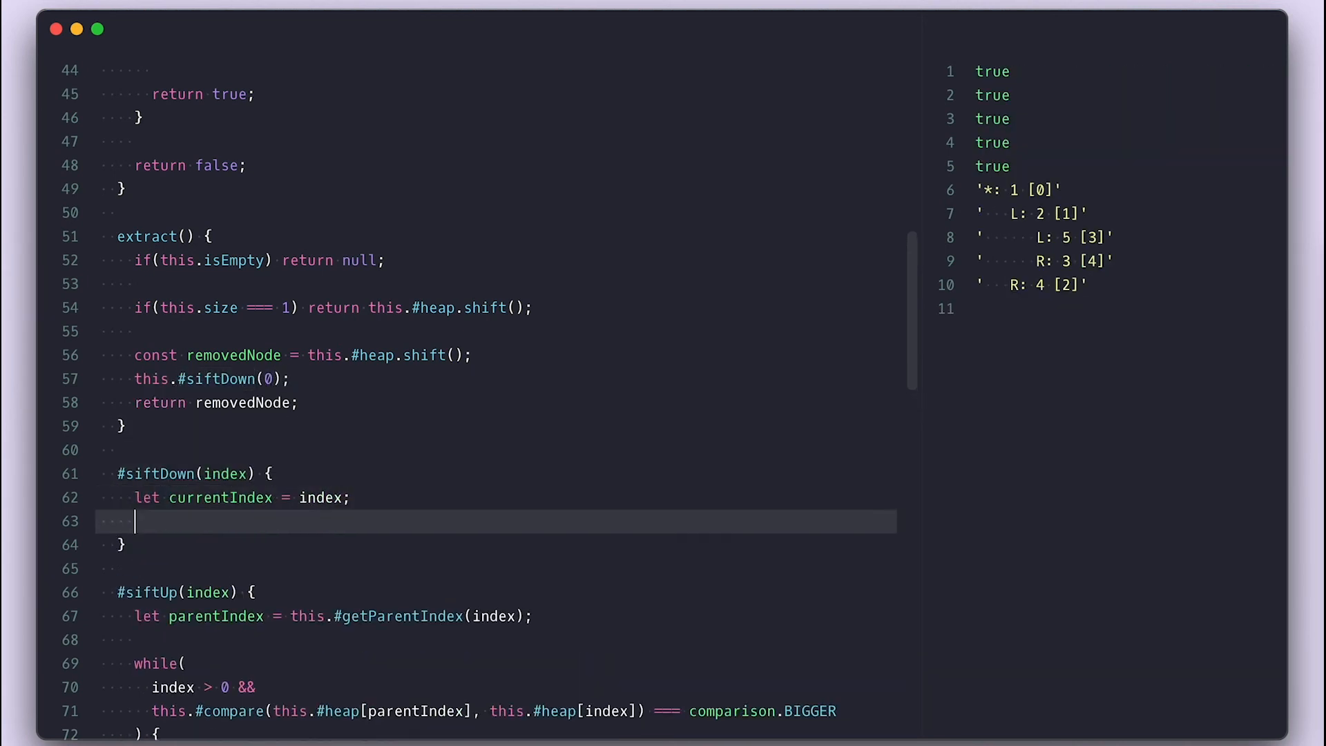
text(const leftIndex = this.#g)
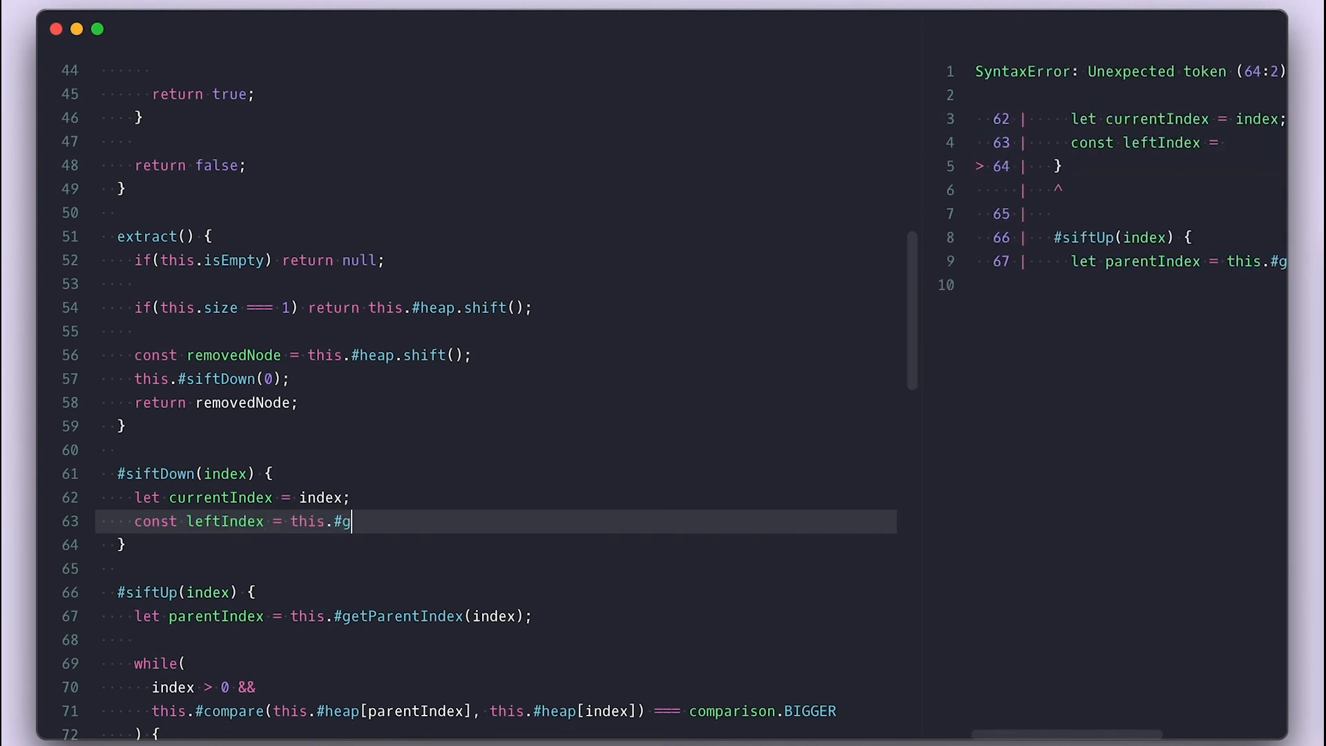
text(etLeftIndex(index);)
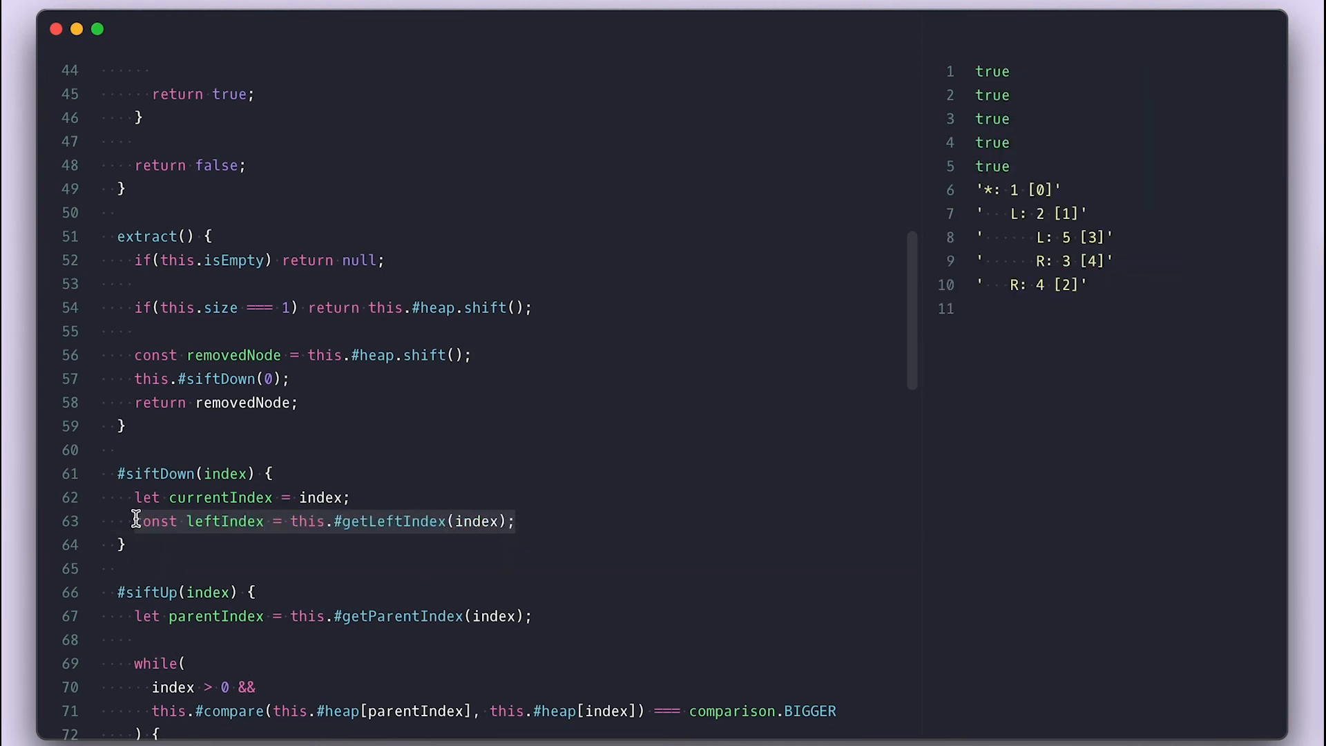
text(const rightIndex = this.#getRightIndex(index);)
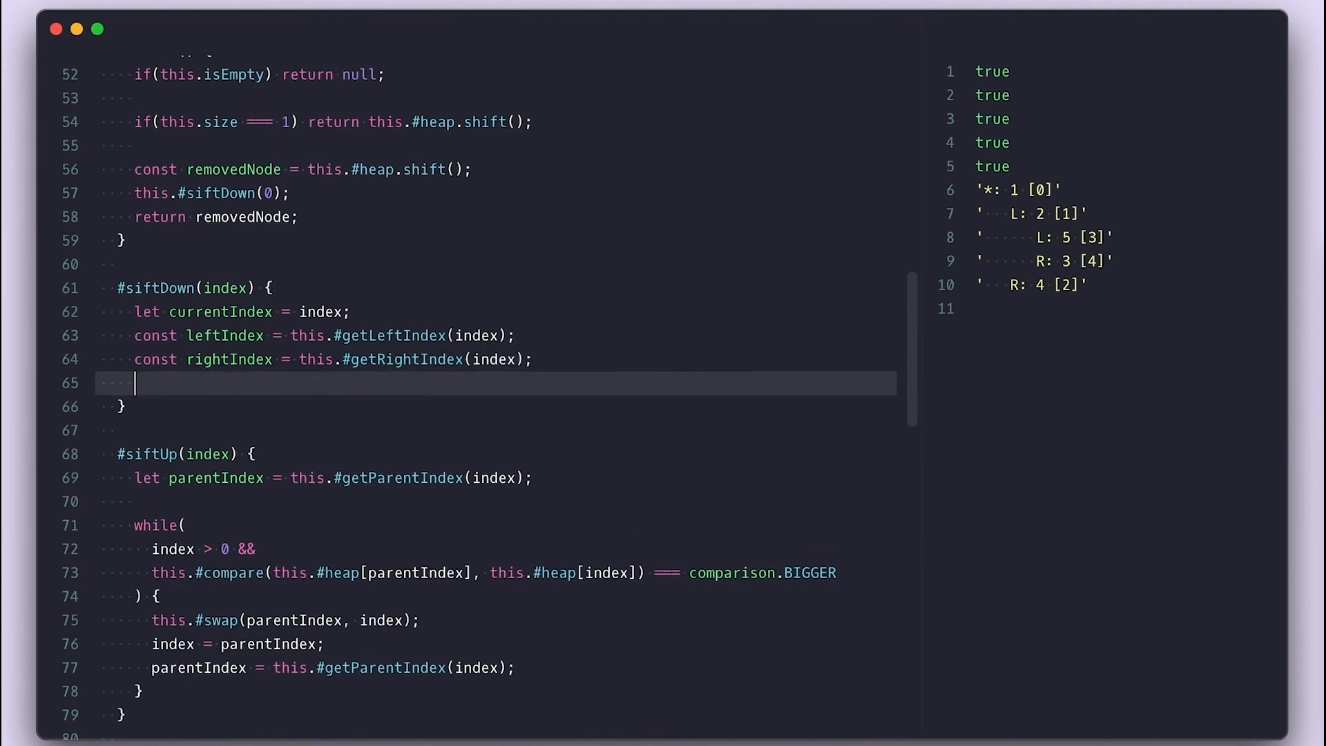
- Compare children against size and comparison.BIGGER to pick the smaller child, swap and recurse
text(if()
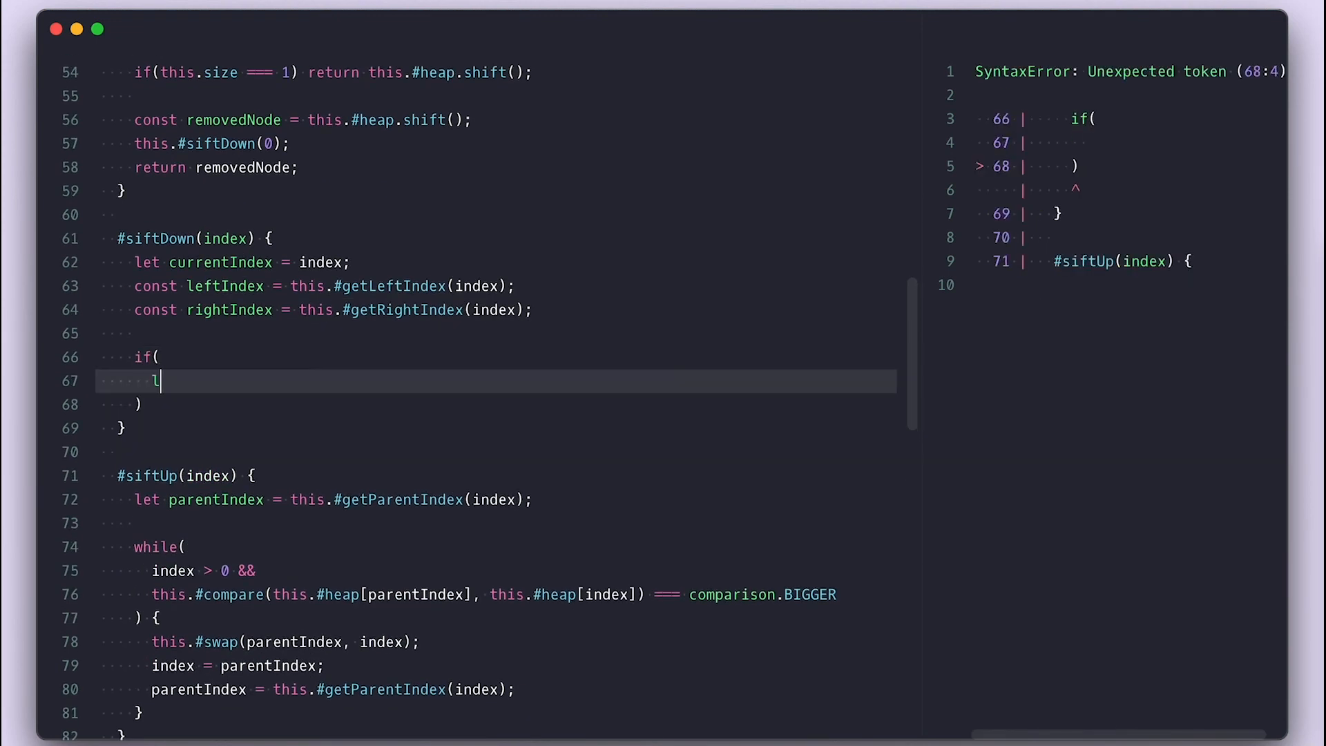
text(eftIndex < this.size &&)
text(this.#compare(this.#heap[currentIndex], this.#heap[ind)
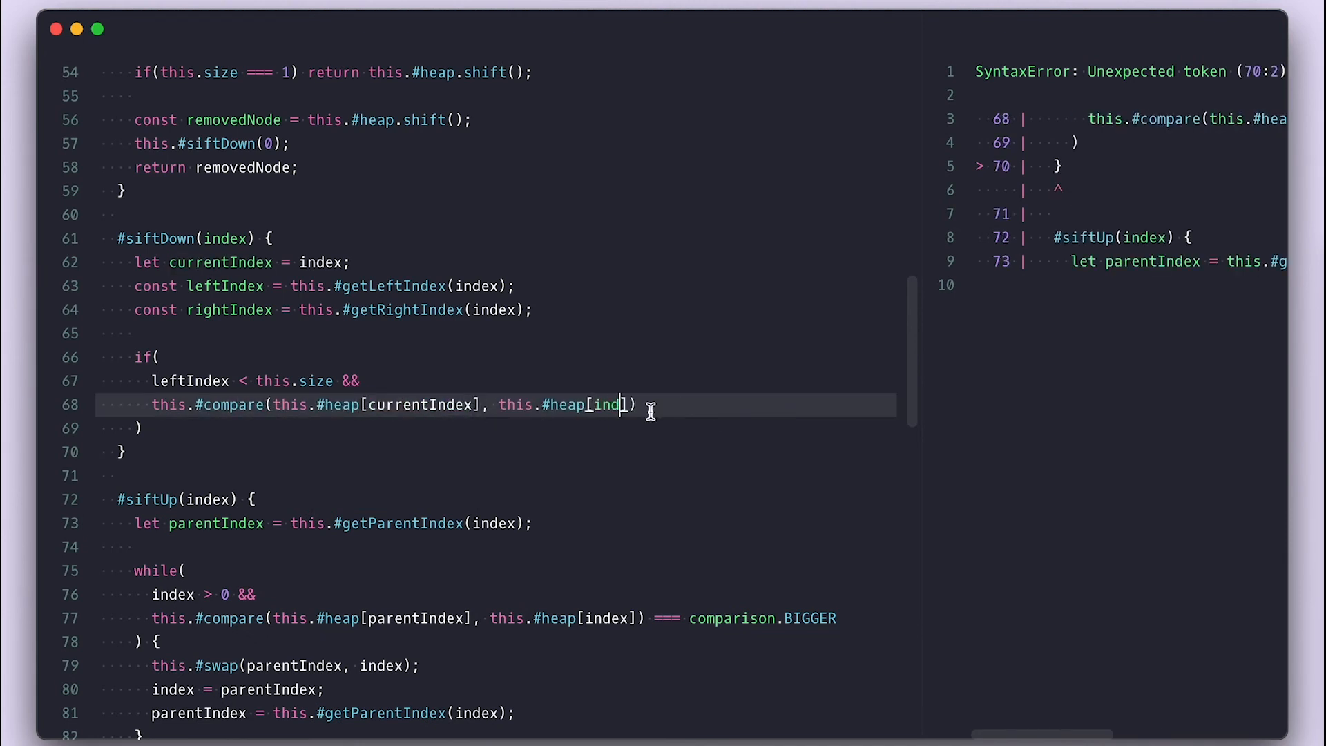
text(]) === comparison.BIGGER;)
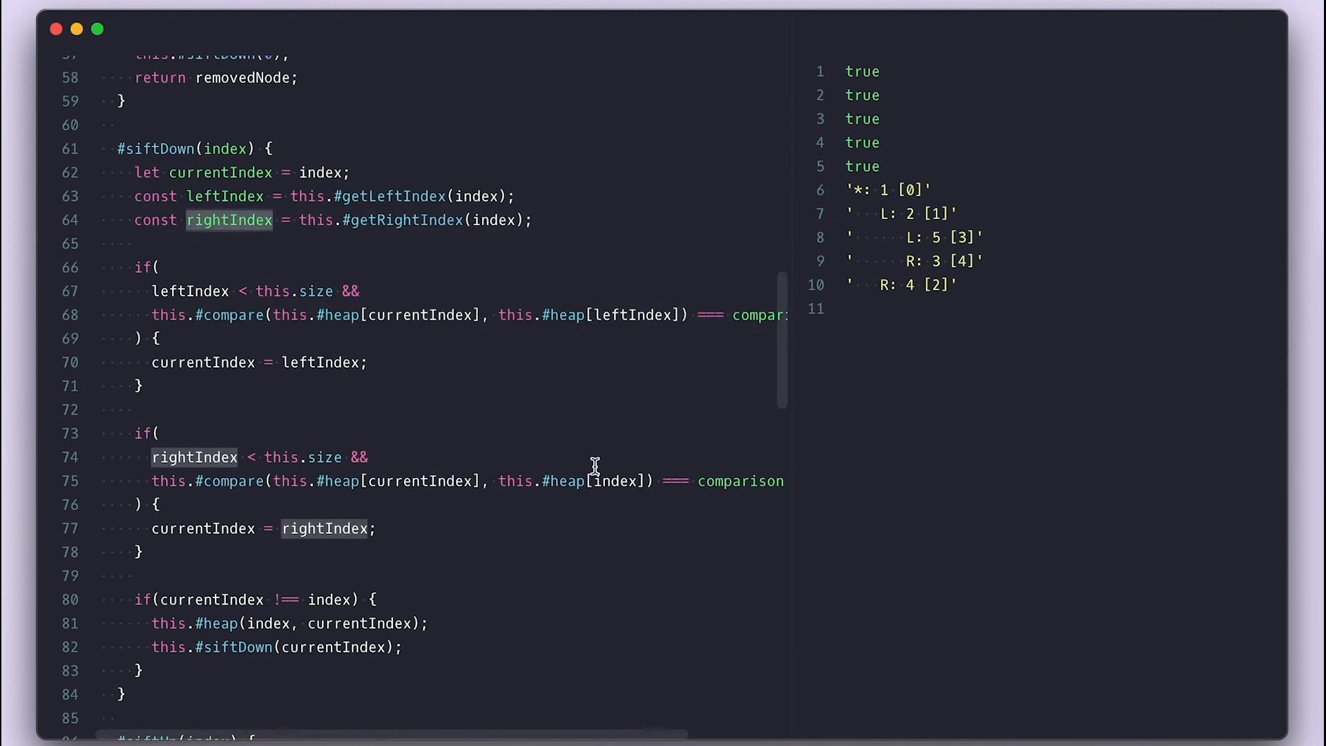
- Add five hp.extract() calls before hp.print() so the output logs 1 through 5
scroll(down, 3)
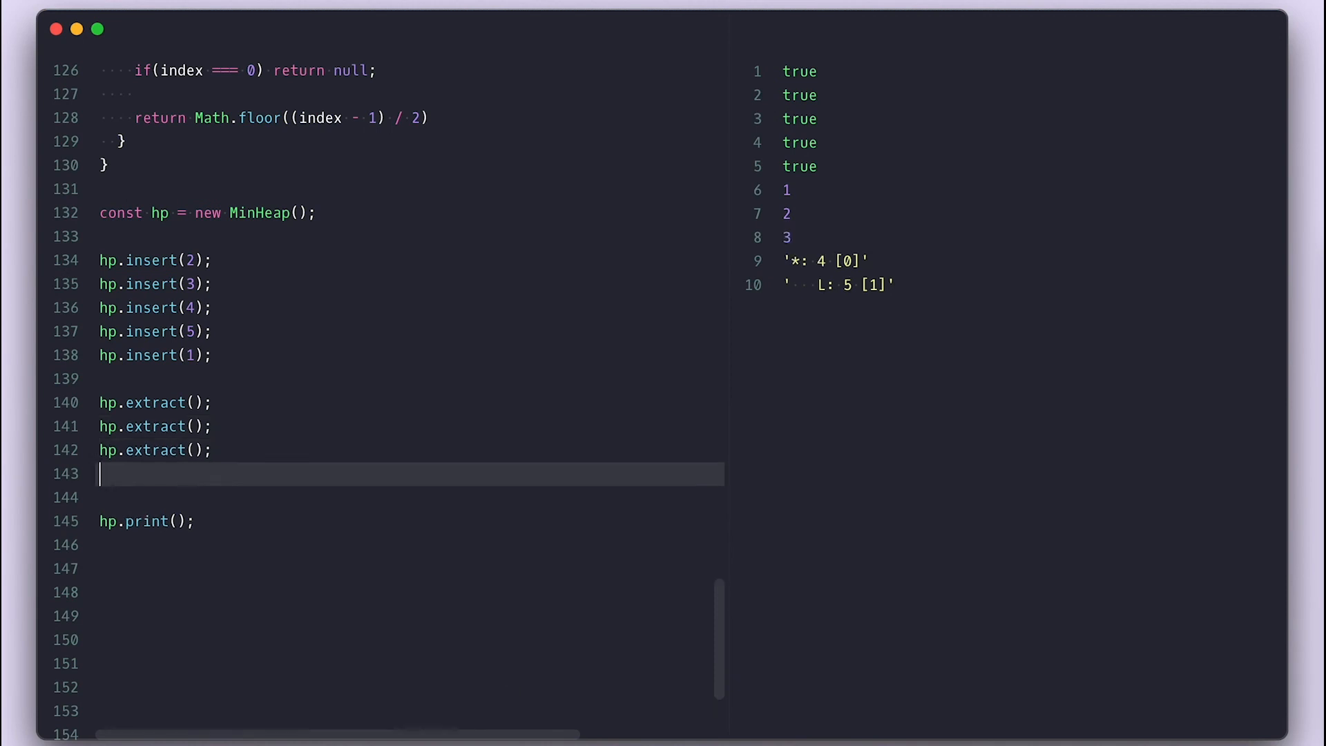
text(hp.extract();)
text(class)
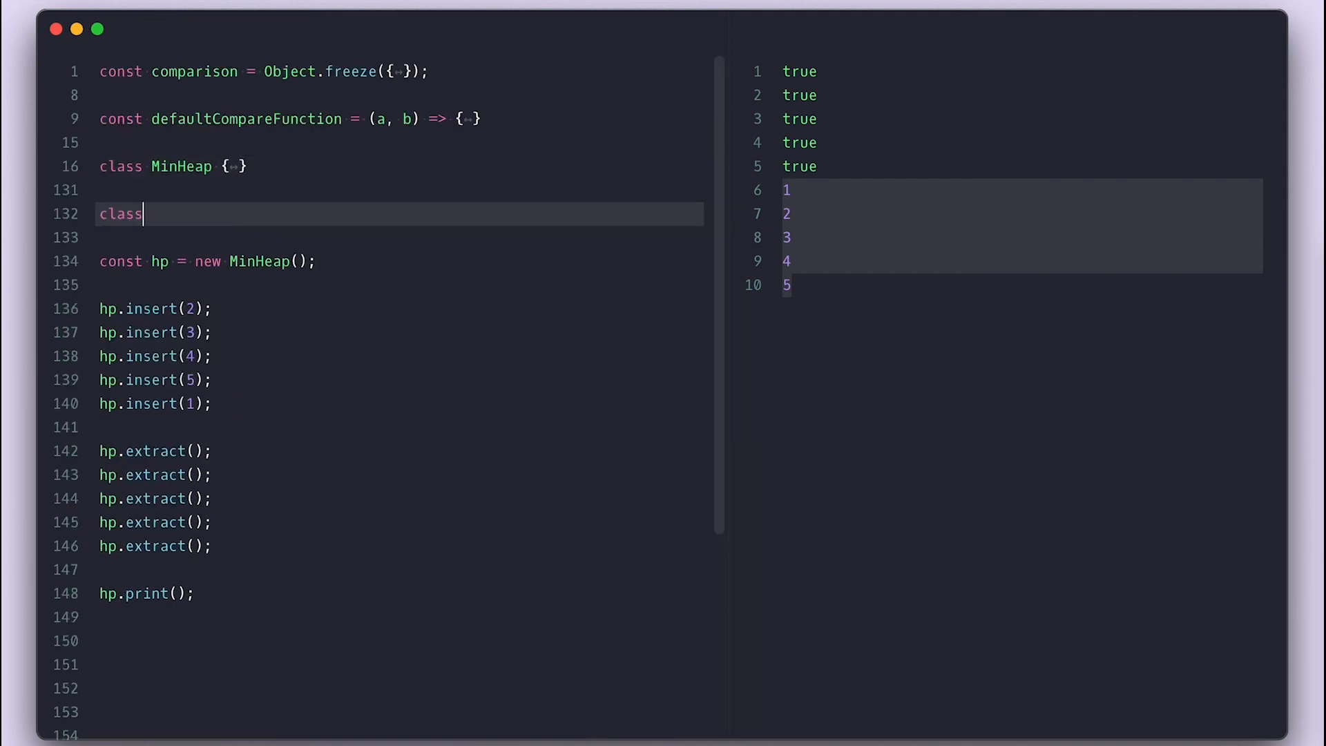
- Declare class MaxHeap extends MinHeap whose constructor calls super((a, b) => compareFn(b, a))
text(MaxHeap extends MinHeap {)
text(super();)
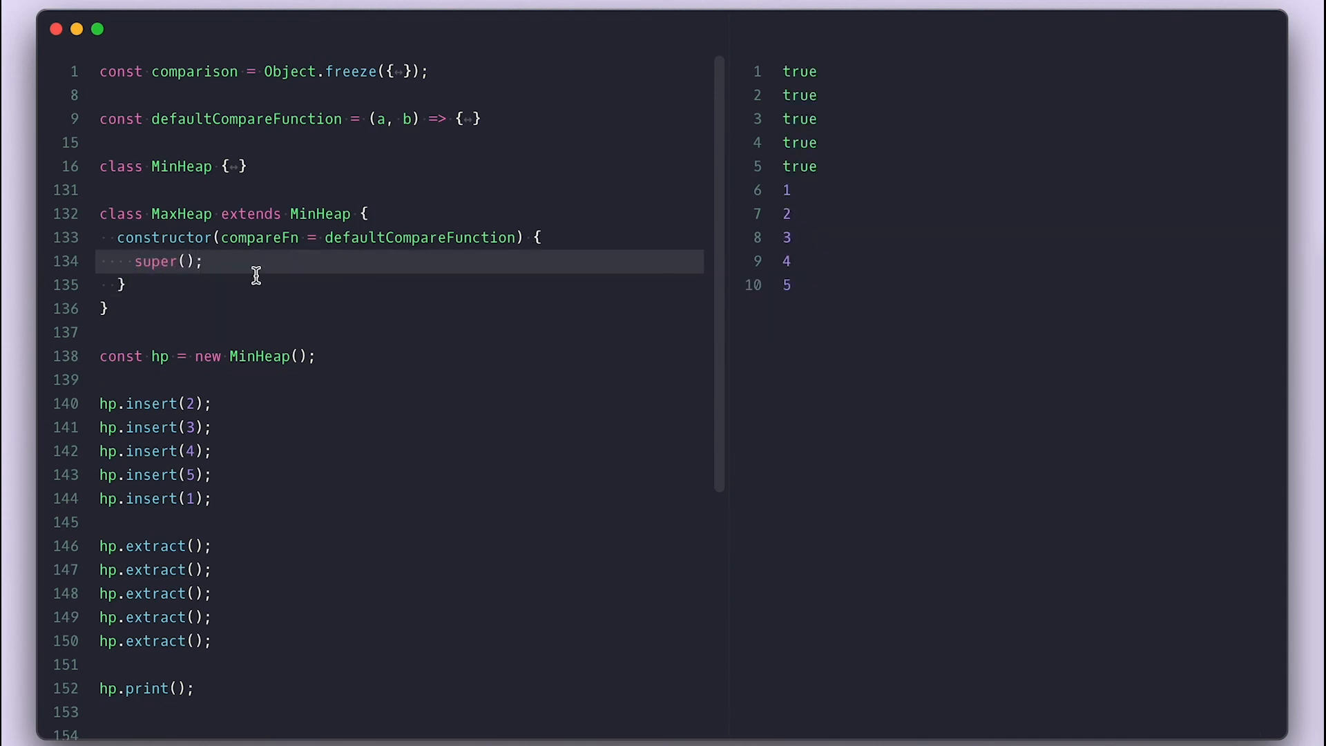
text((a, b) =>)
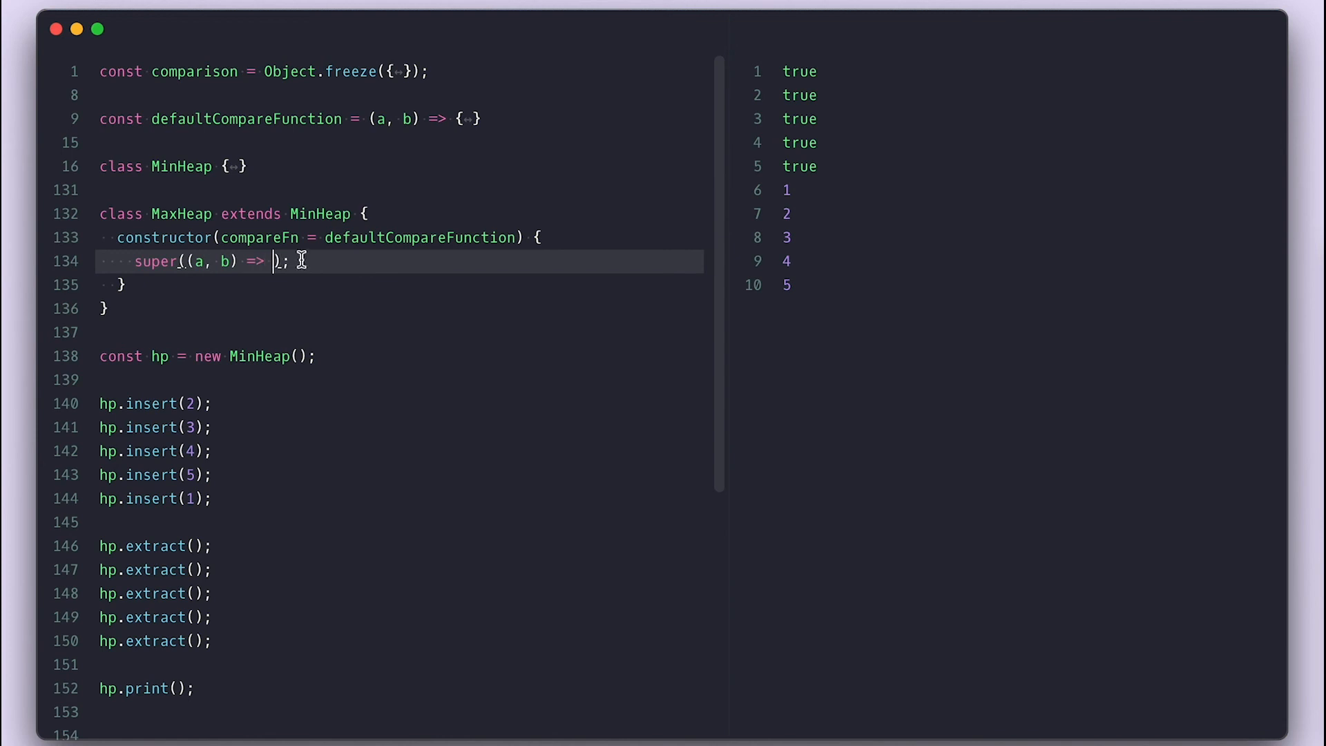
text(compareFn())
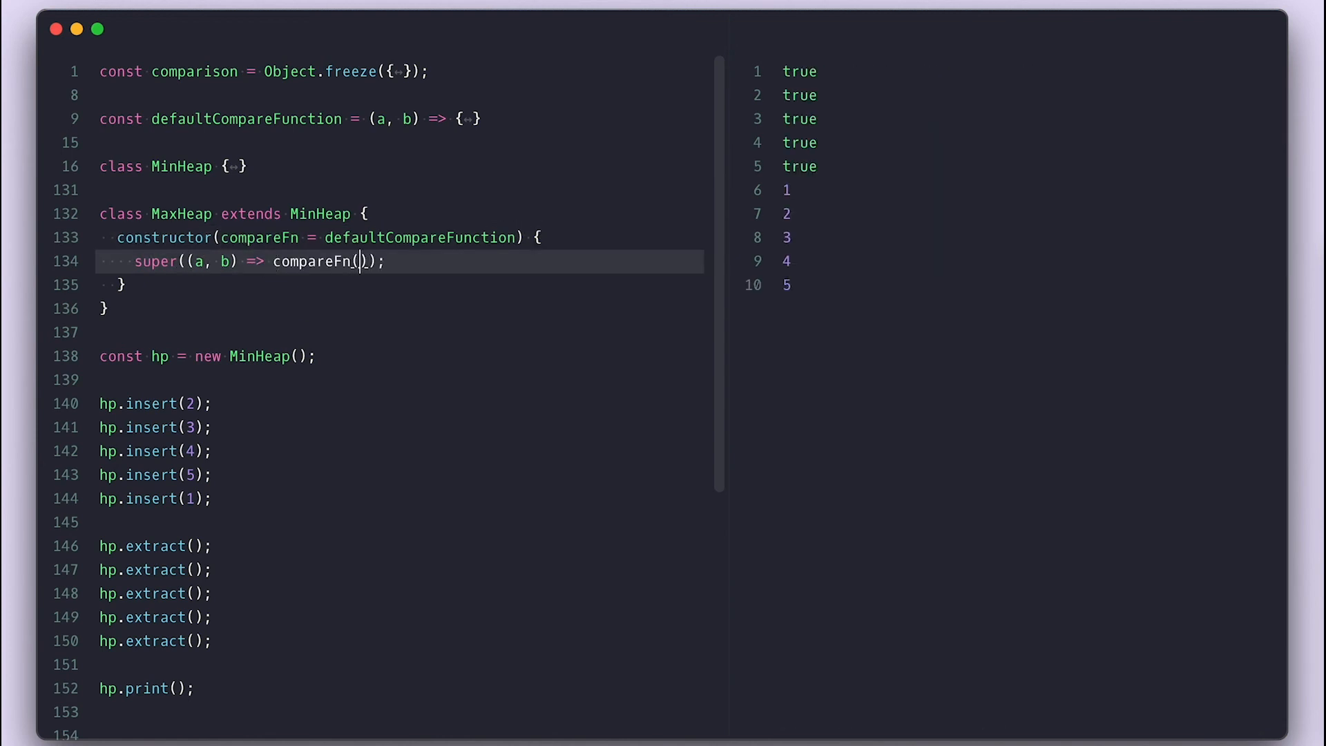
text(b, a)
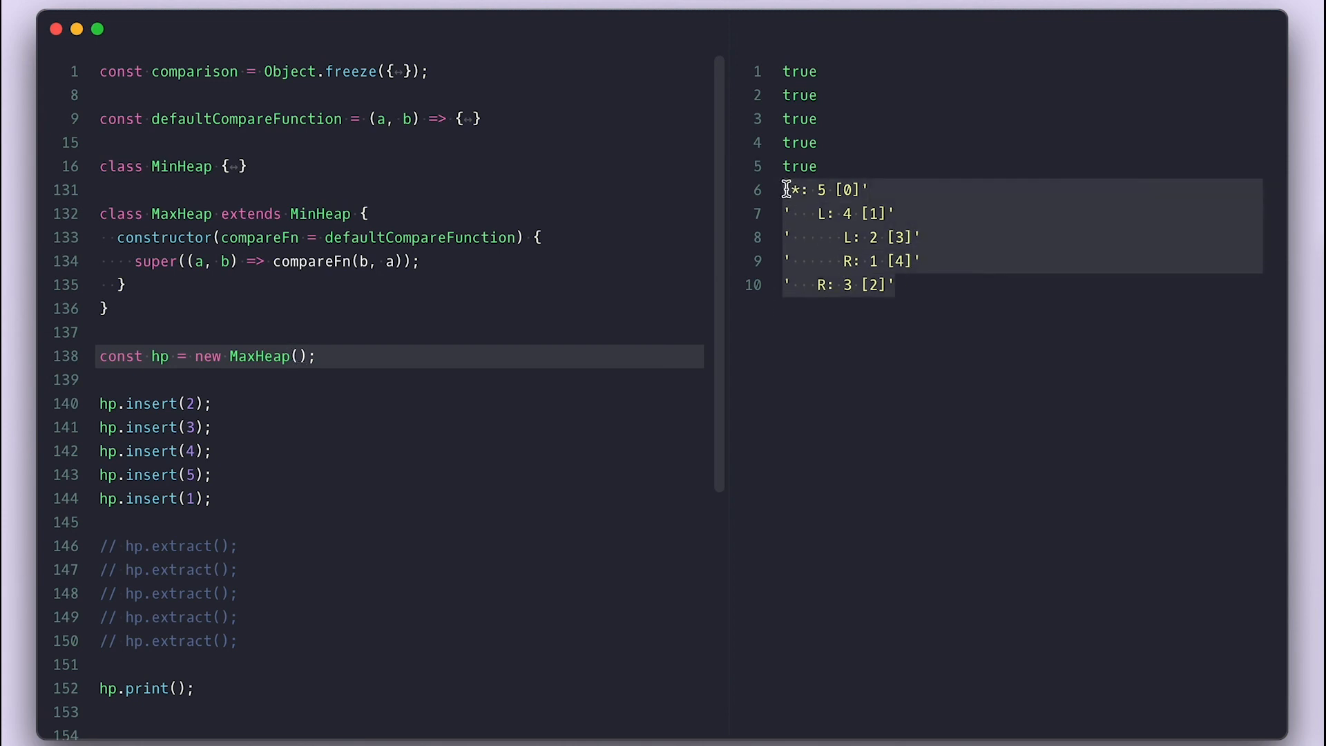
- Switch the test to new MaxHeap with extracts commented out so 5 prints at the root
click(228, 546)
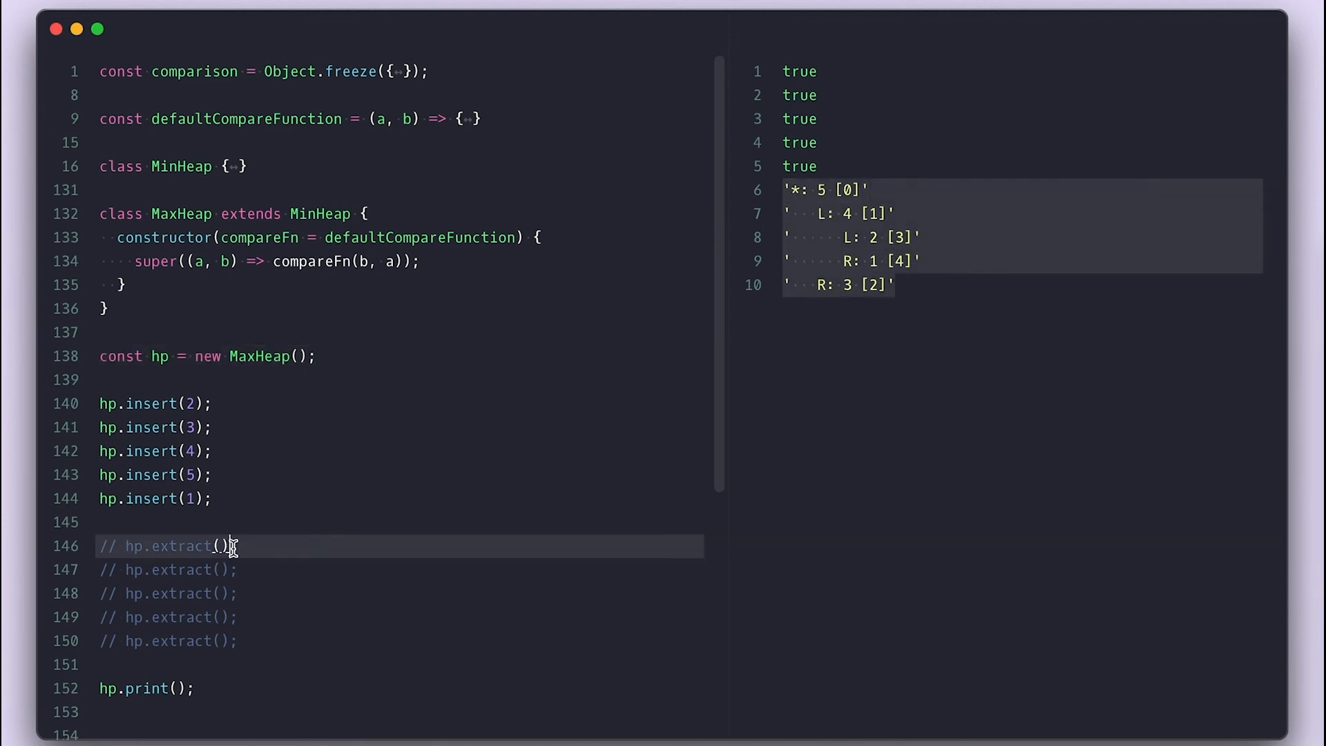